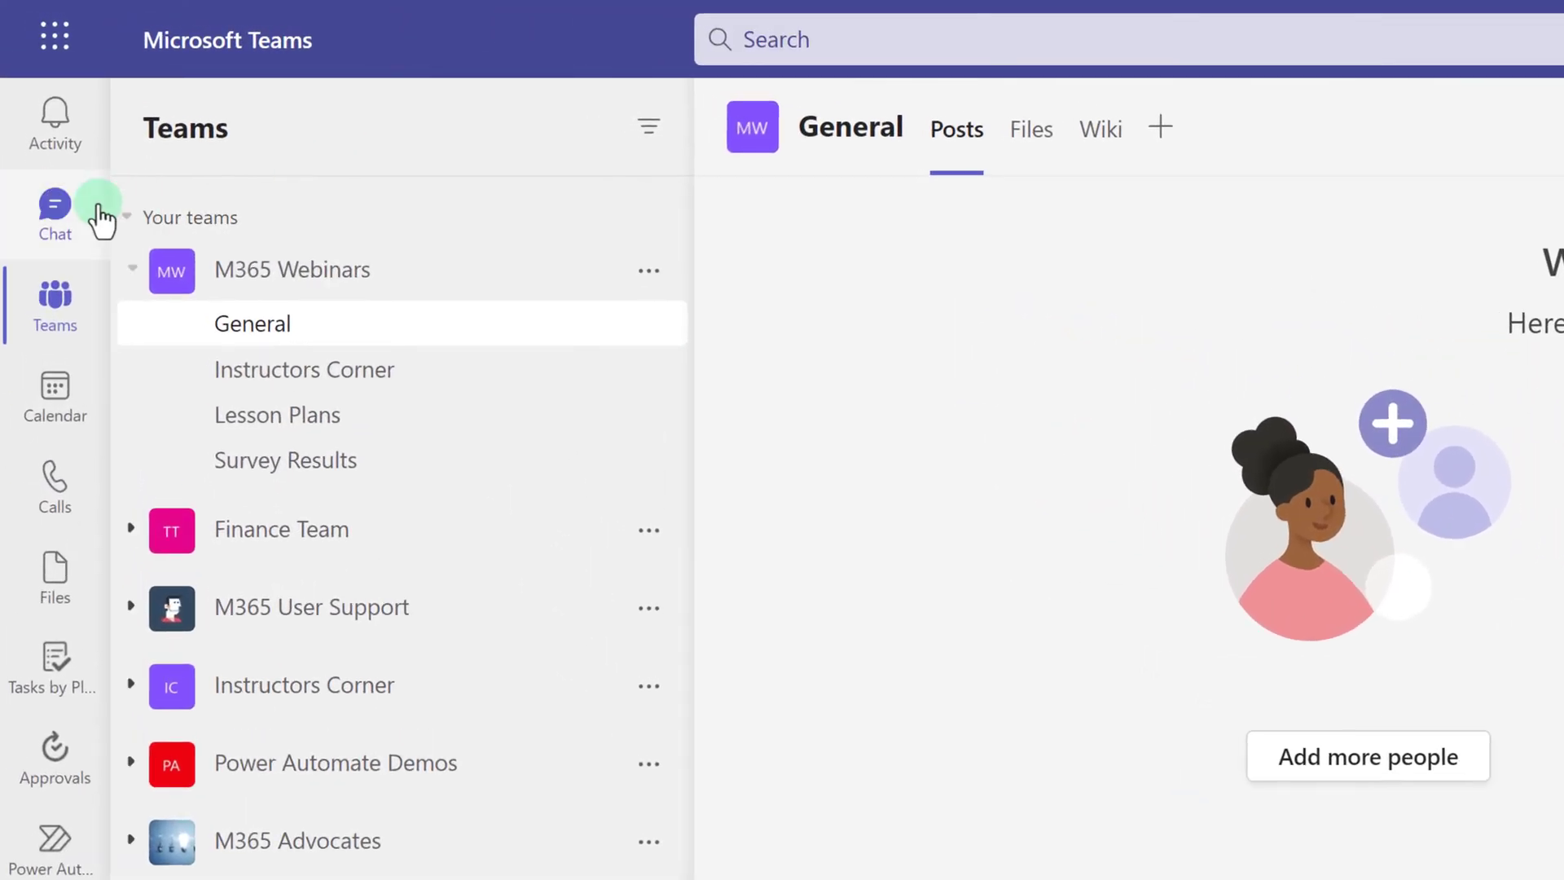
pyautogui.moveTo(54, 399)
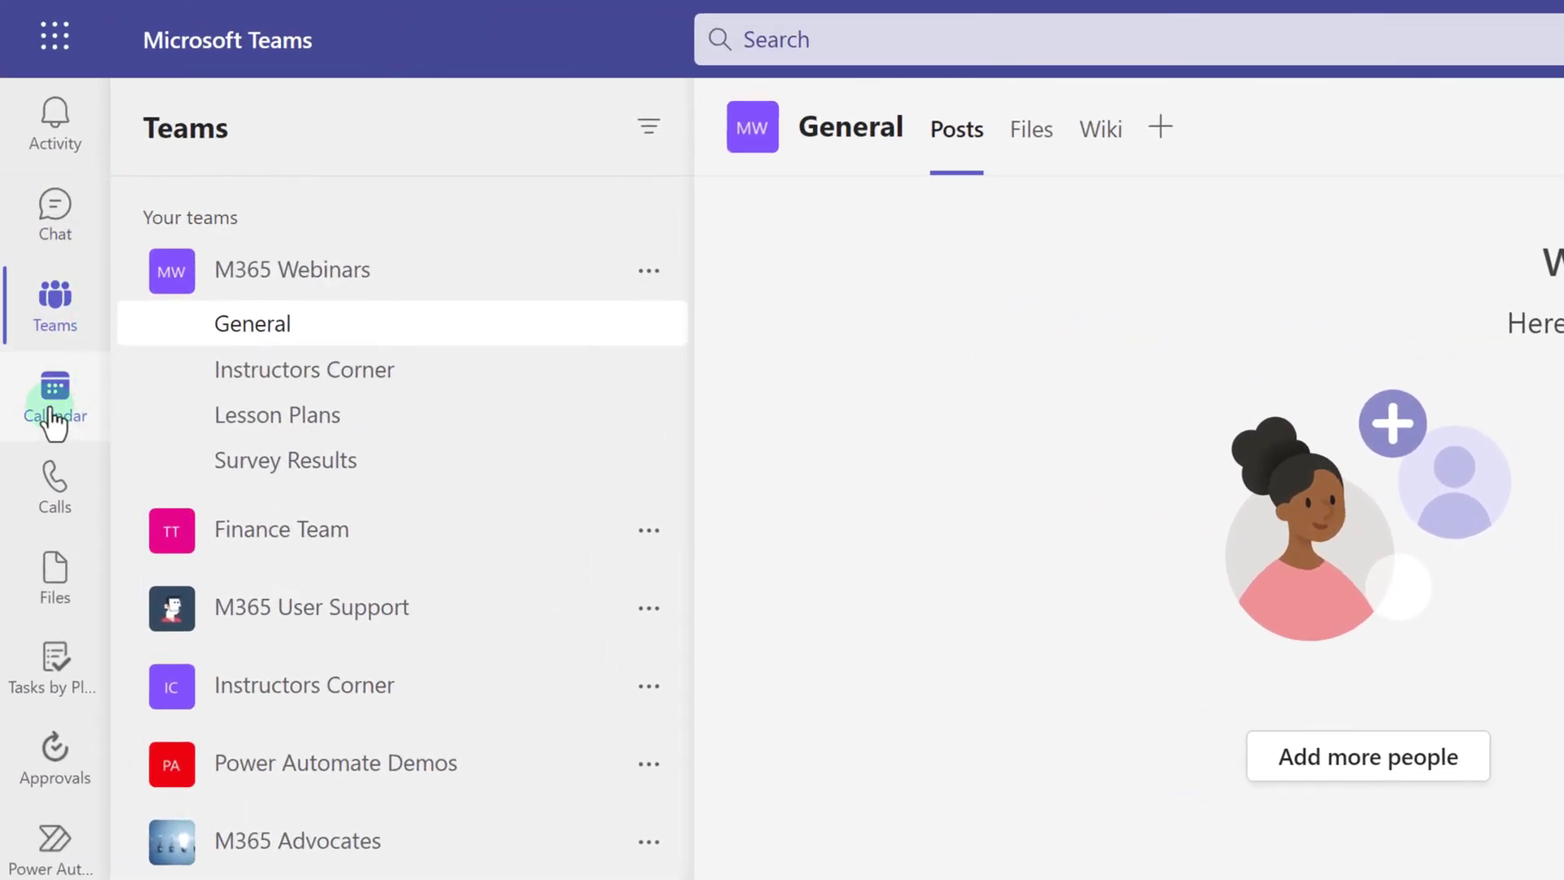
# Step: Go to the calendar and show the New meeting options: schedule meeting, webinar, live event
pyautogui.click(54, 399)
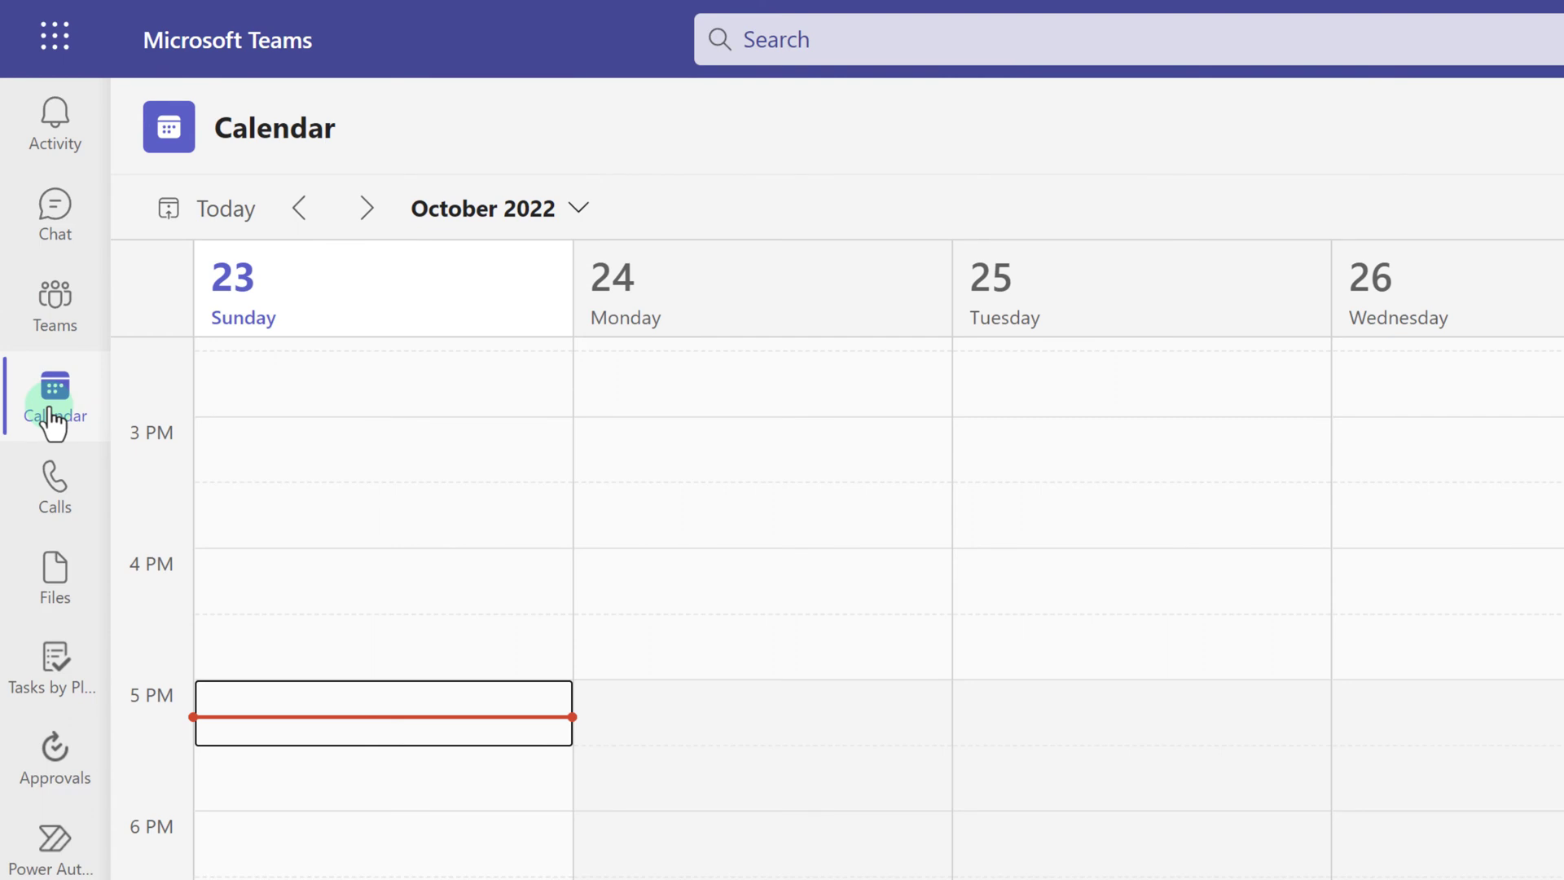
pyautogui.moveTo(511, 161)
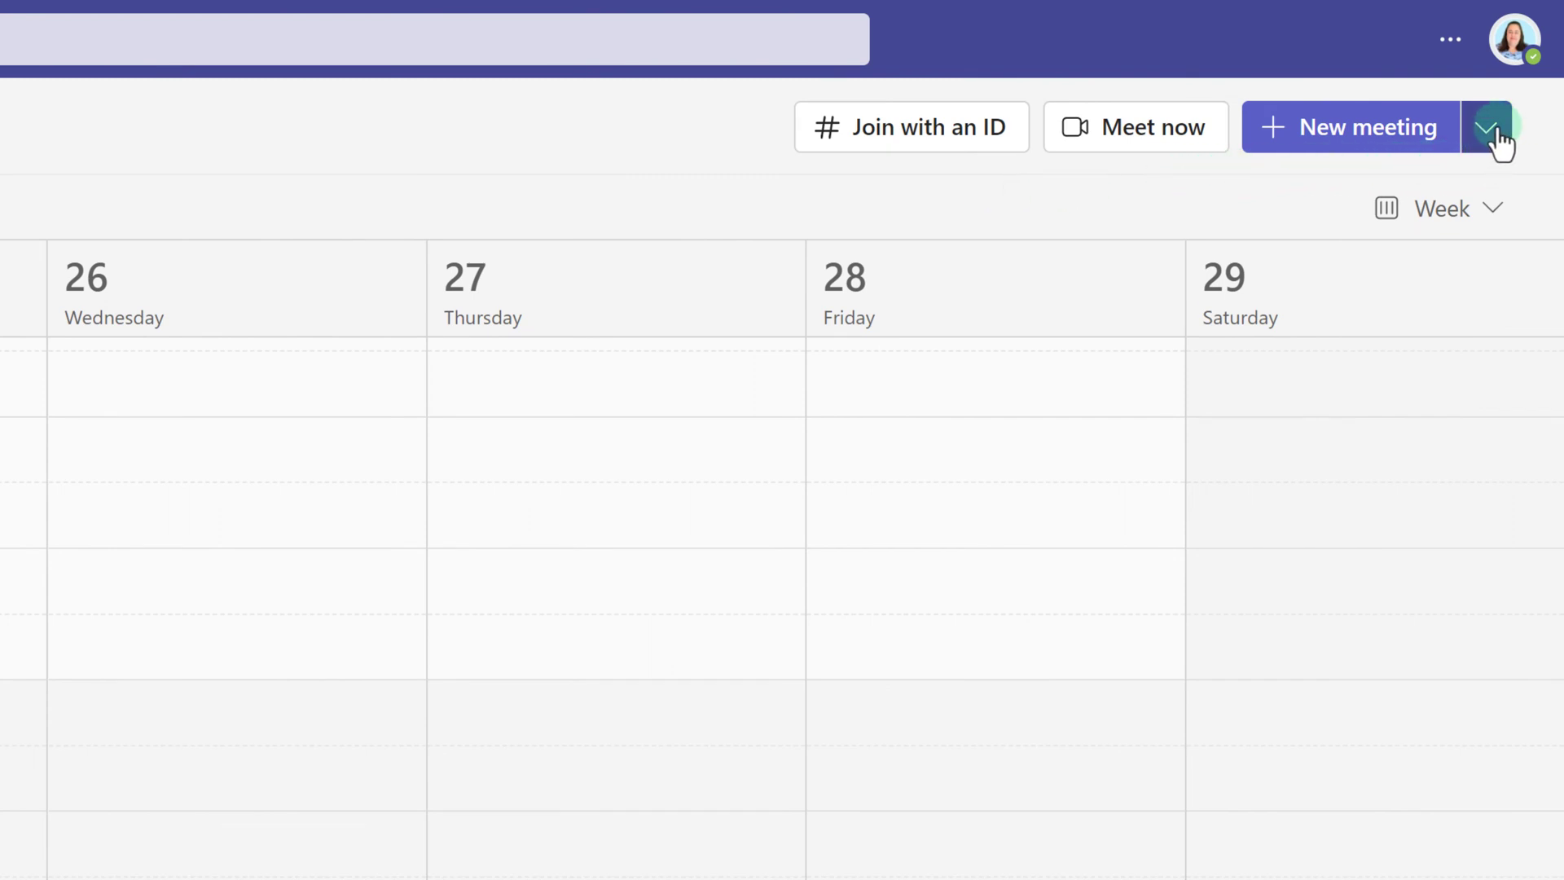
pyautogui.click(1489, 127)
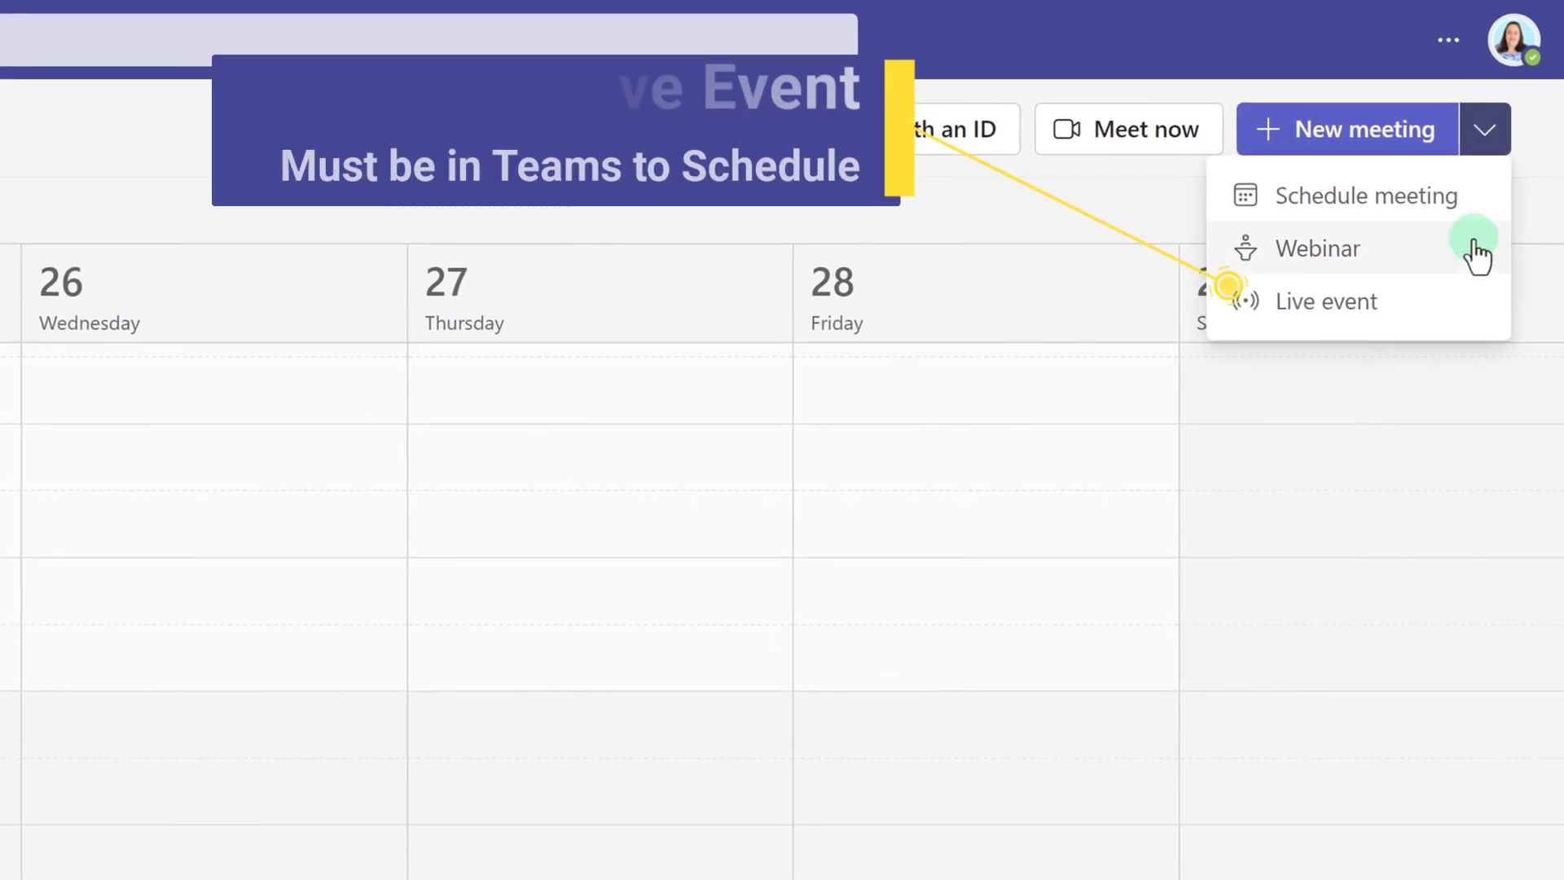
pyautogui.moveTo(1460, 302)
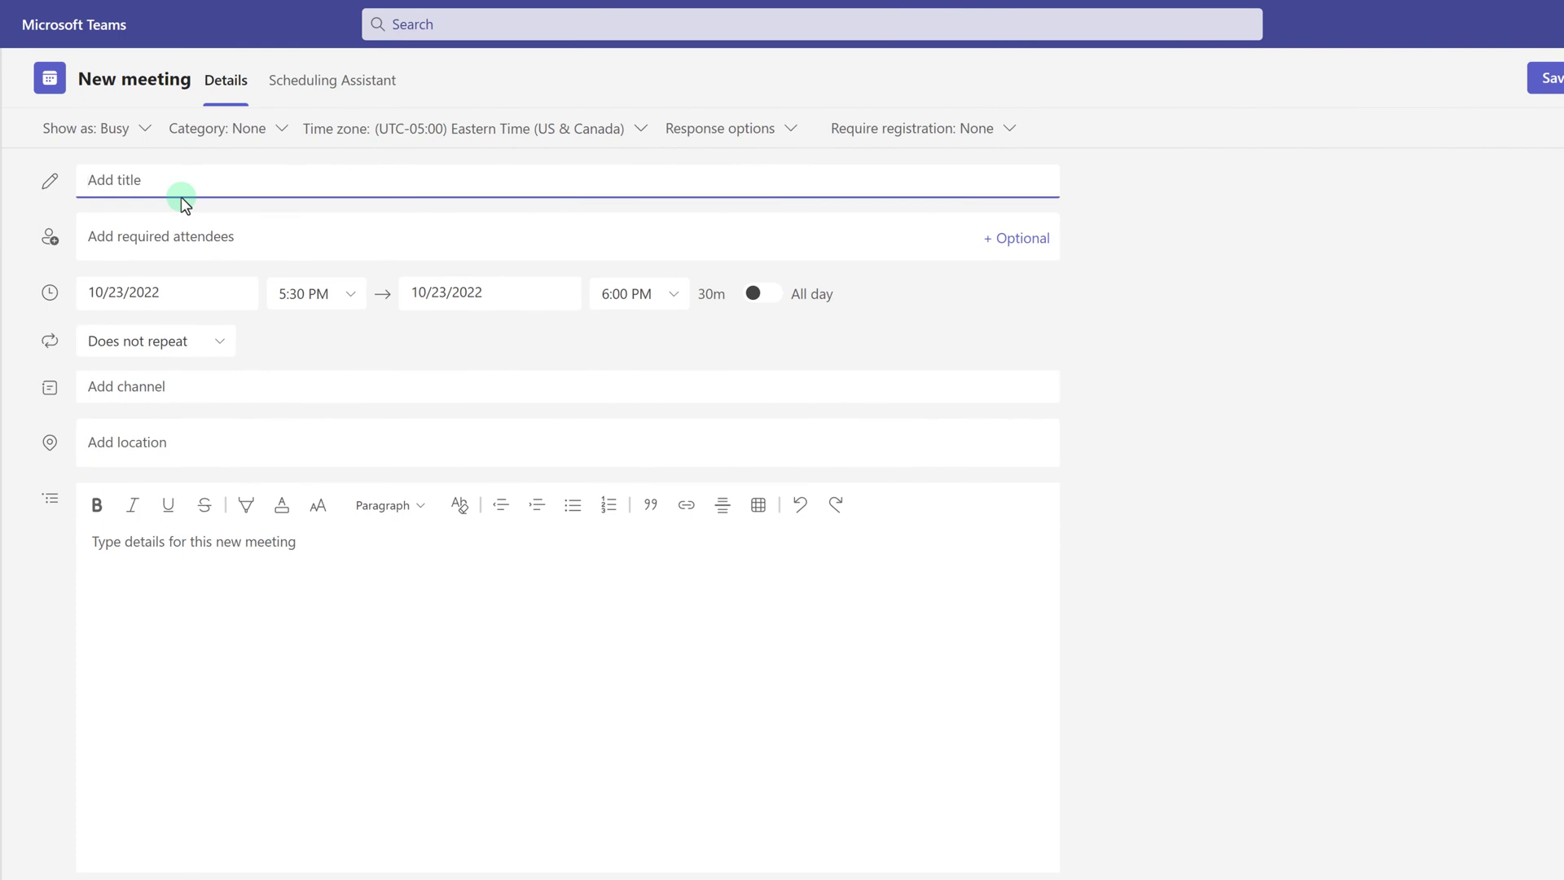
# Step: Title the meeting 'Morning Stand Up', invite the suggested colleague, and add an external bob@company address
pyautogui.write('Mor')
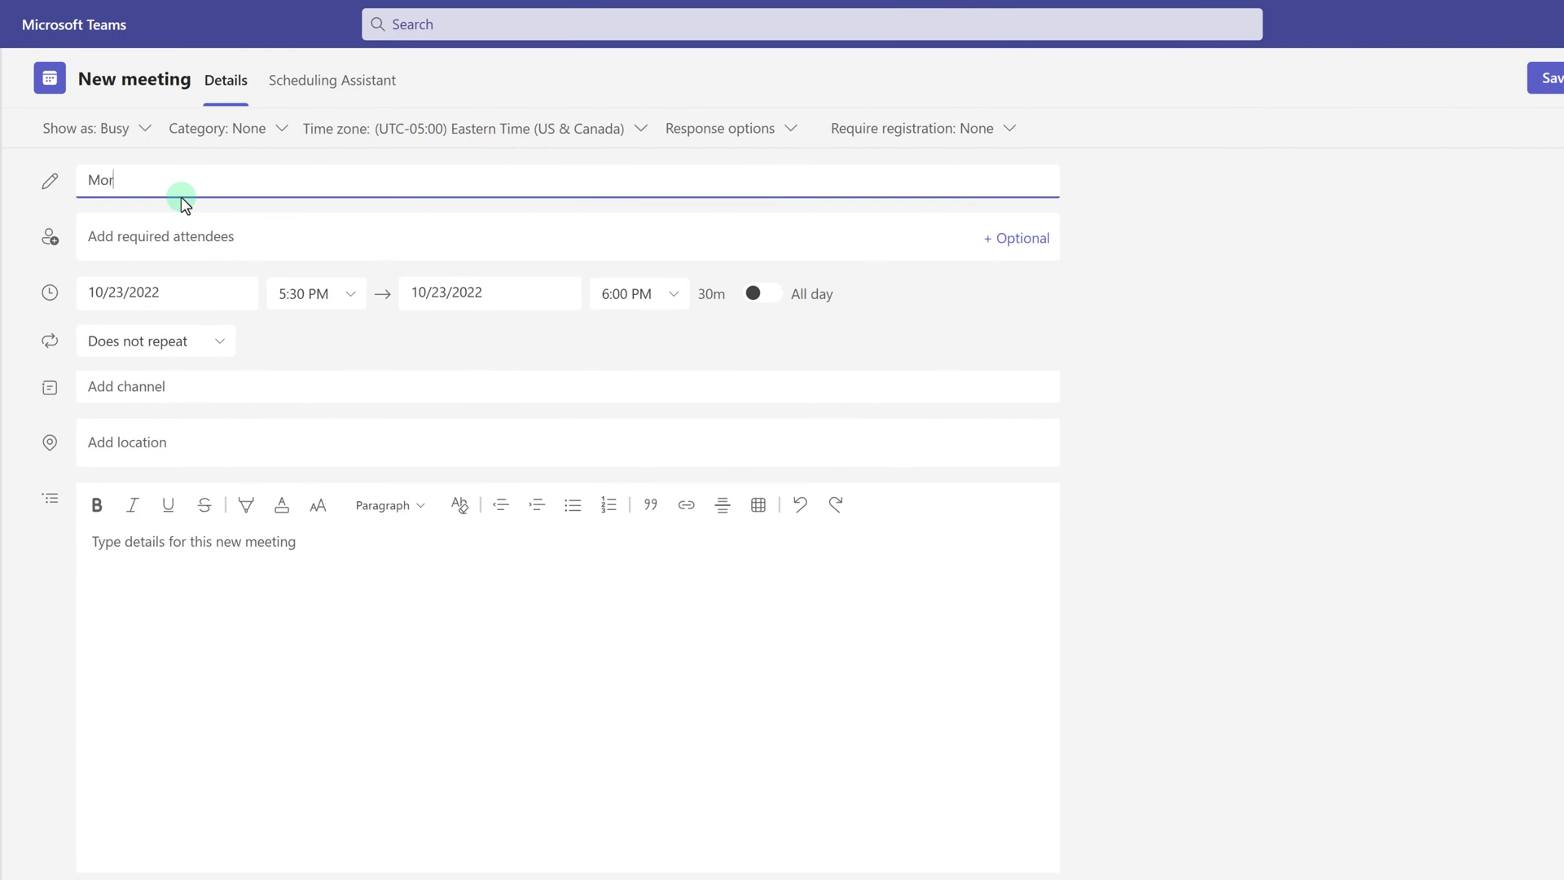
pyautogui.write('ning Stand Up')
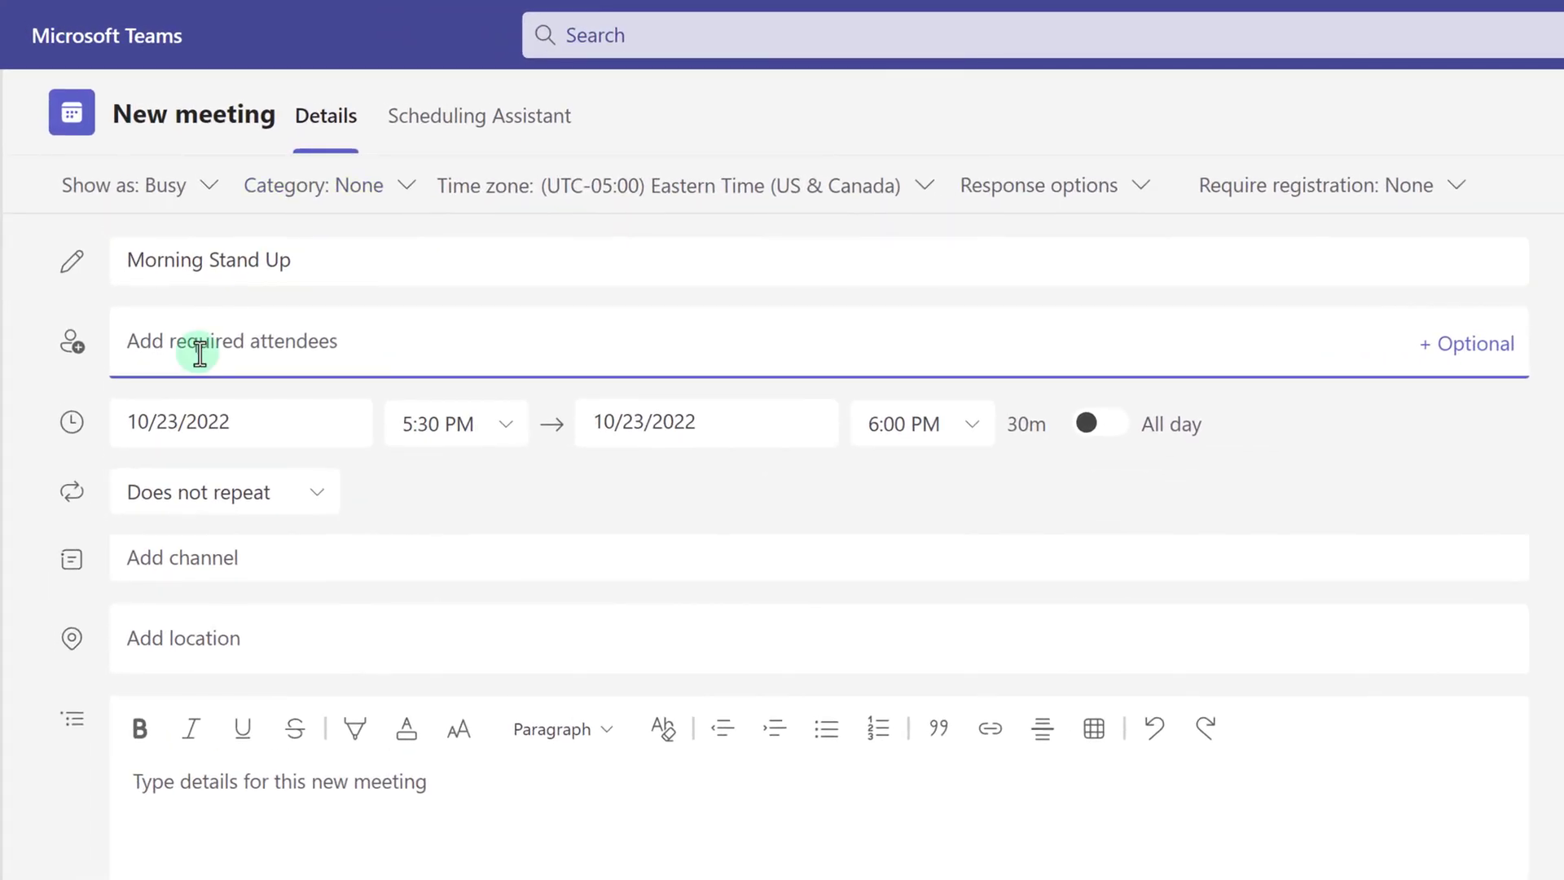
pyautogui.write('wil')
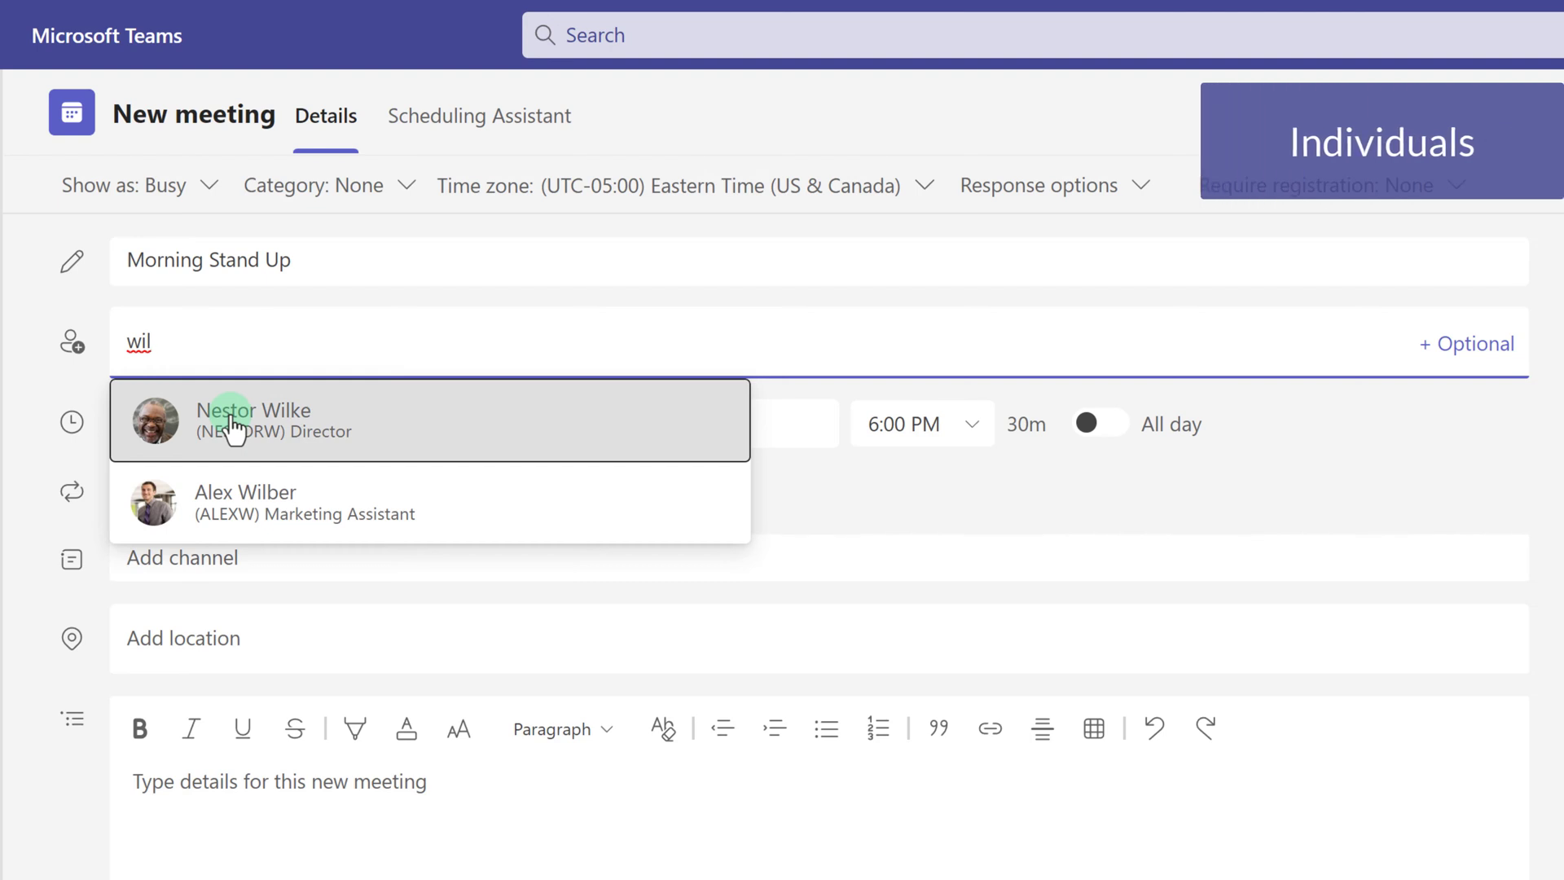
pyautogui.click(255, 419)
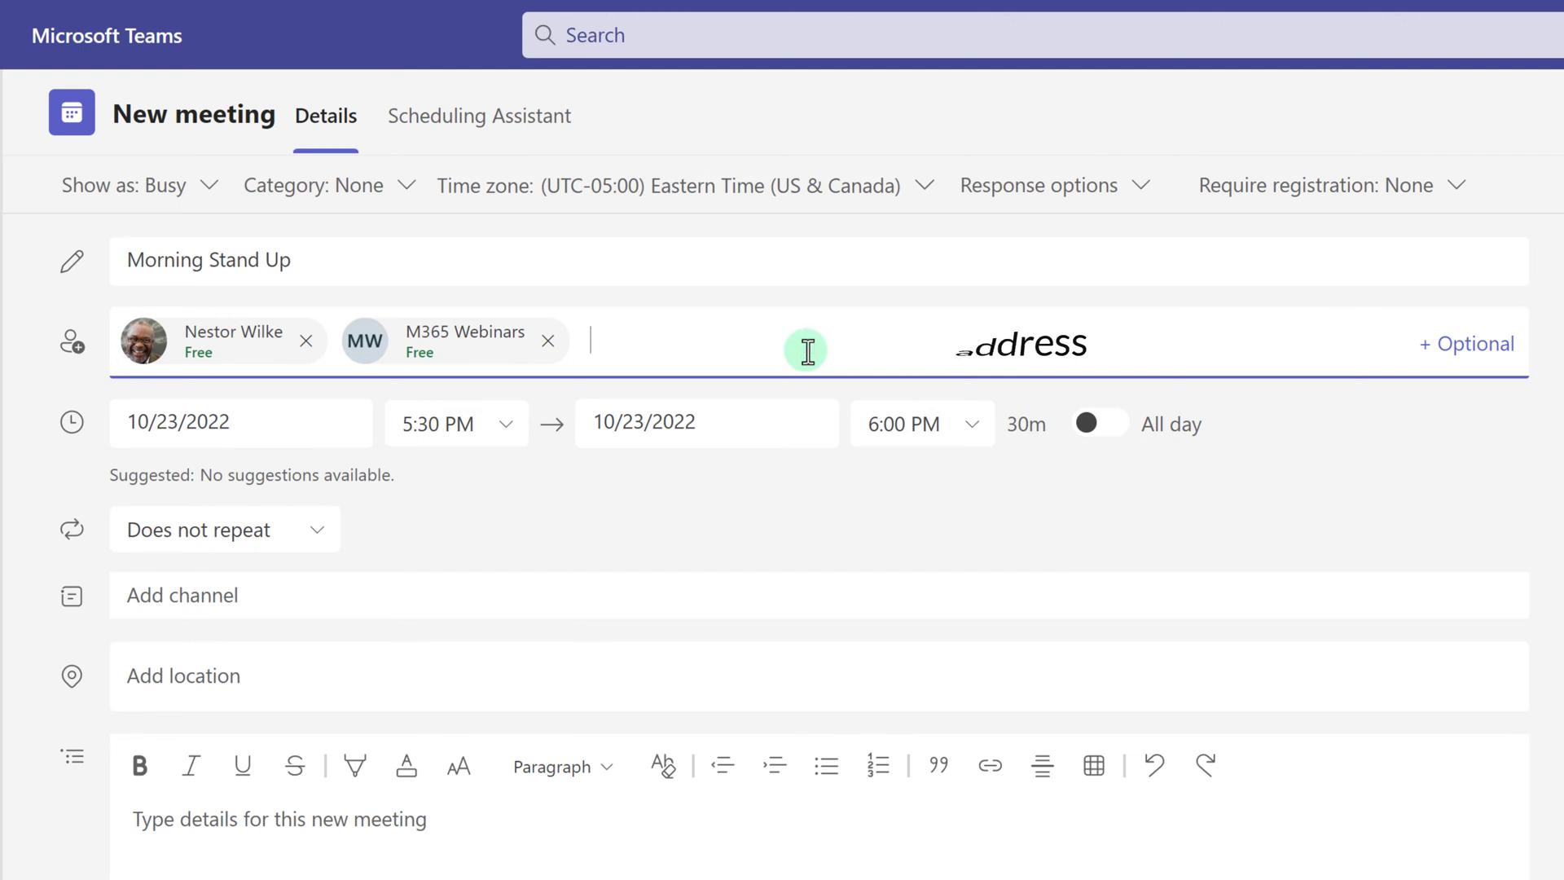
pyautogui.write('bob')
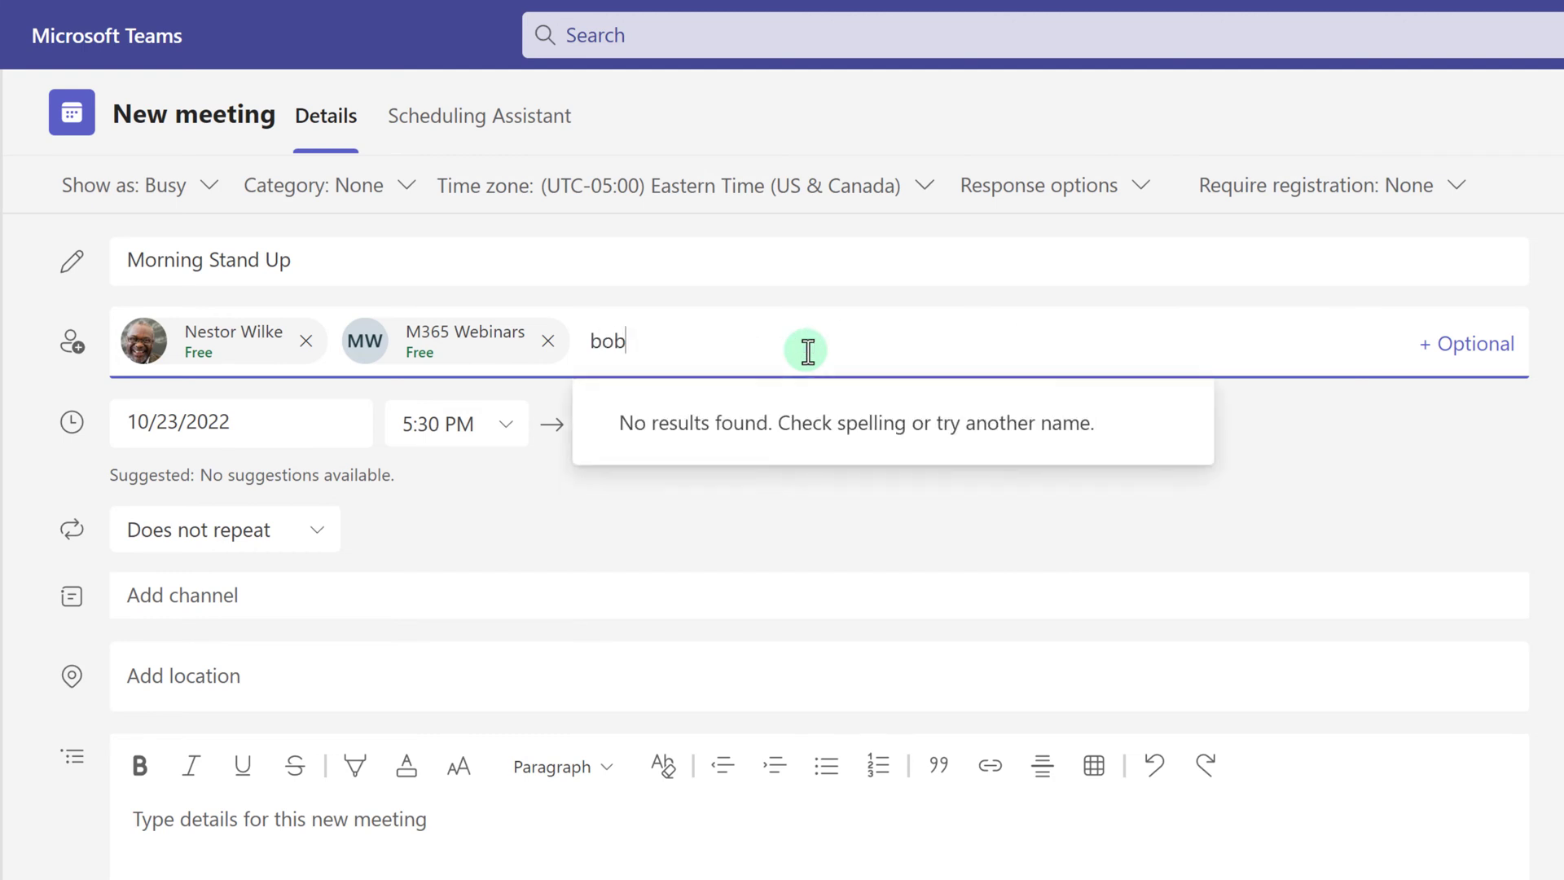
pyautogui.write('@company.com')
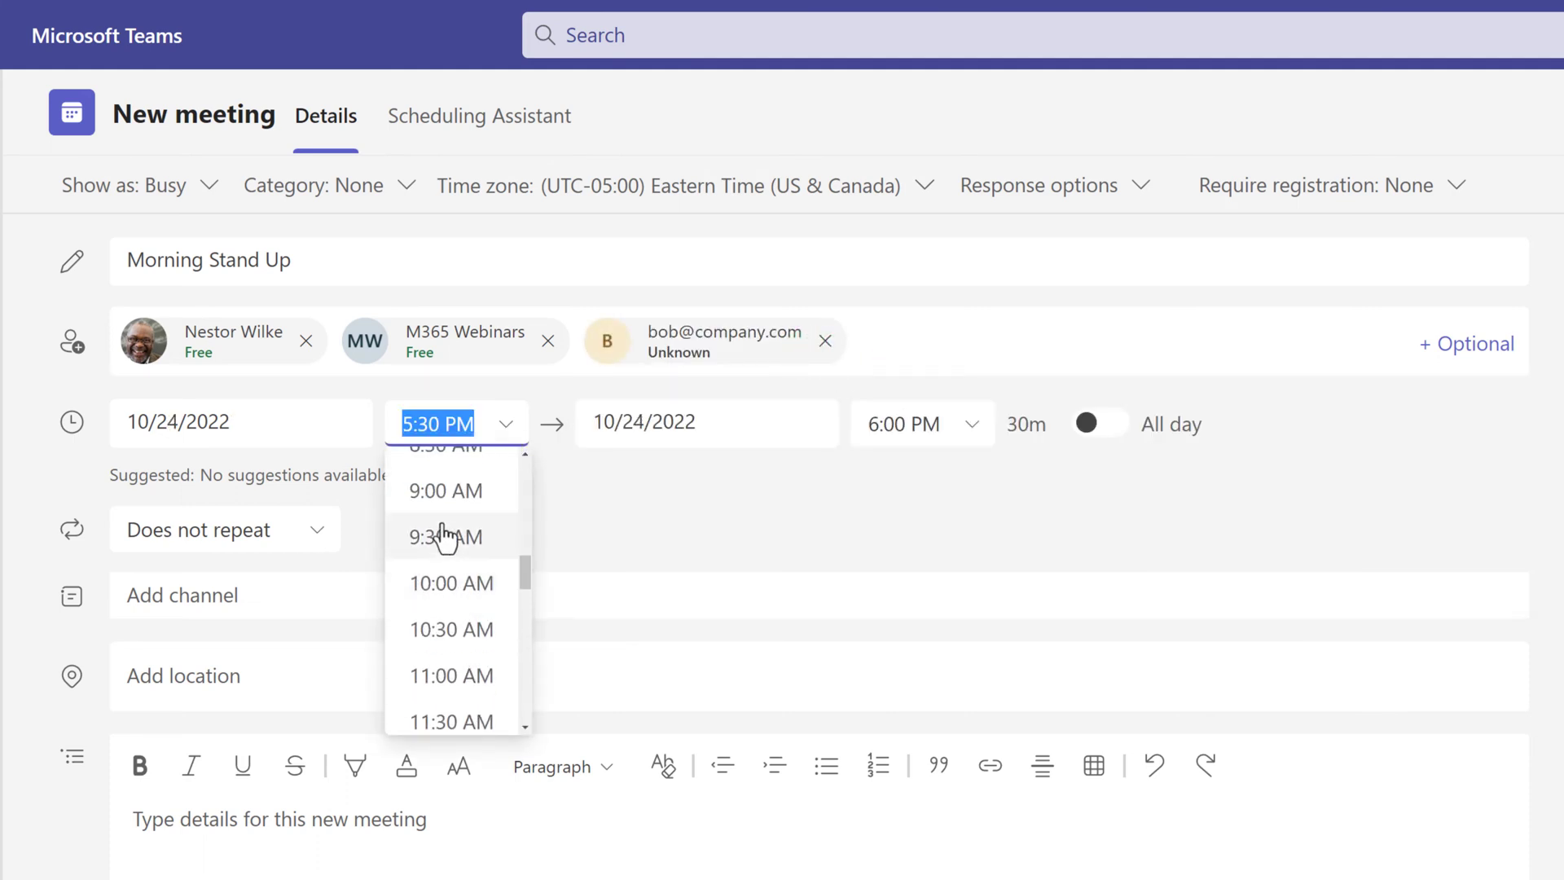
# Step: Set Morning Stand Up to start at 9:00 AM and end at 10:00 AM
pyautogui.click(445, 490)
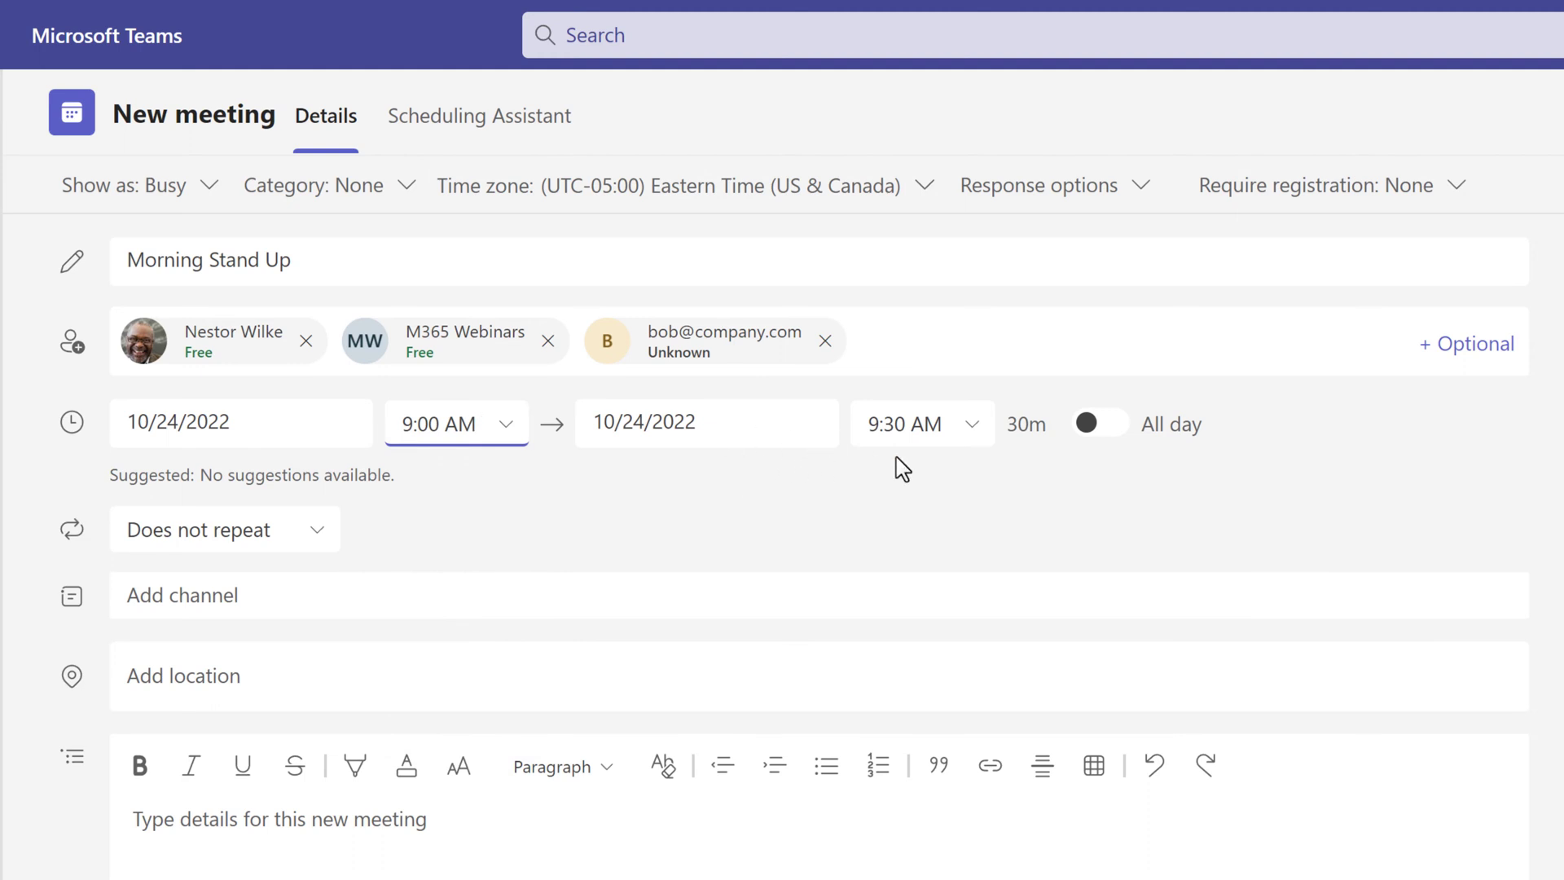
pyautogui.click(919, 423)
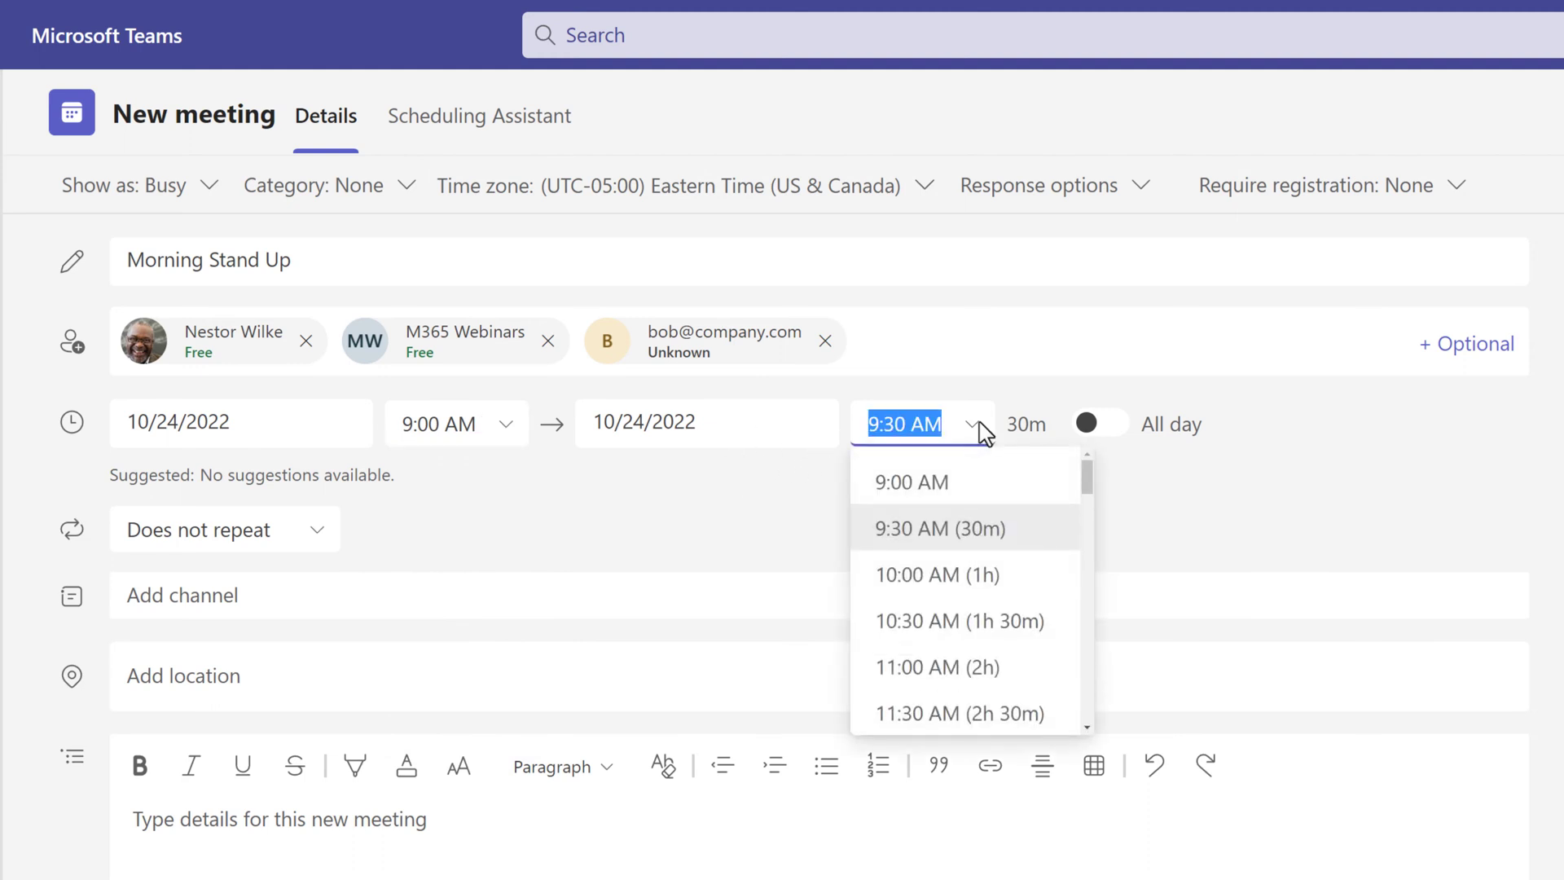
pyautogui.click(937, 574)
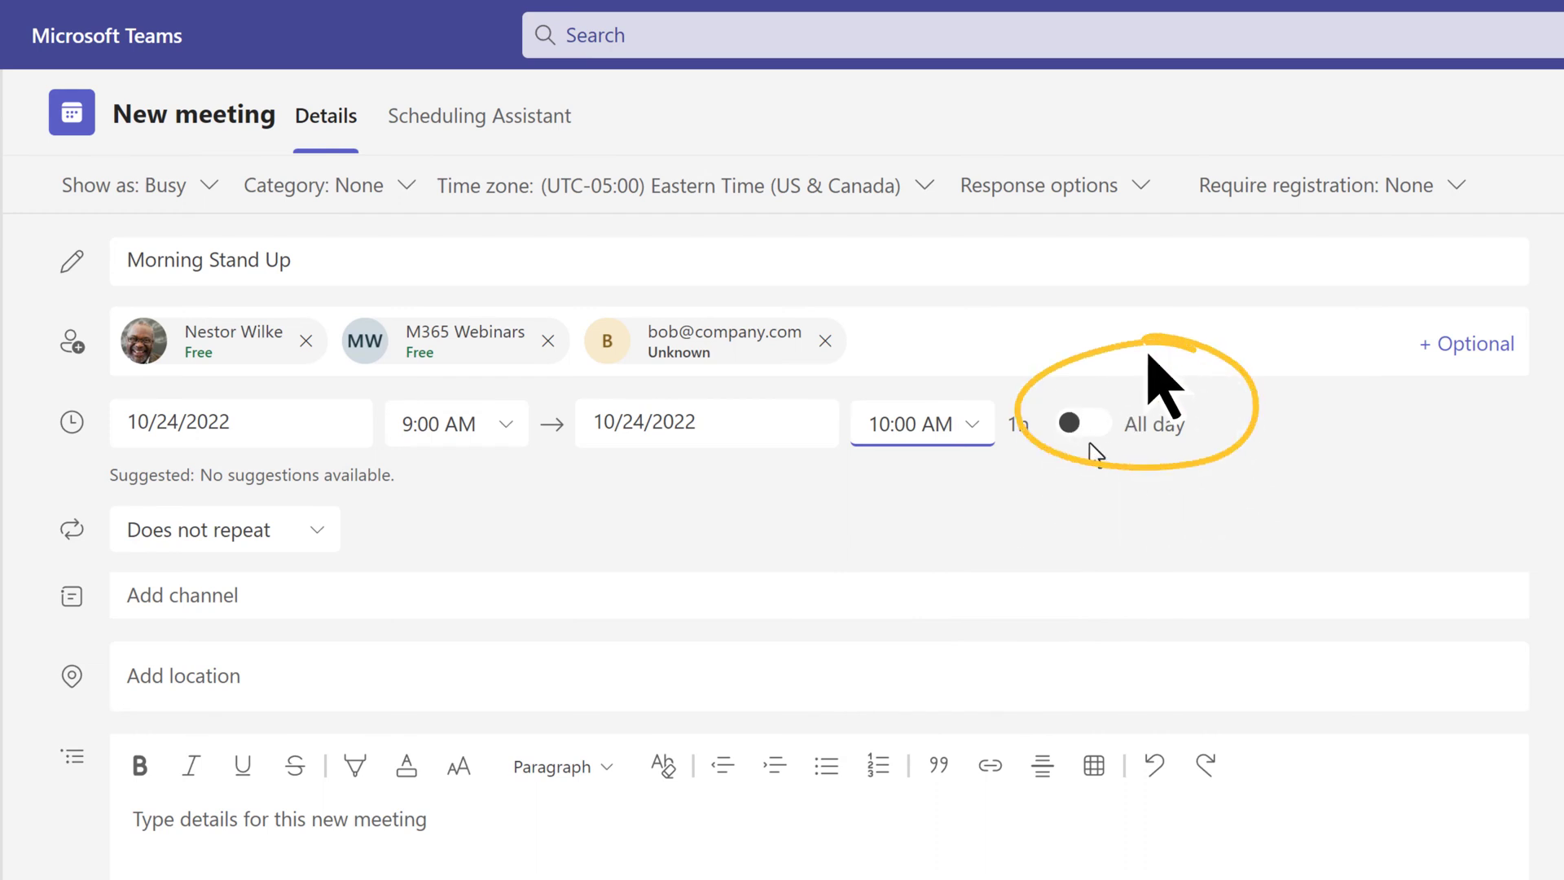
pyautogui.scroll(-3)
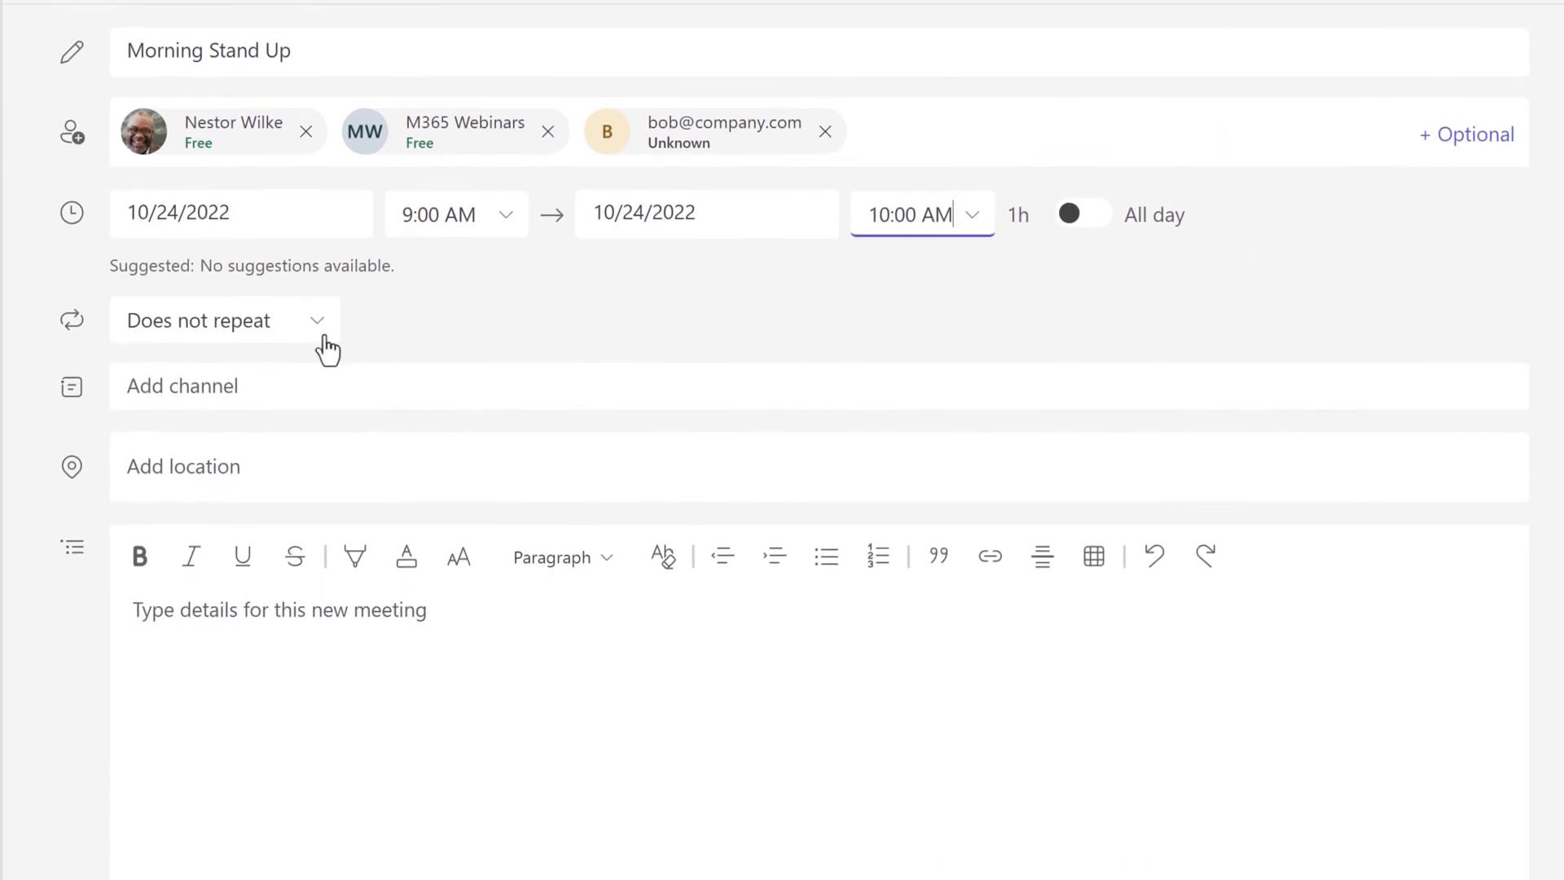
pyautogui.click(223, 320)
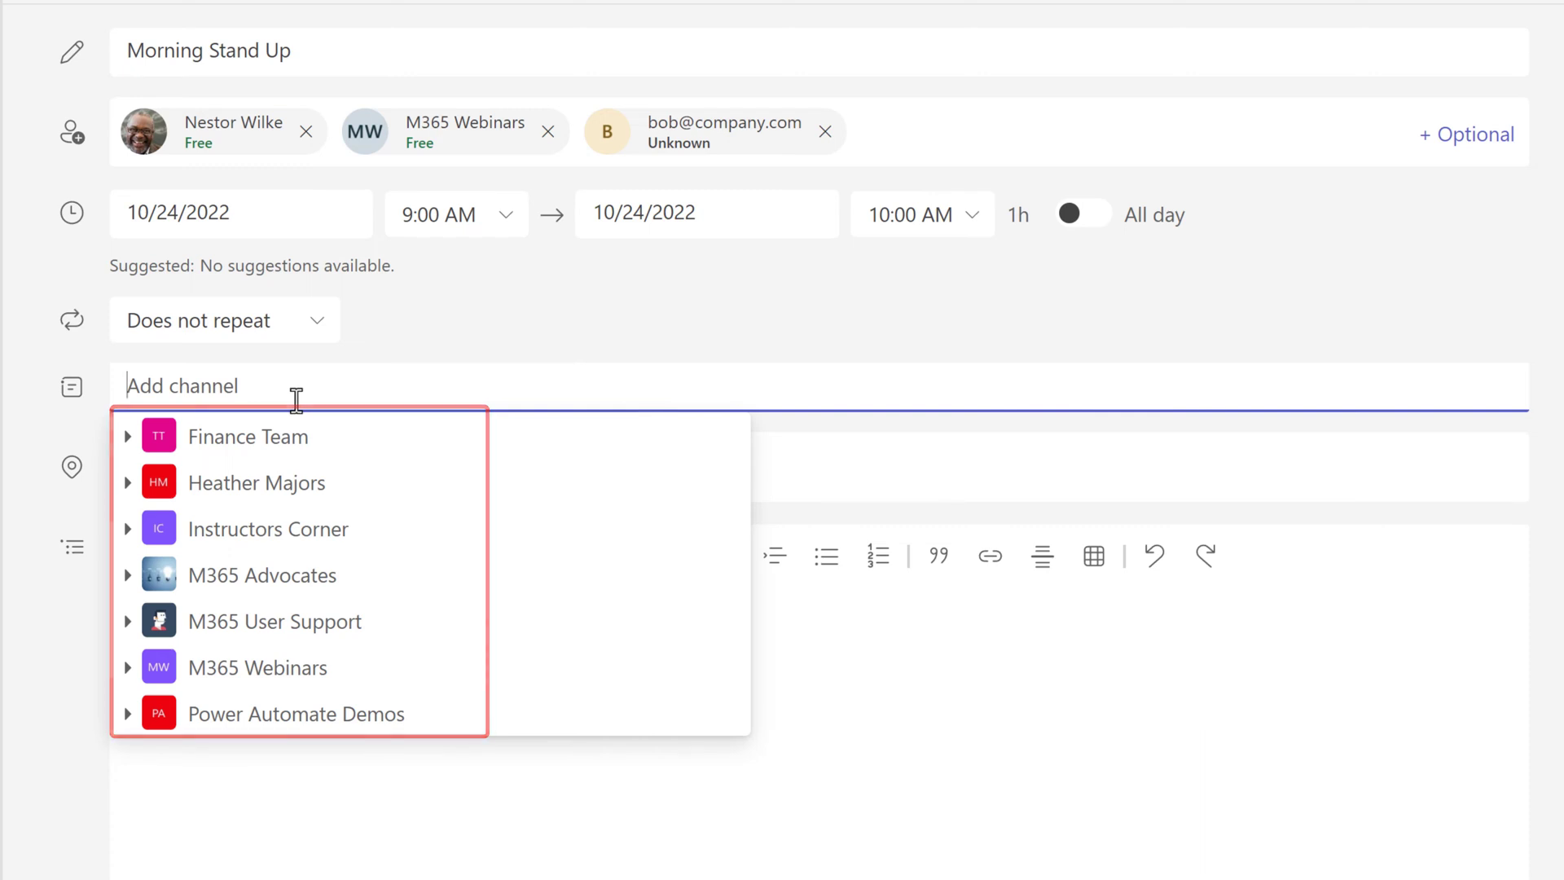
pyautogui.moveTo(293, 419)
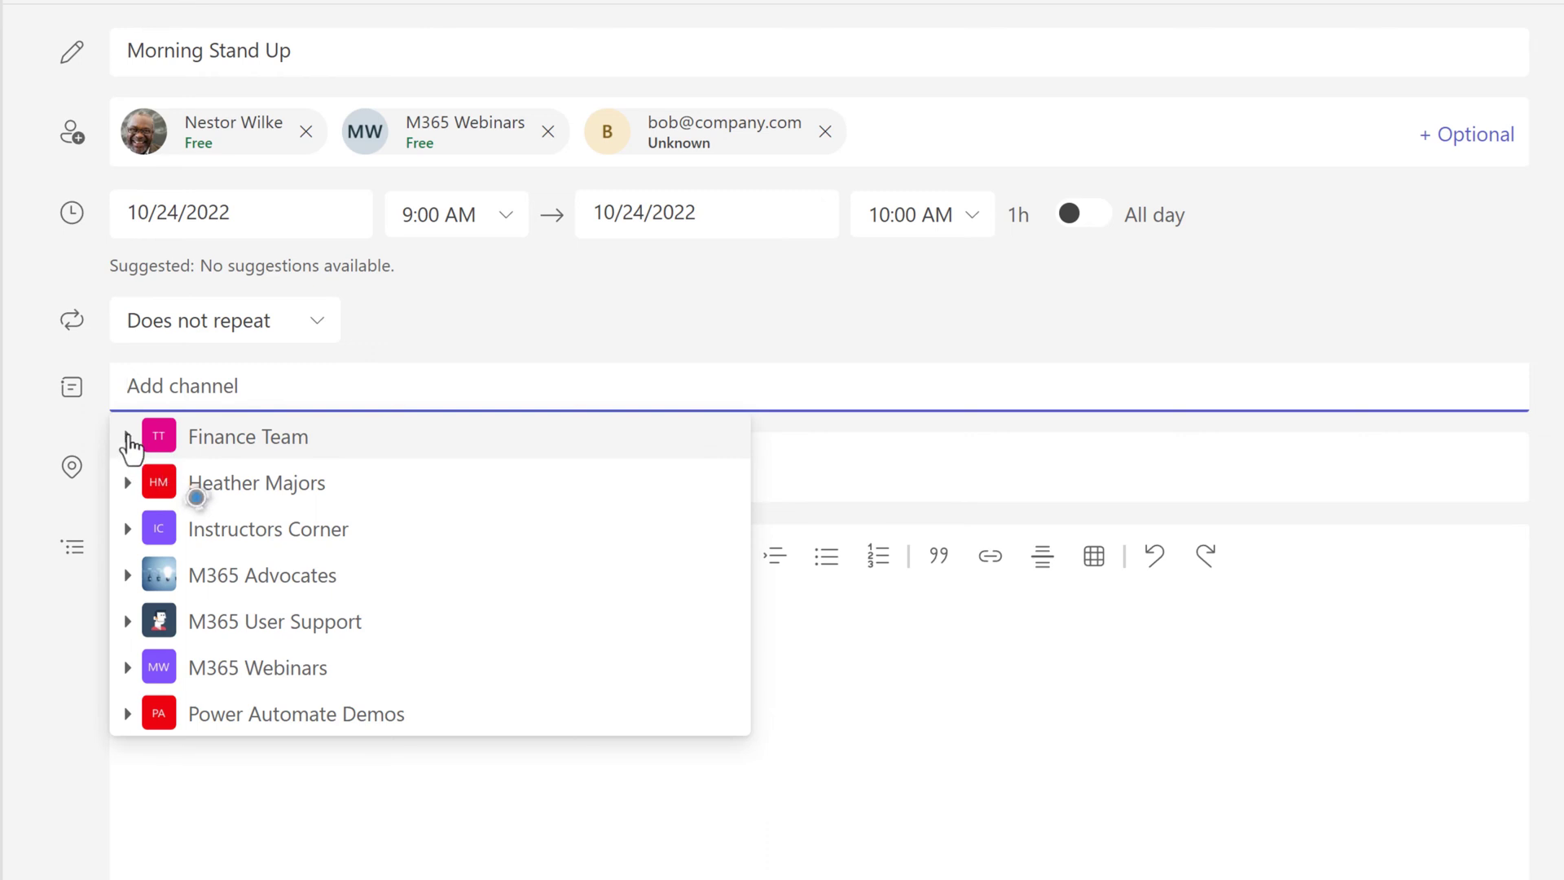
# Step: Expand Finance Team and choose its Planning channel for the meeting
pyautogui.click(128, 435)
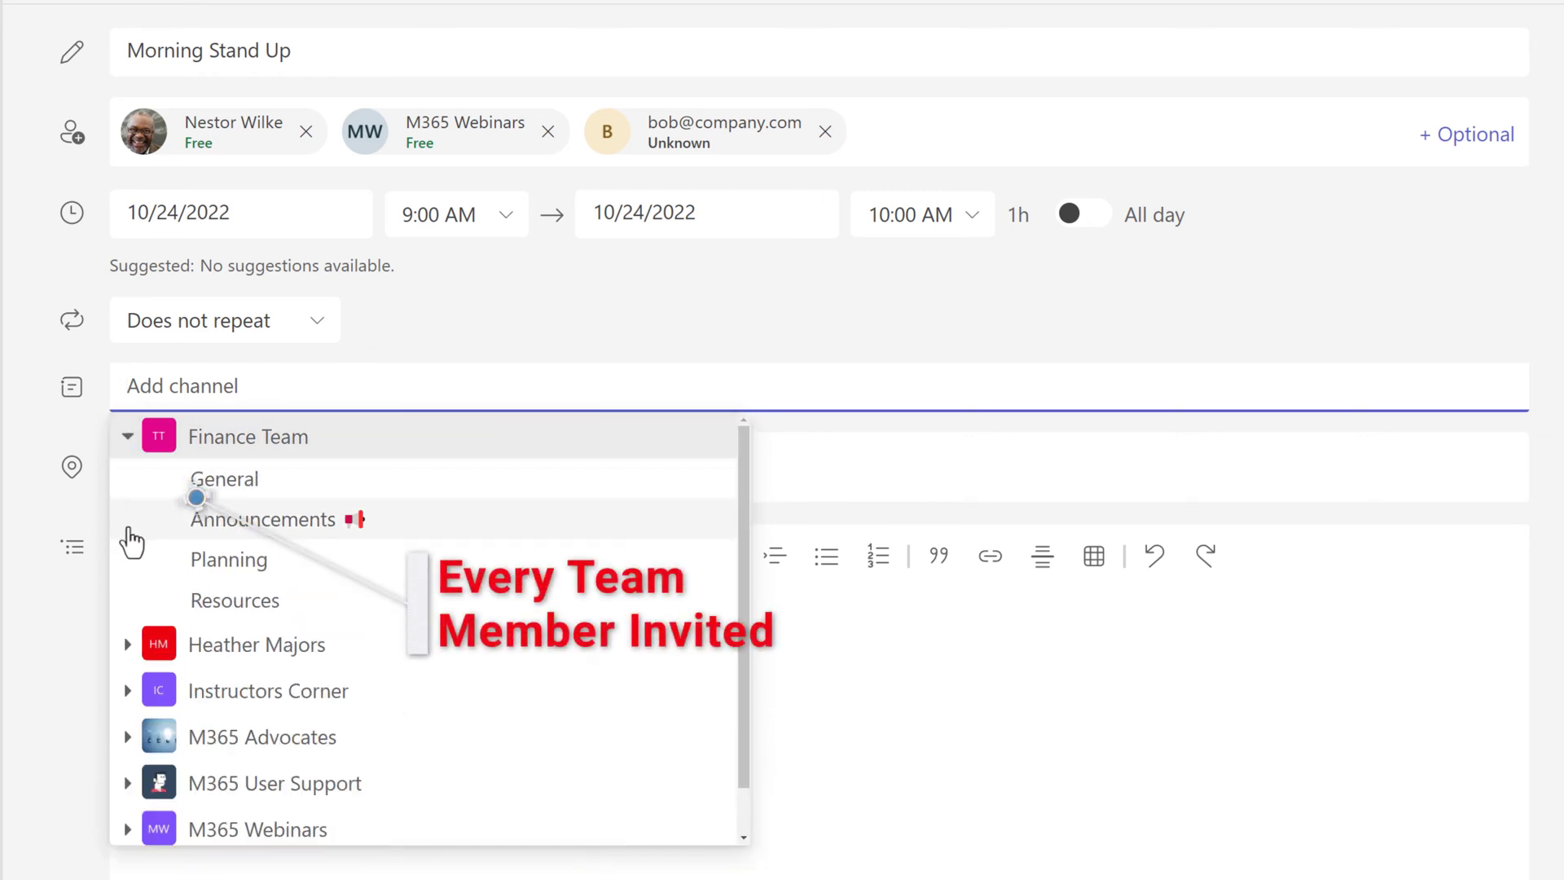
pyautogui.moveTo(197, 567)
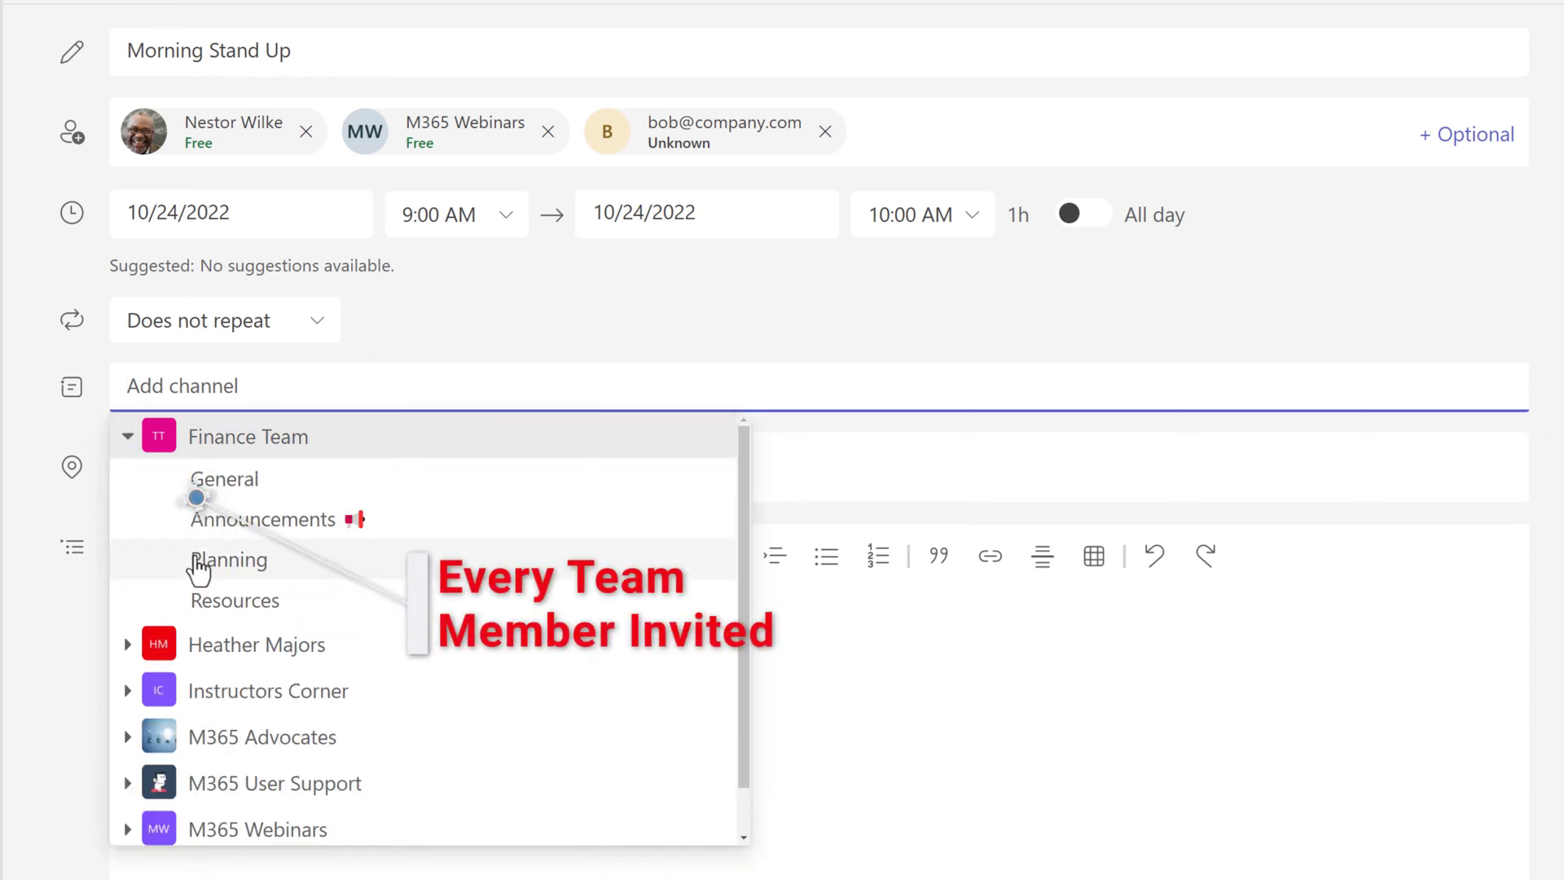
pyautogui.click(227, 560)
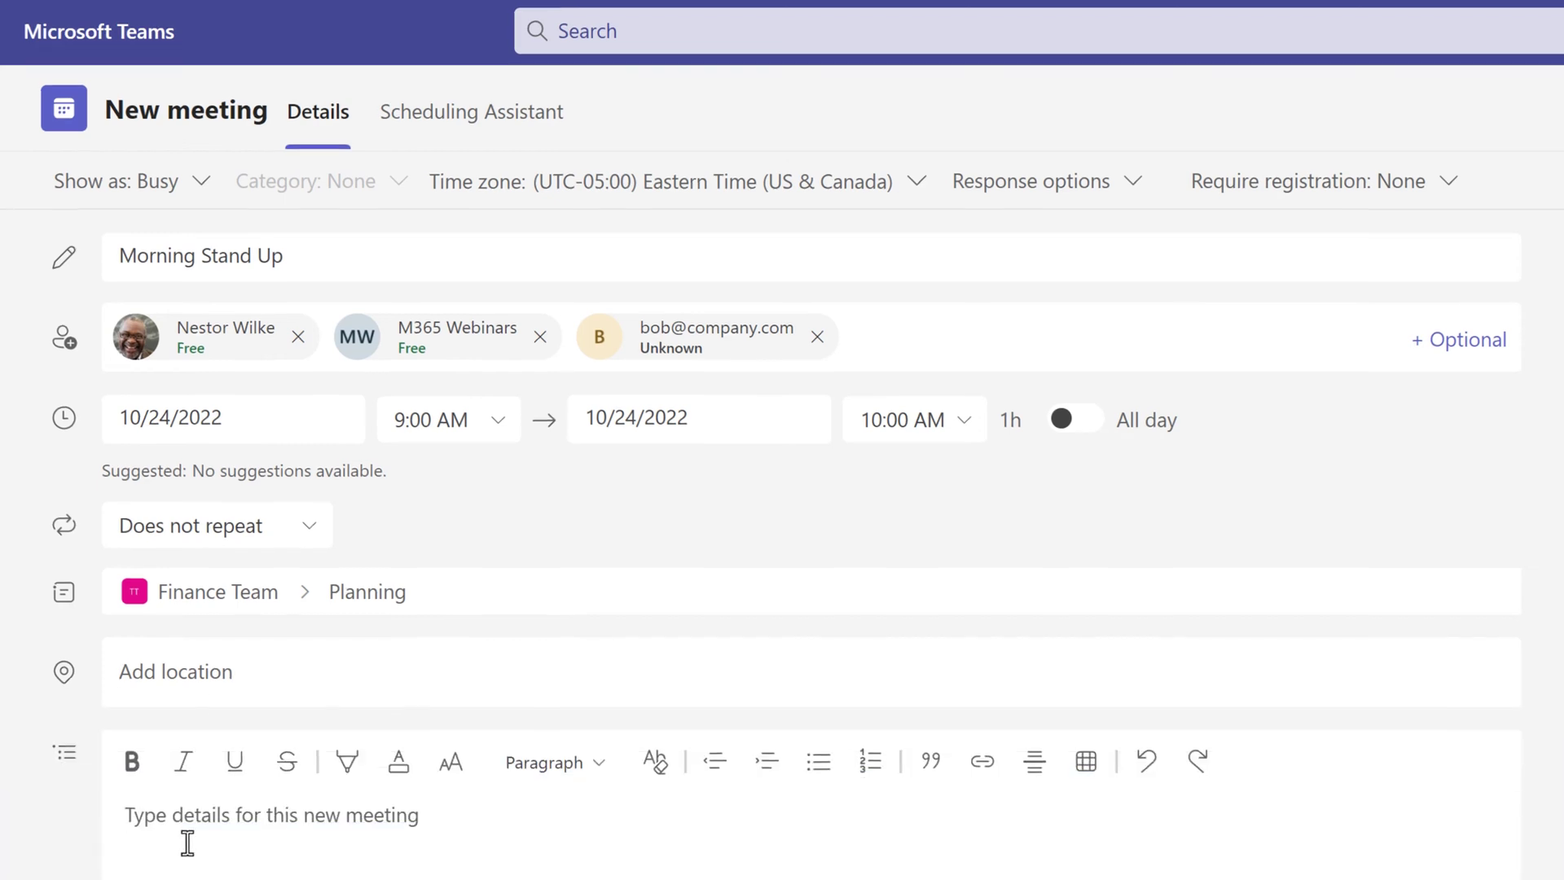
# Step: Describe the meeting as discussing the projects we will work on this week, then send it
pyautogui.write('This is to discourage')
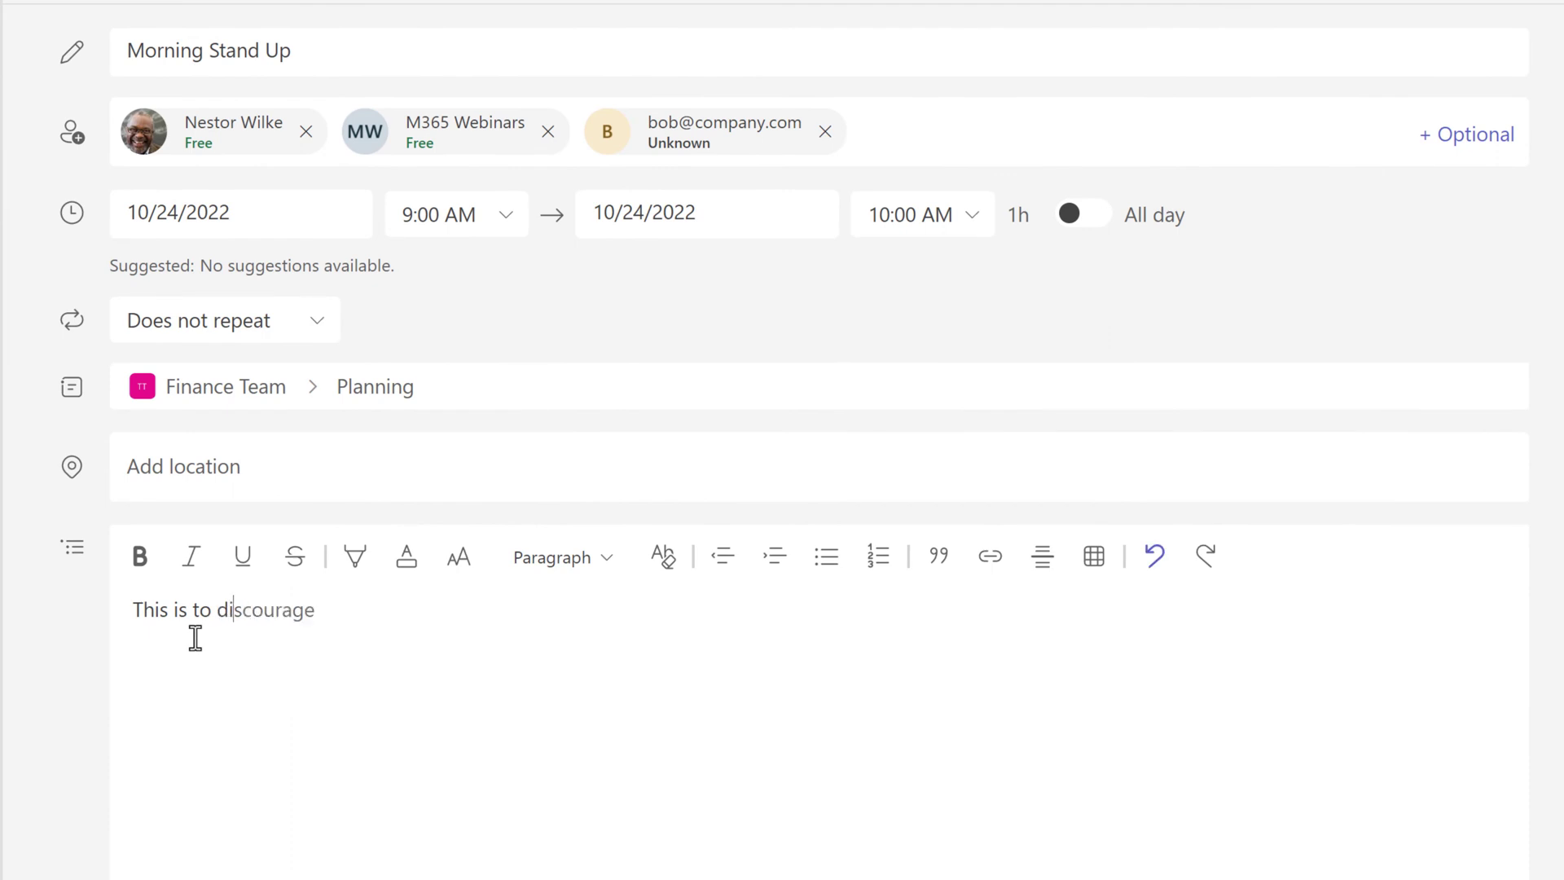
pyautogui.write('discuss th')
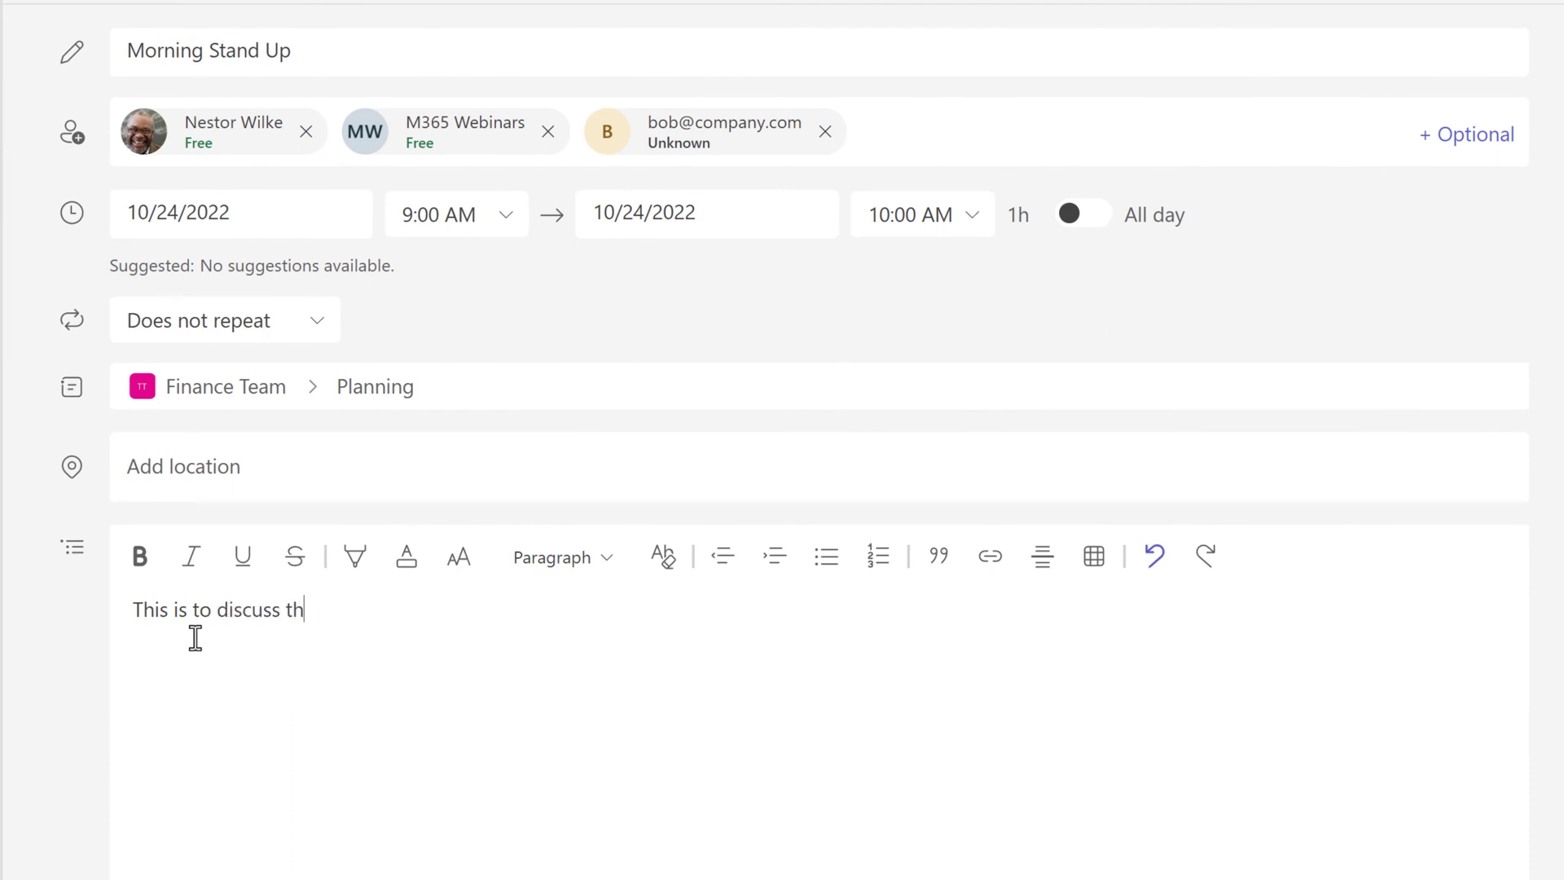
pyautogui.write('e projects w')
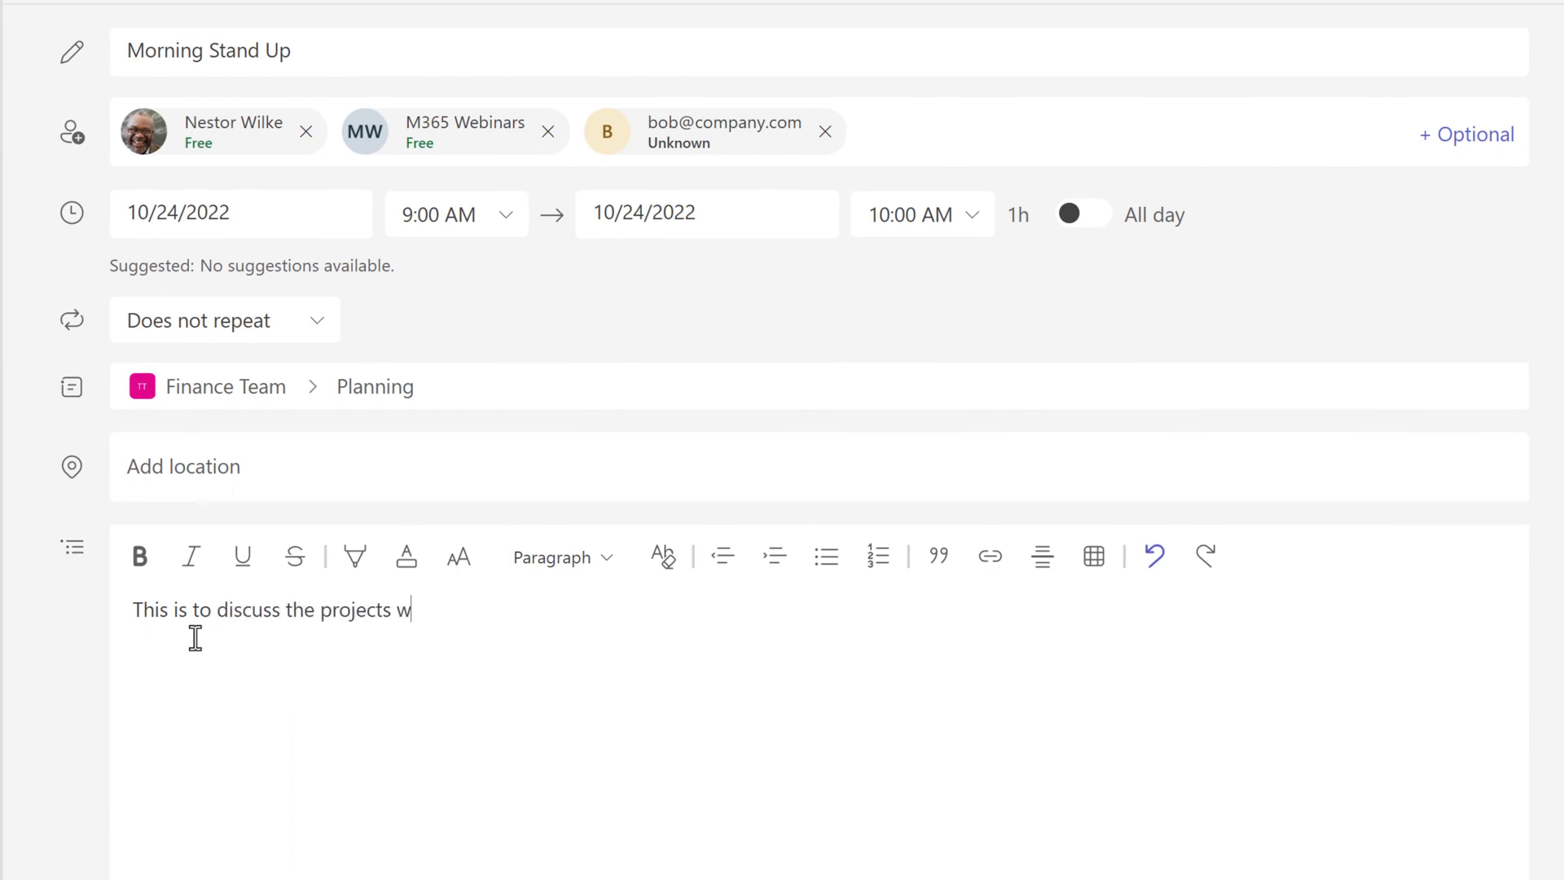
pyautogui.write('e will work on this')
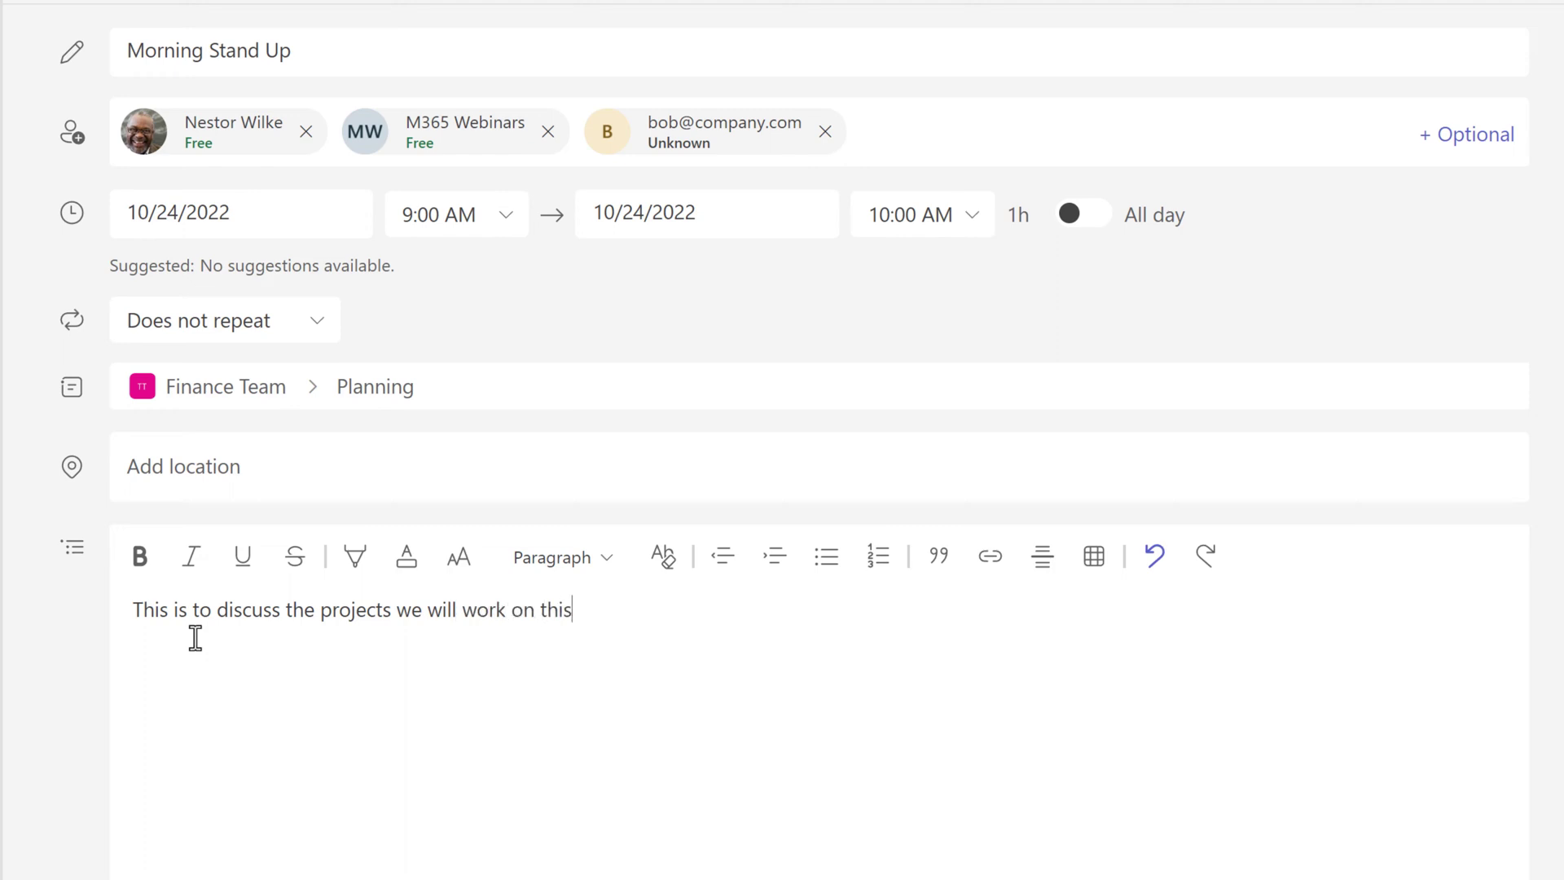
pyautogui.write('week.')
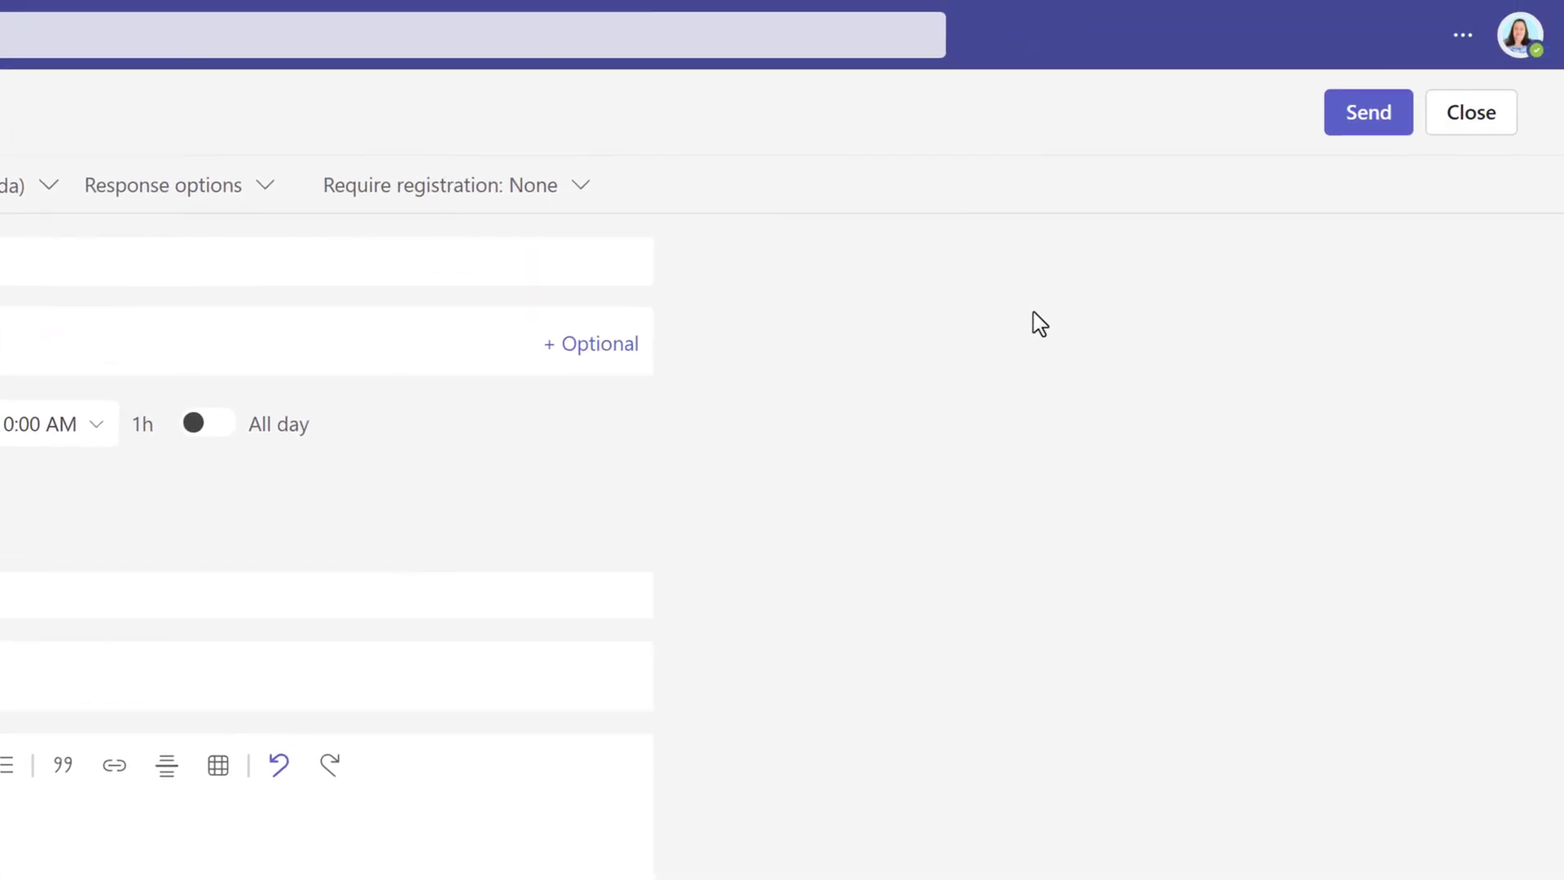
pyautogui.moveTo(1346, 149)
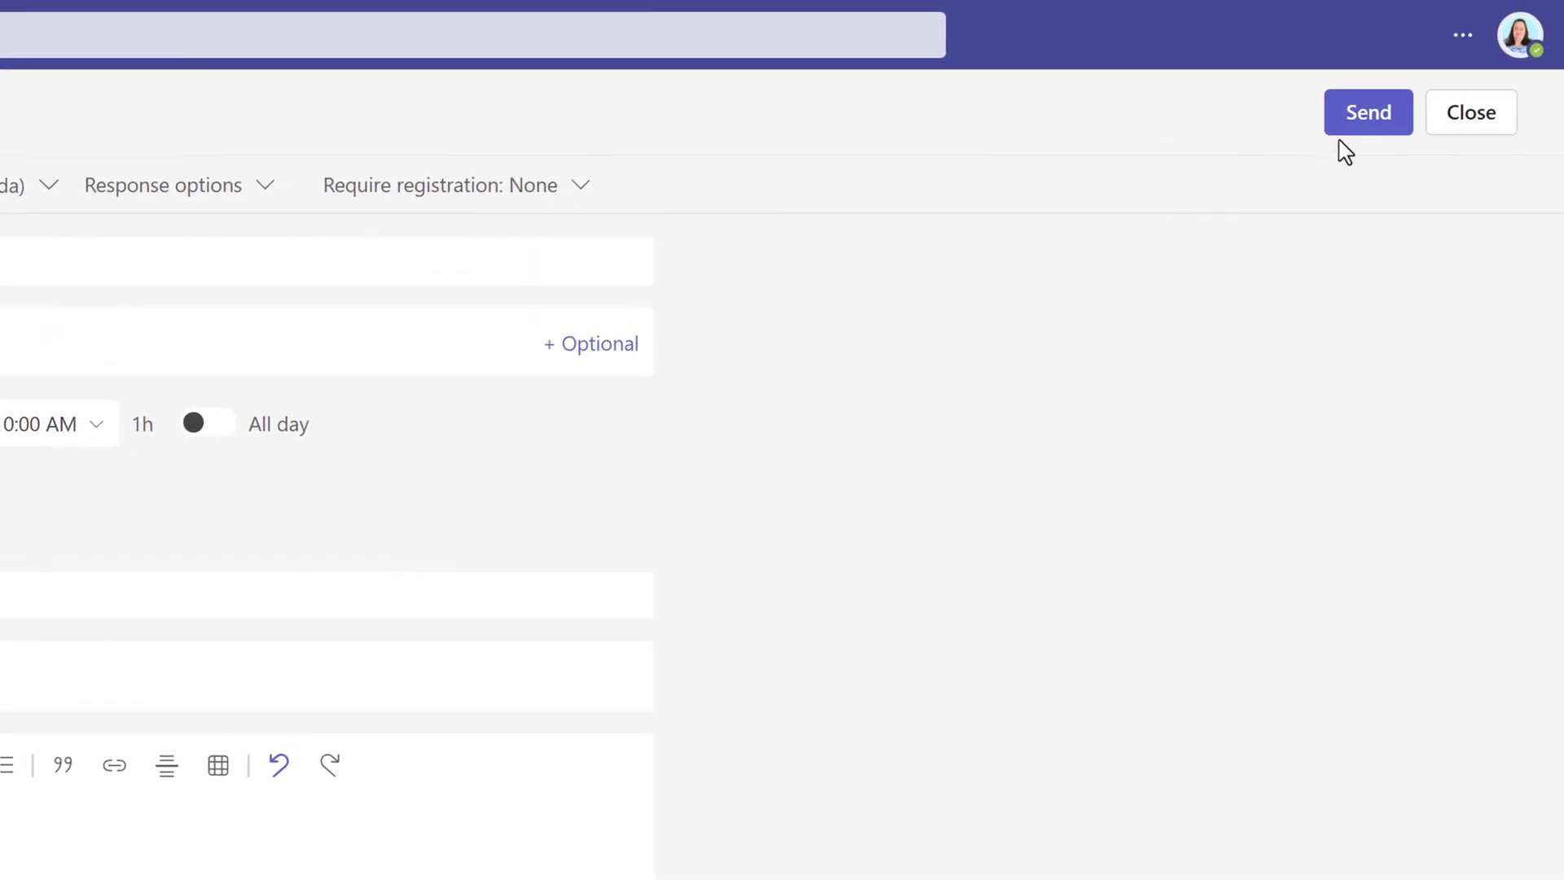
pyautogui.click(1368, 111)
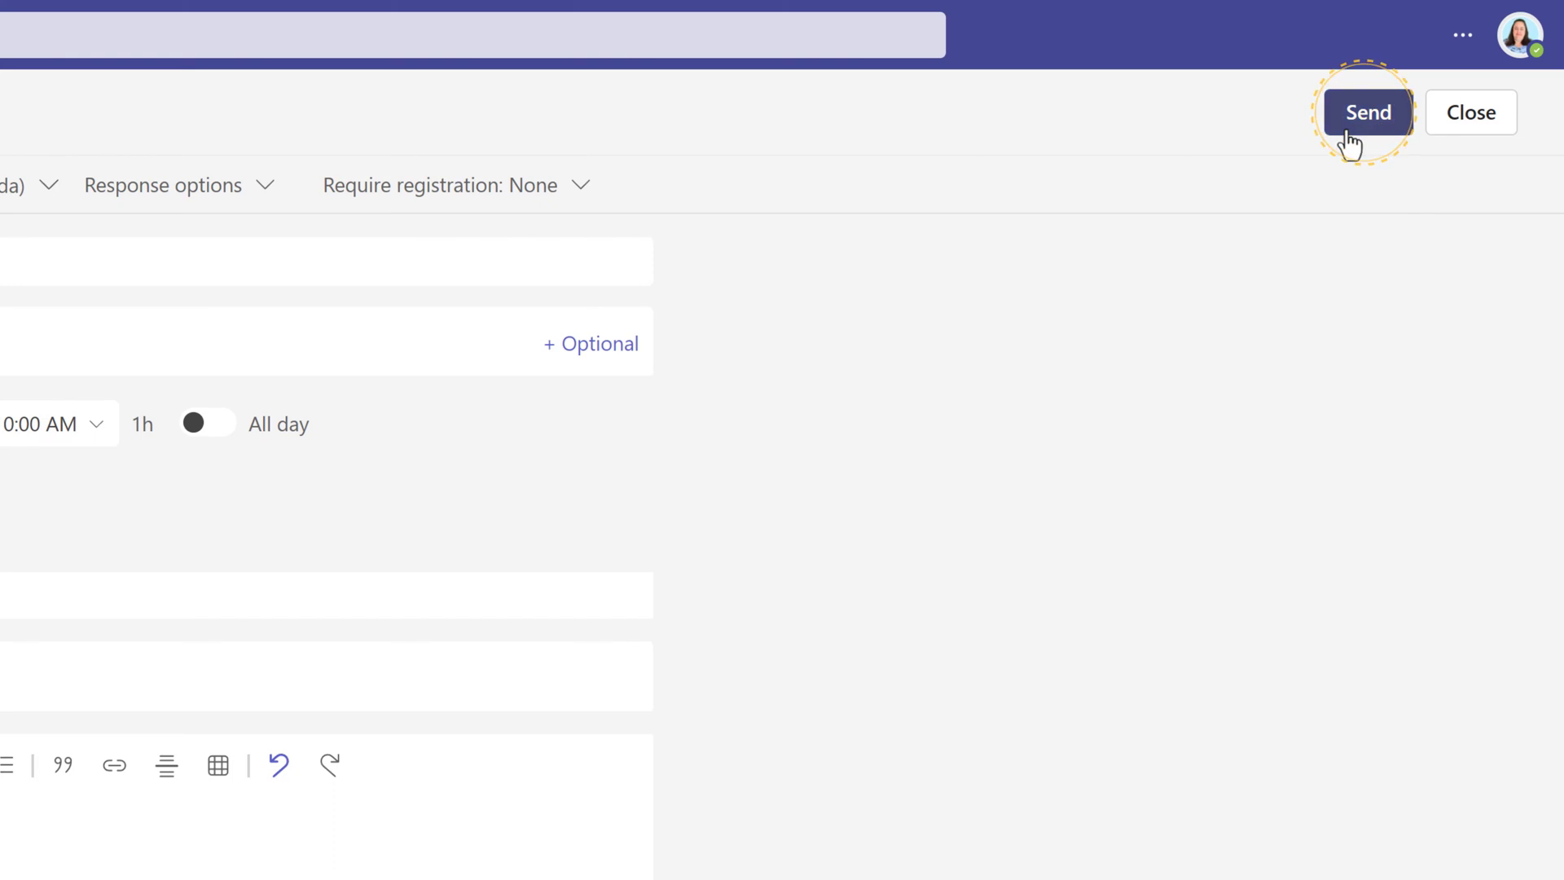
pyautogui.click(1368, 111)
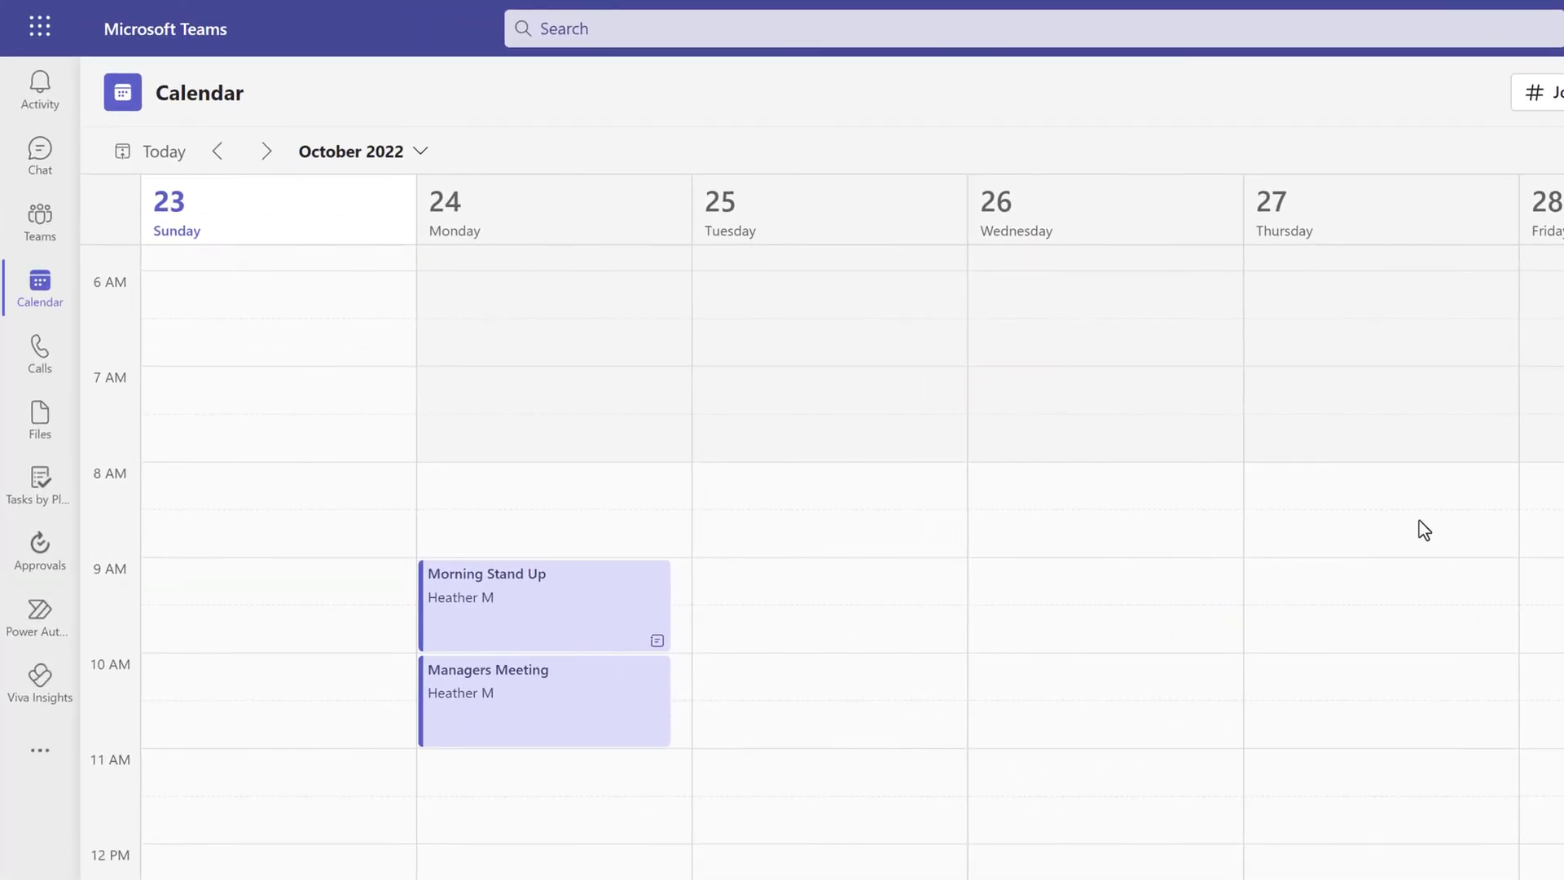
pyautogui.moveTo(1417, 534)
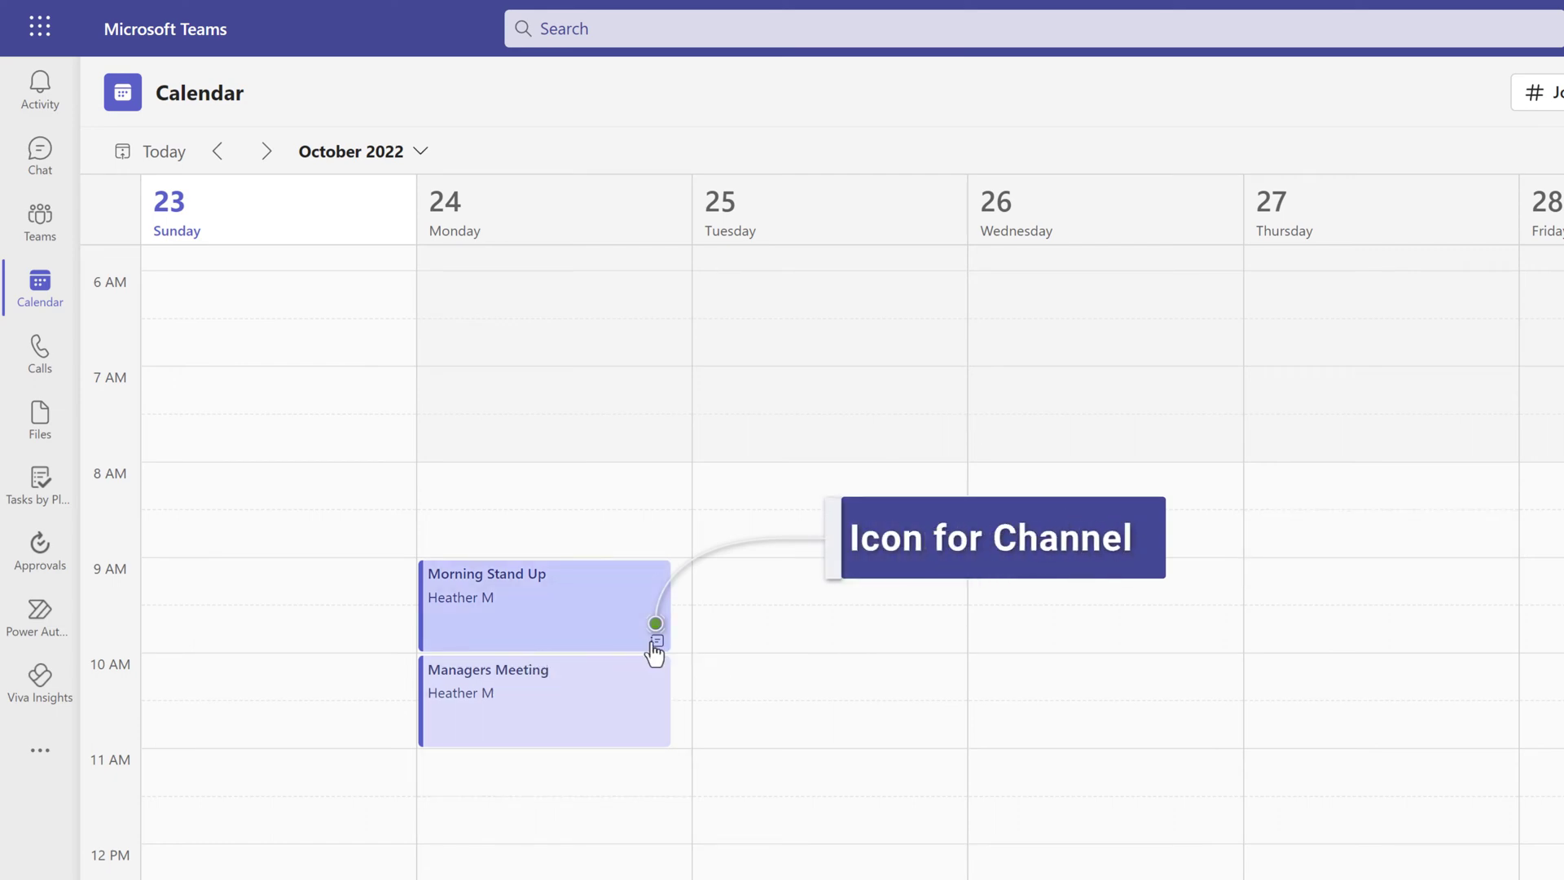
pyautogui.moveTo(564, 716)
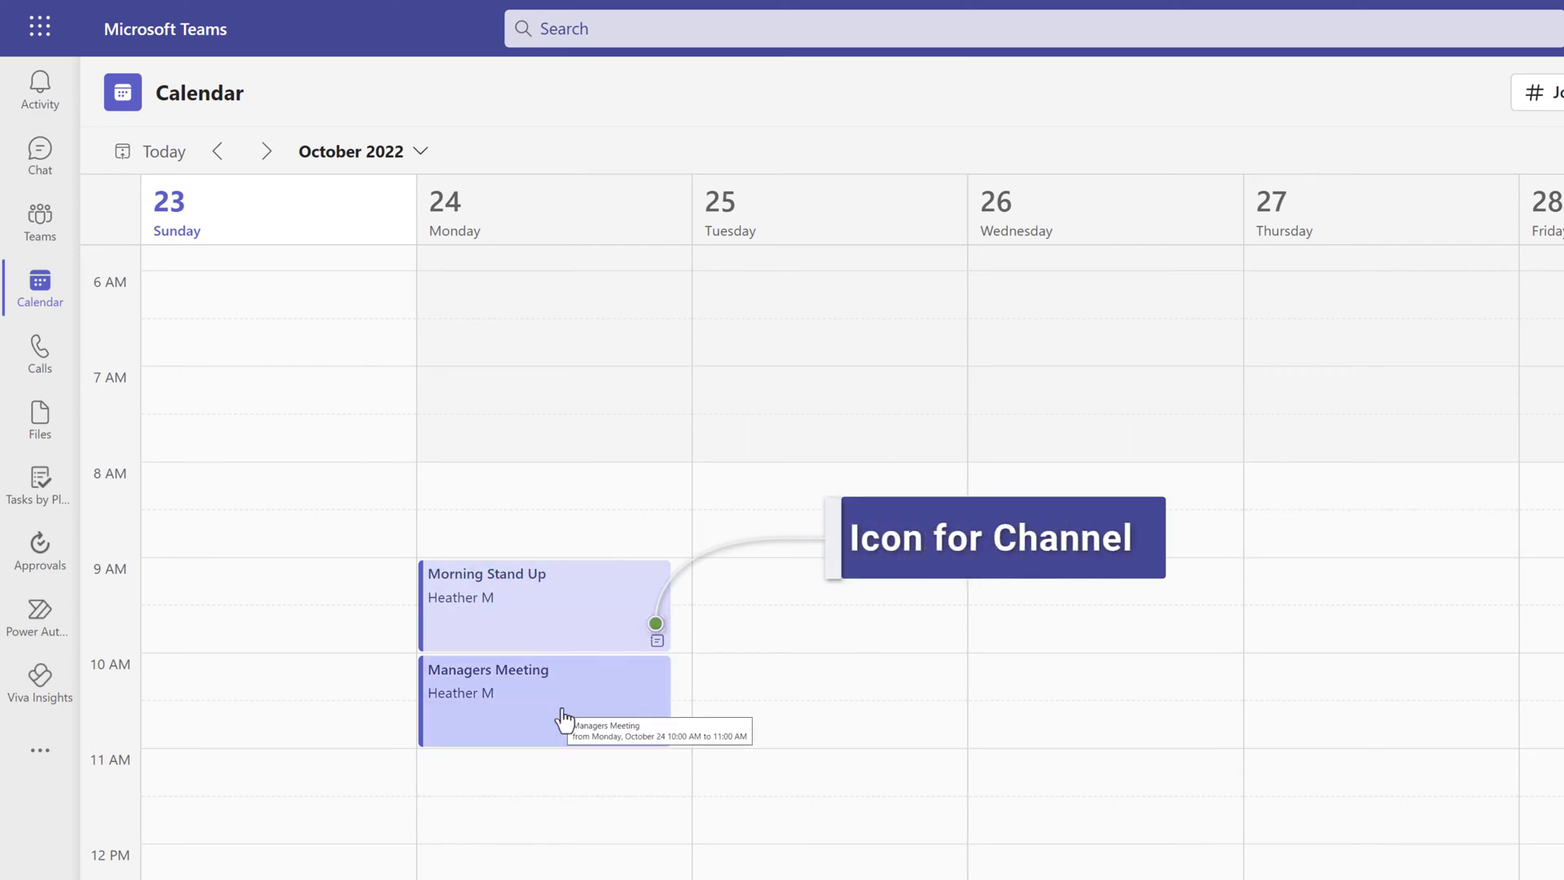
# Step: Bring up the Managers Meeting's right-click menu and browse its category list
pyautogui.rightClick(545, 691)
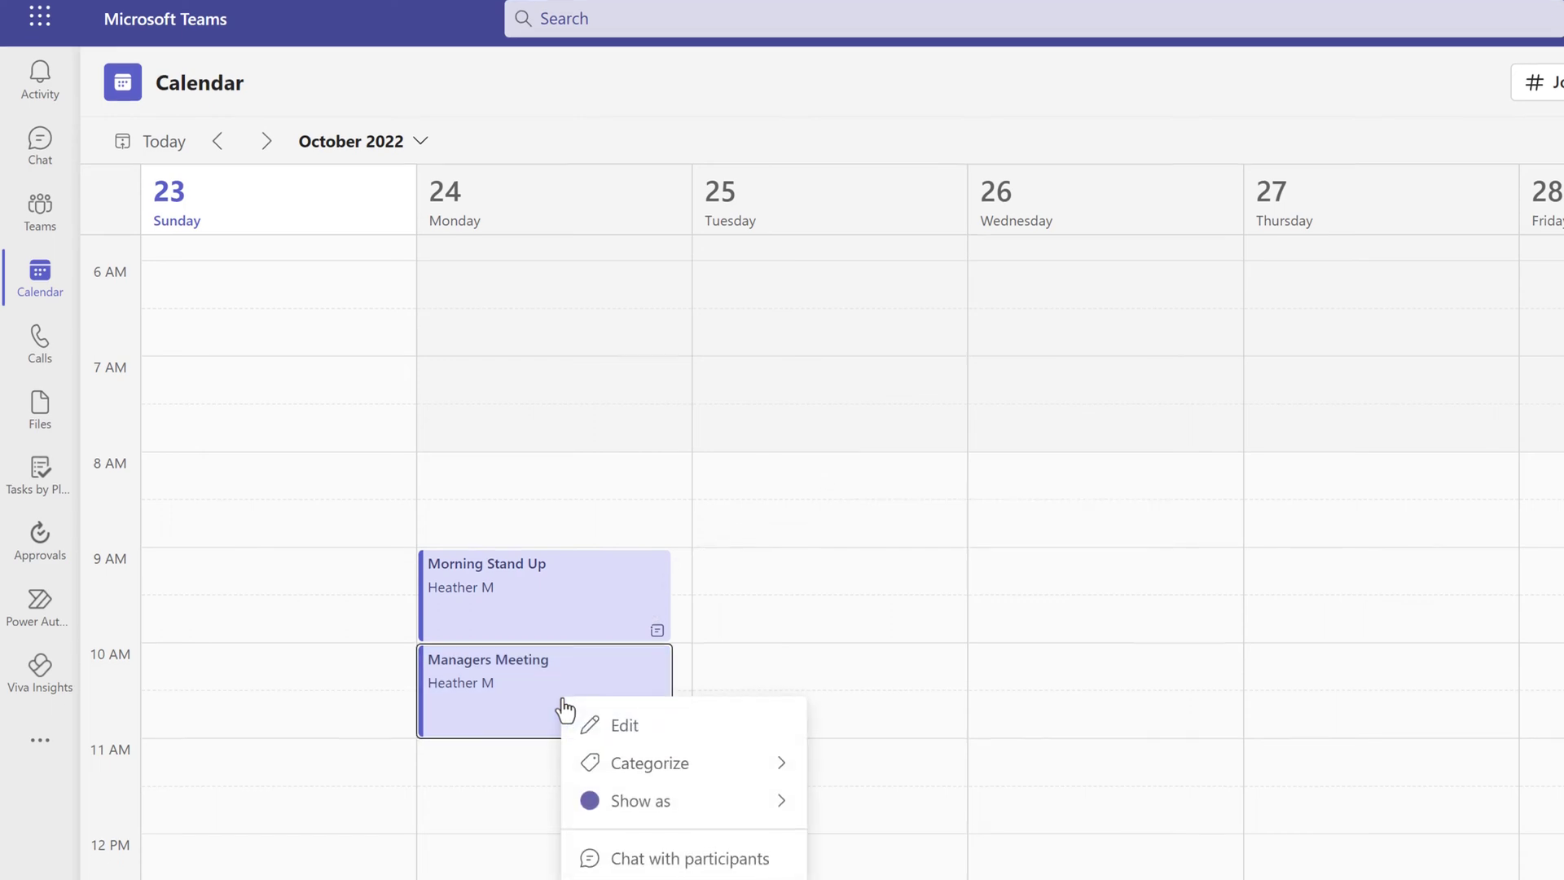
pyautogui.scroll(-3)
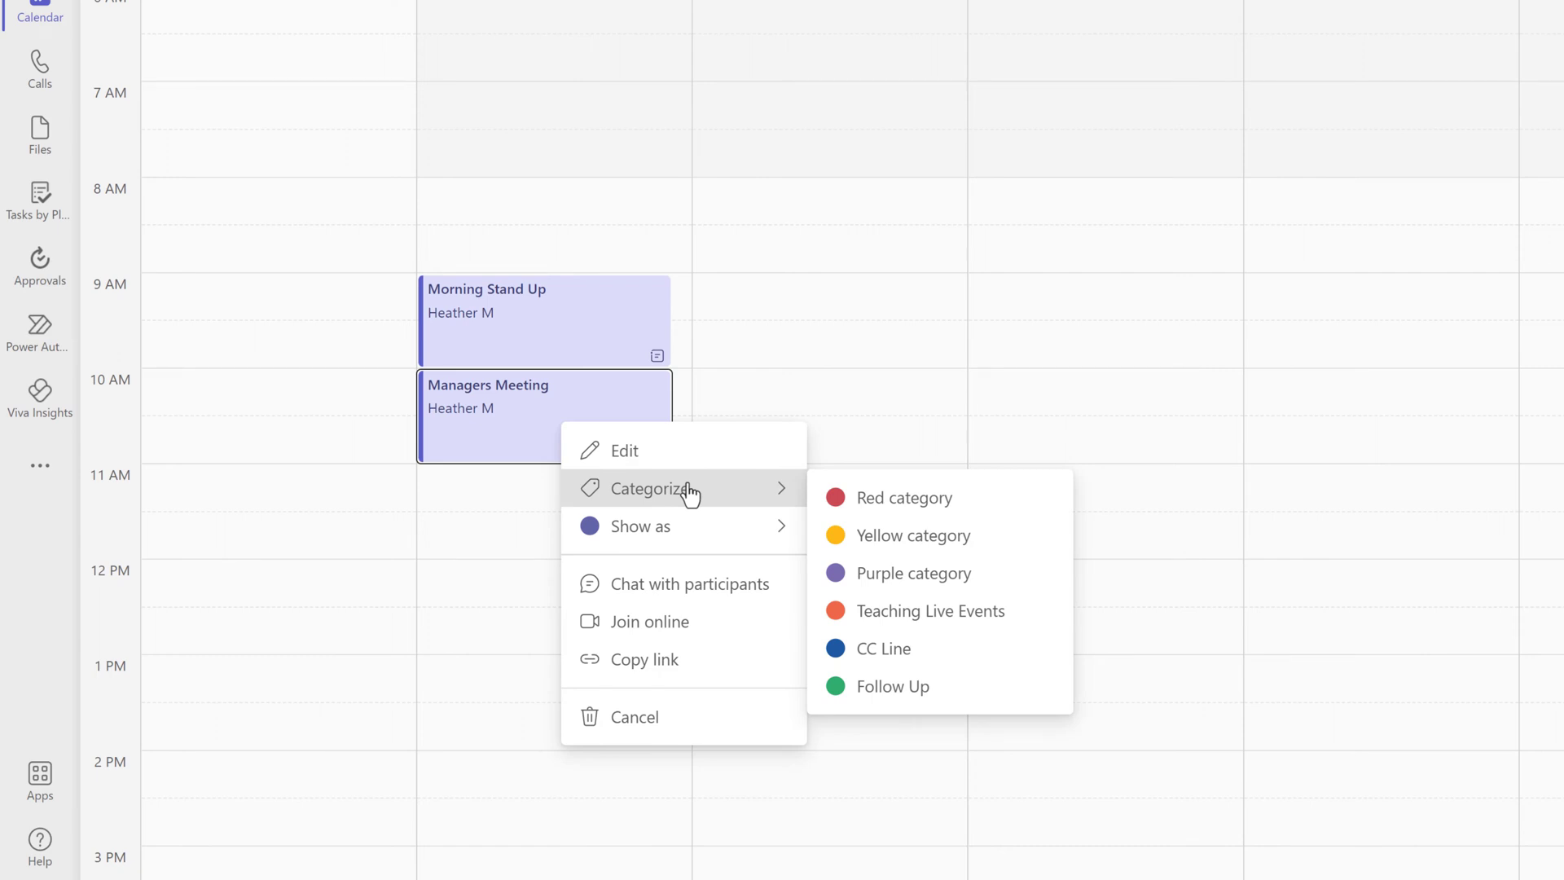
pyautogui.moveTo(915, 582)
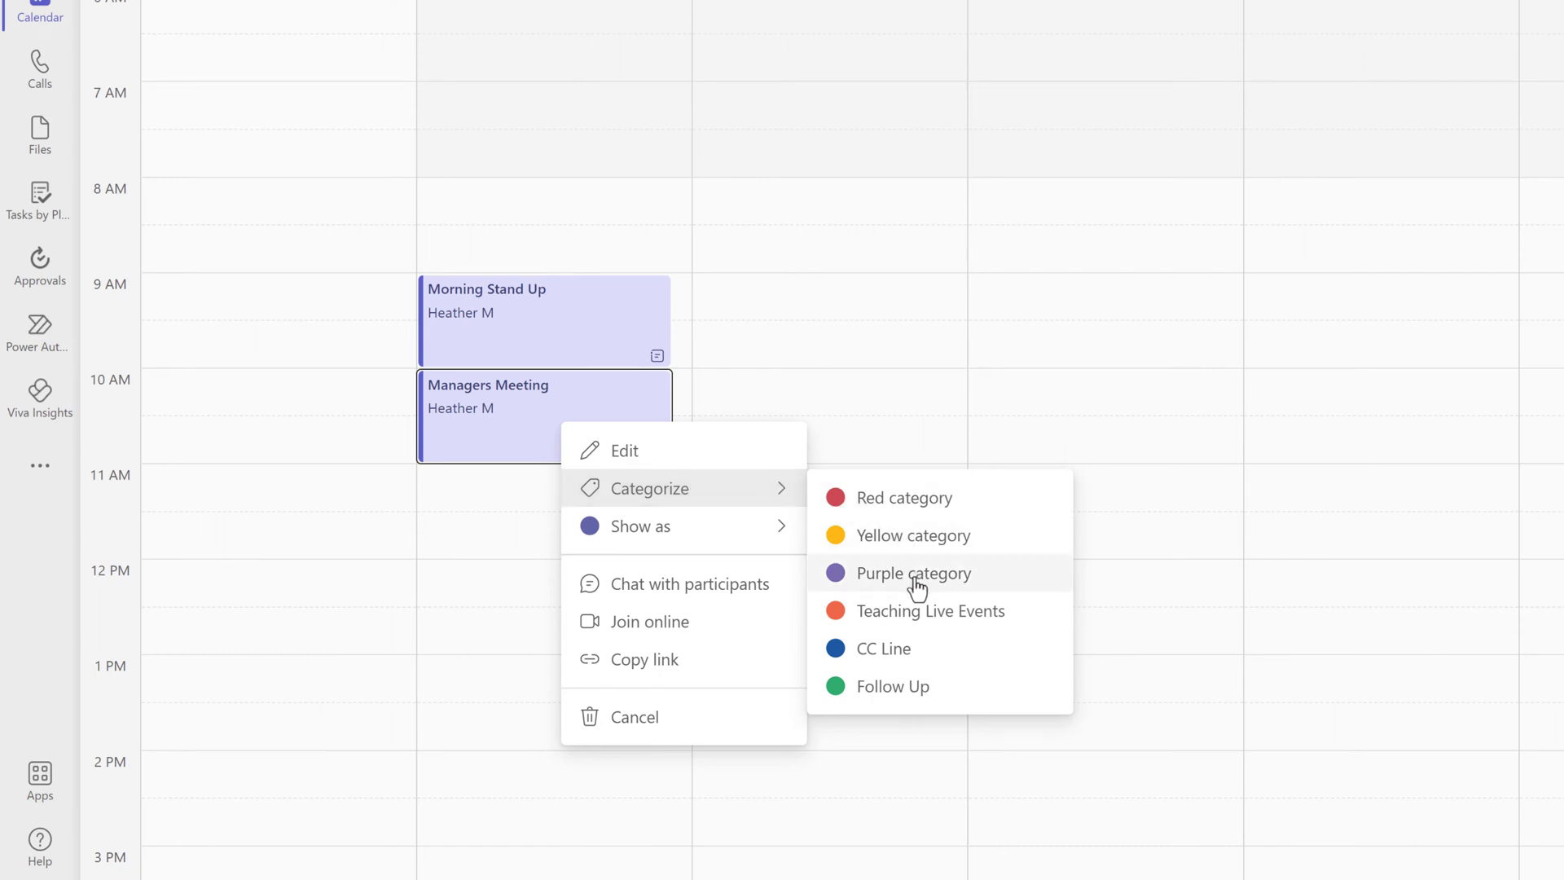
pyautogui.moveTo(911, 536)
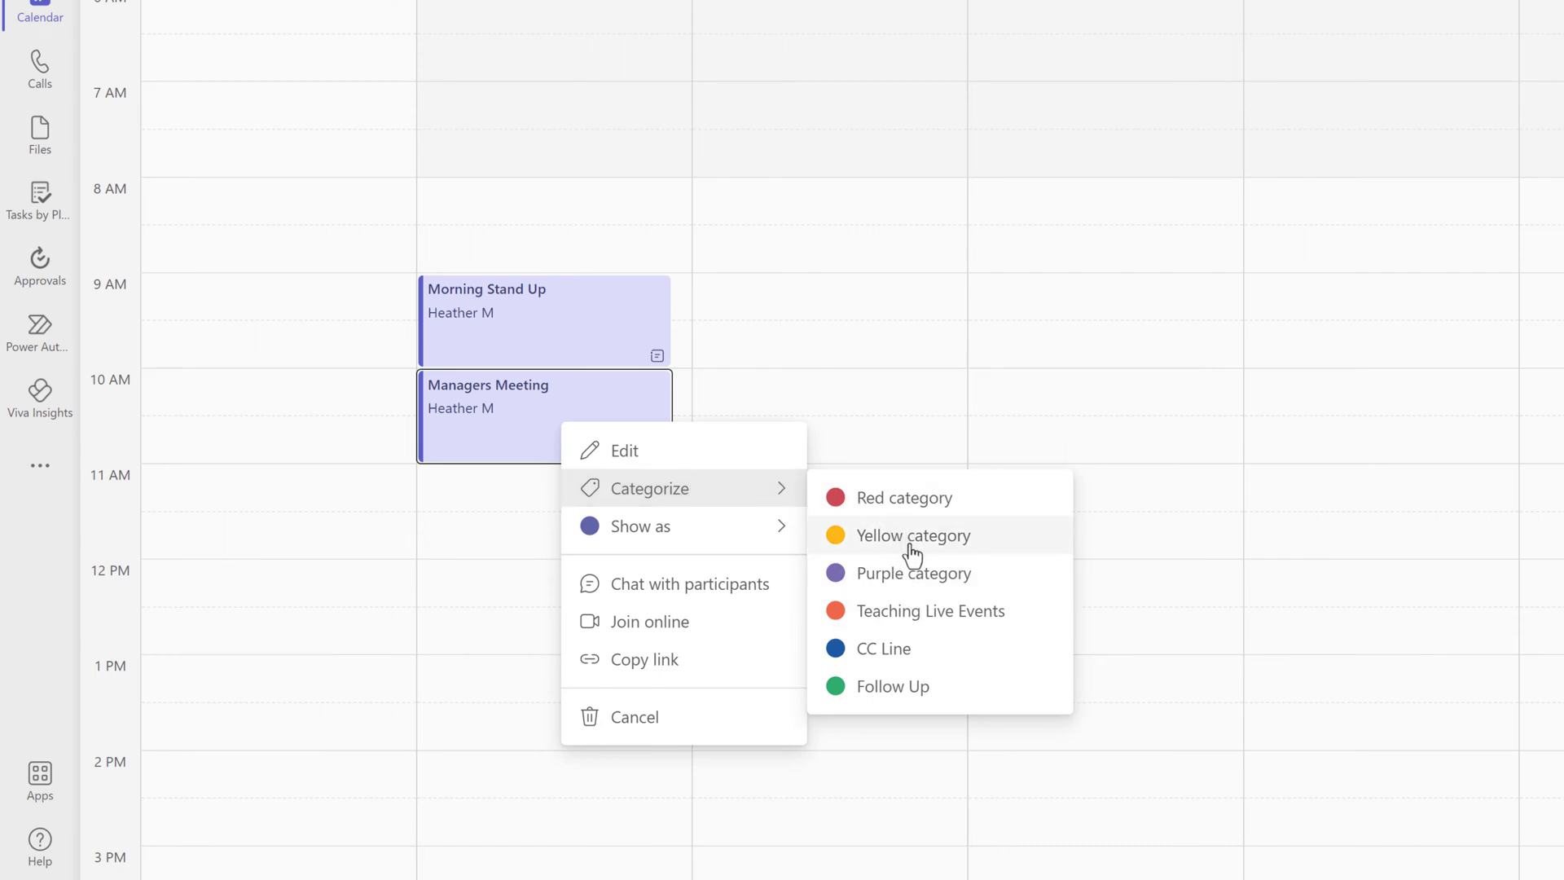
pyautogui.moveTo(898, 695)
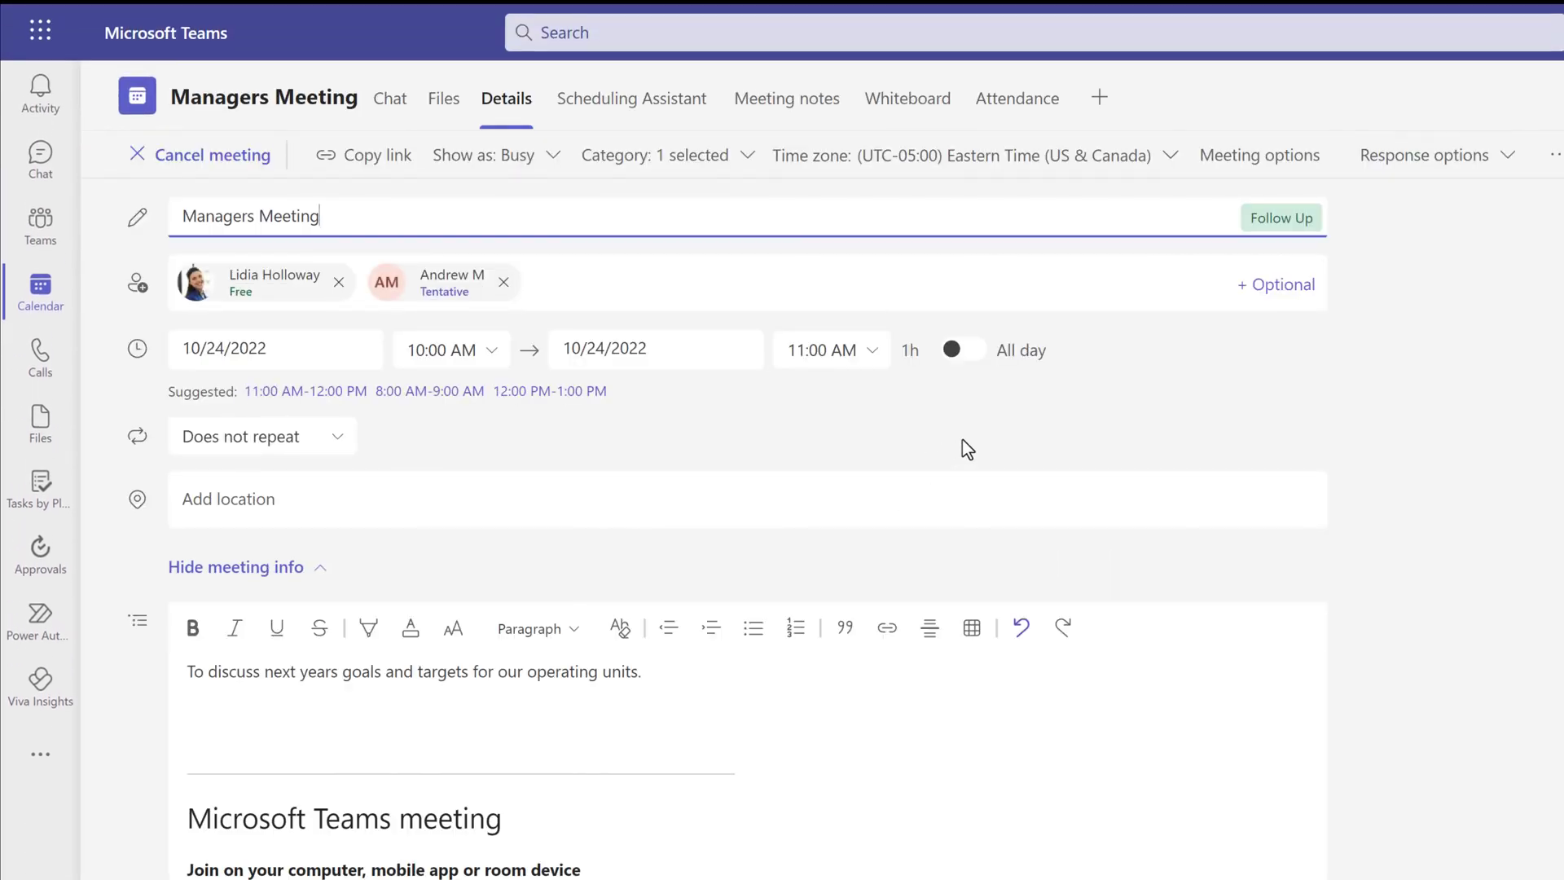
pyautogui.moveTo(632, 110)
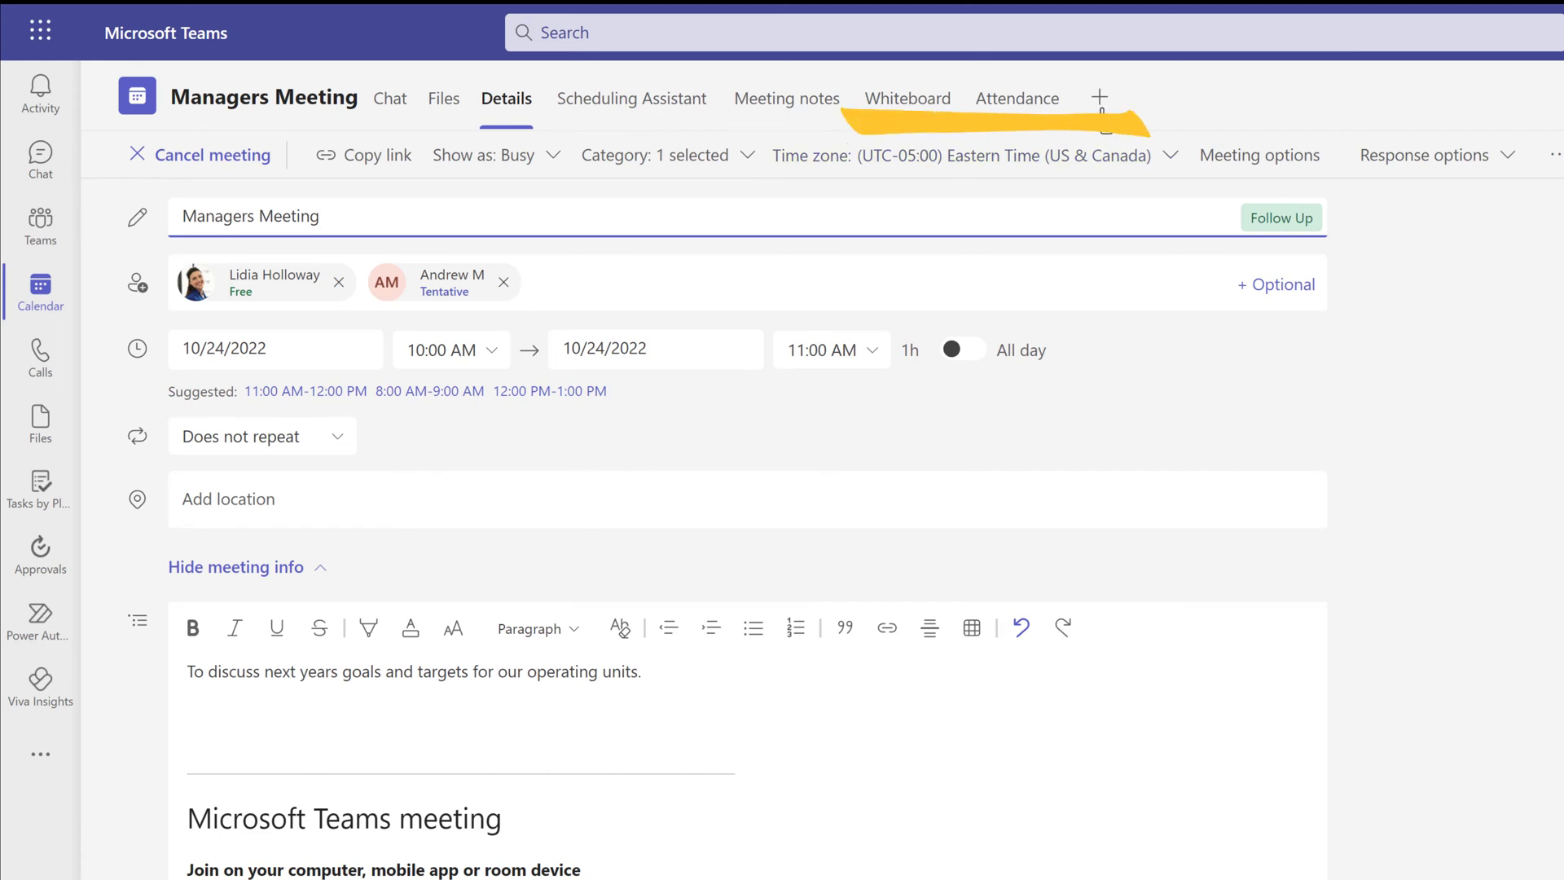
pyautogui.moveTo(1098, 97)
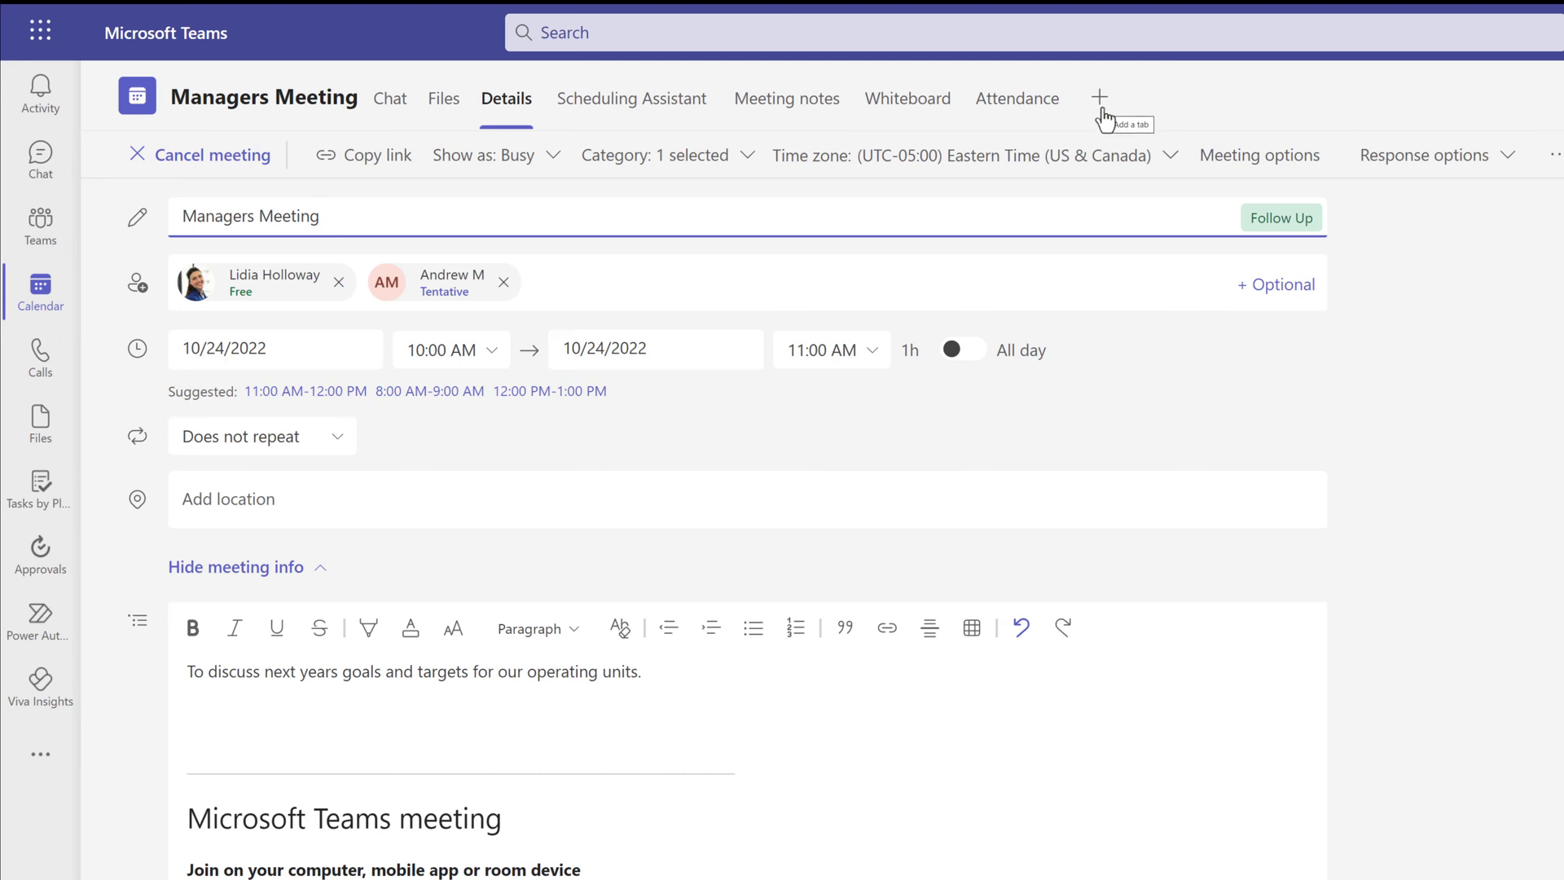
pyautogui.moveTo(1132, 201)
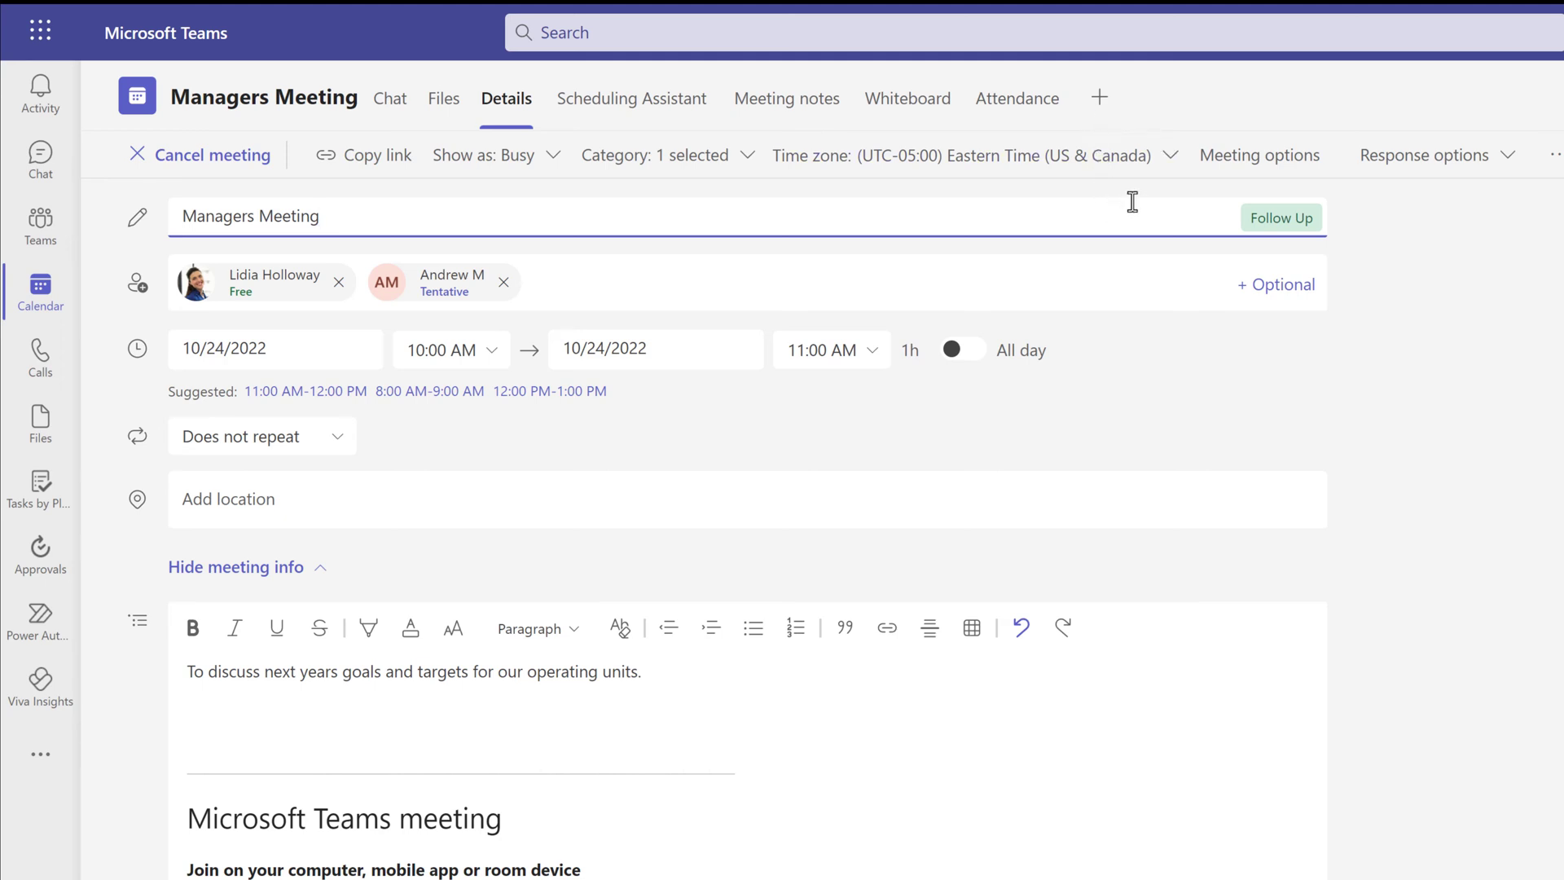
pyautogui.moveTo(1431, 200)
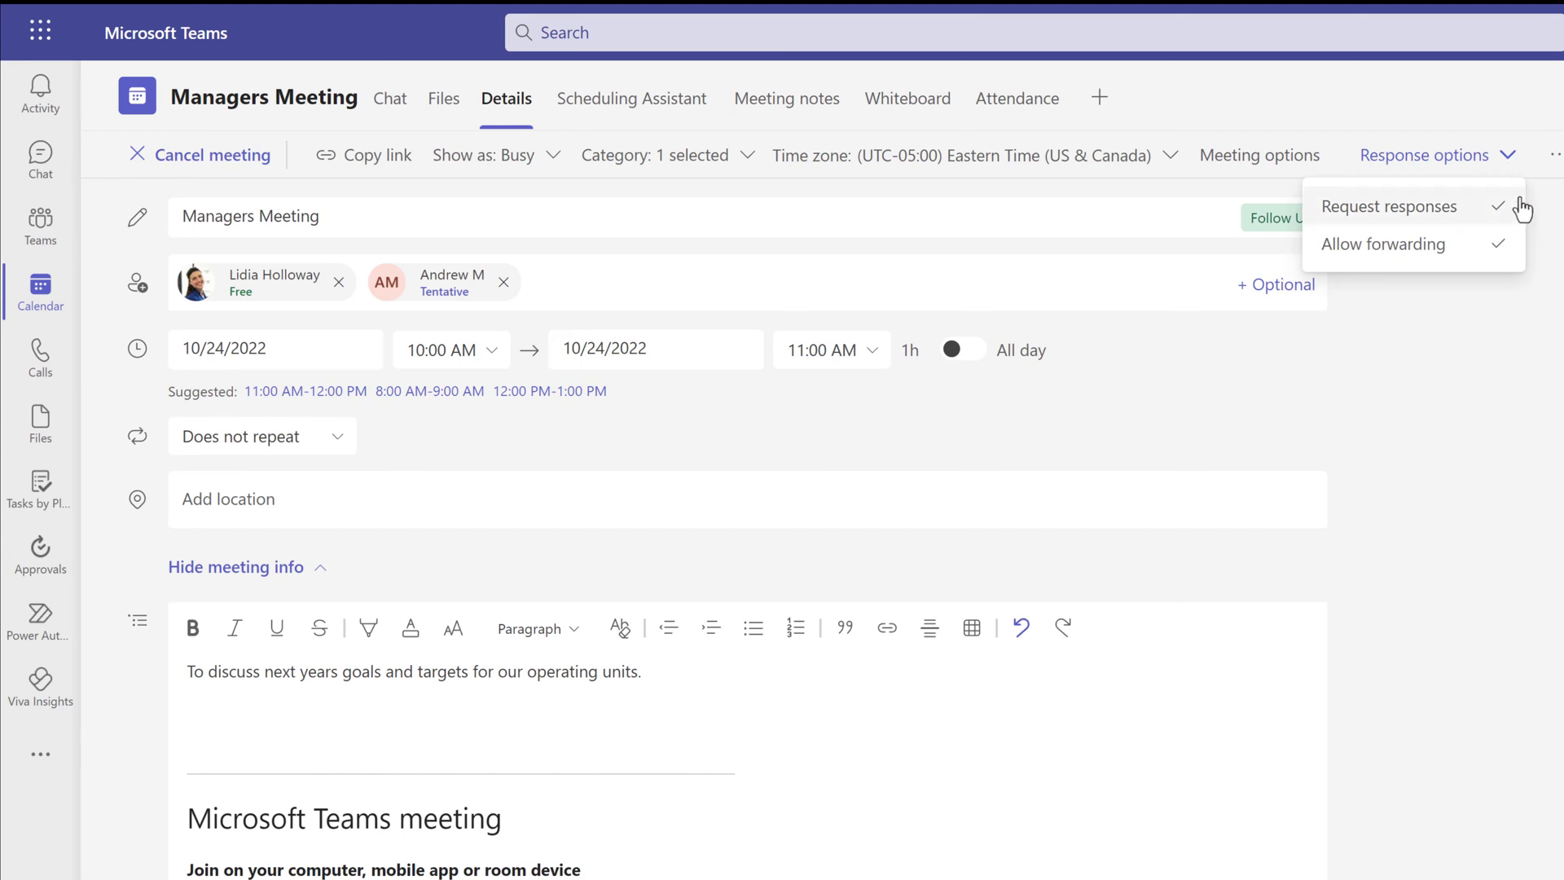
pyautogui.moveTo(1407, 225)
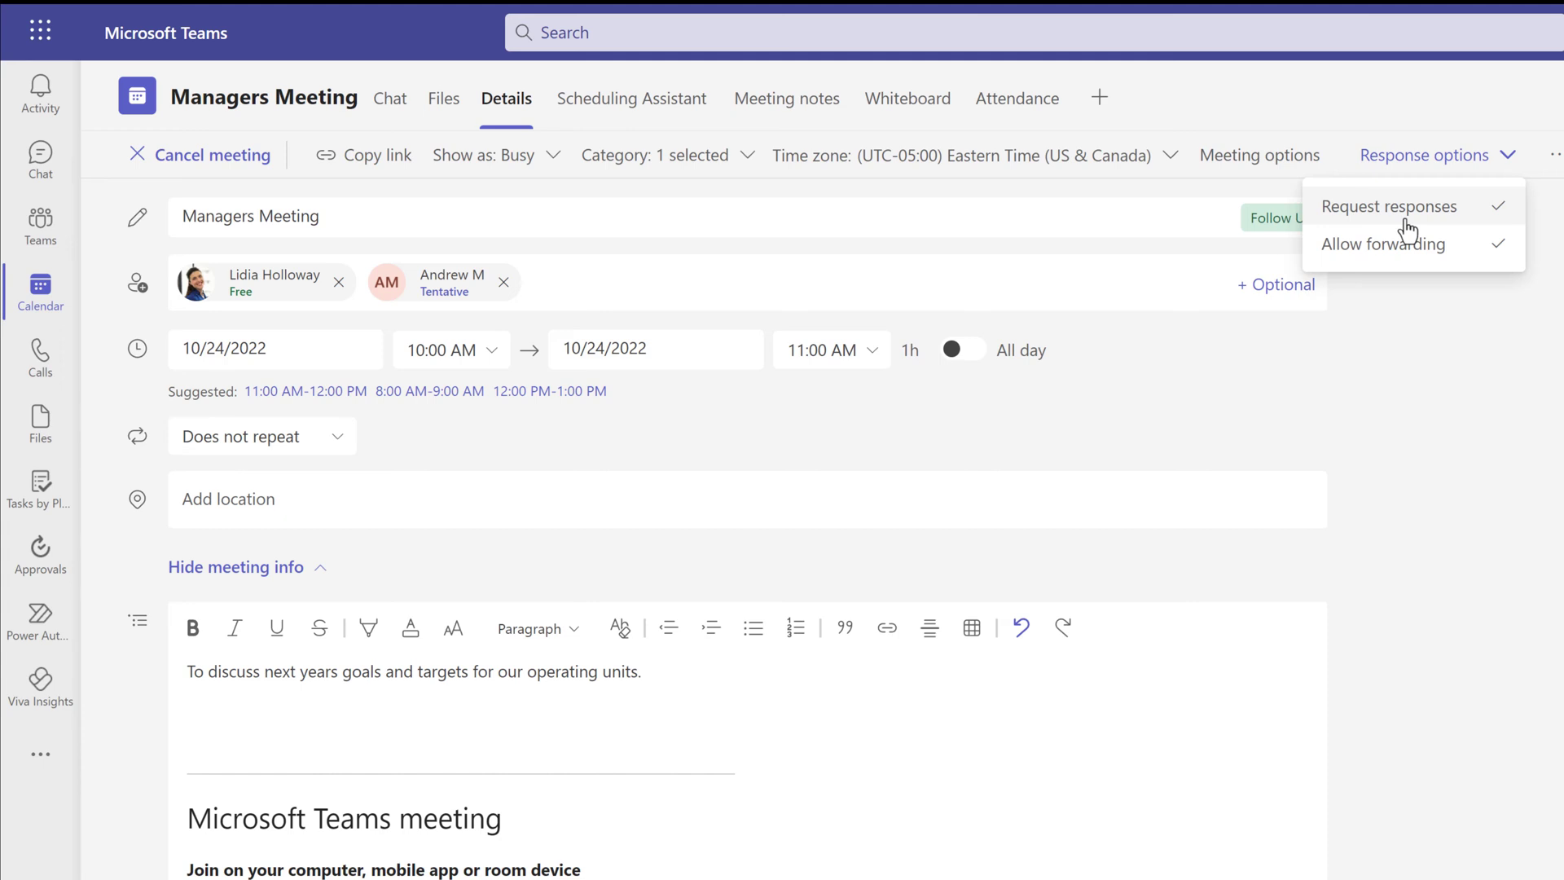
pyautogui.moveTo(1410, 252)
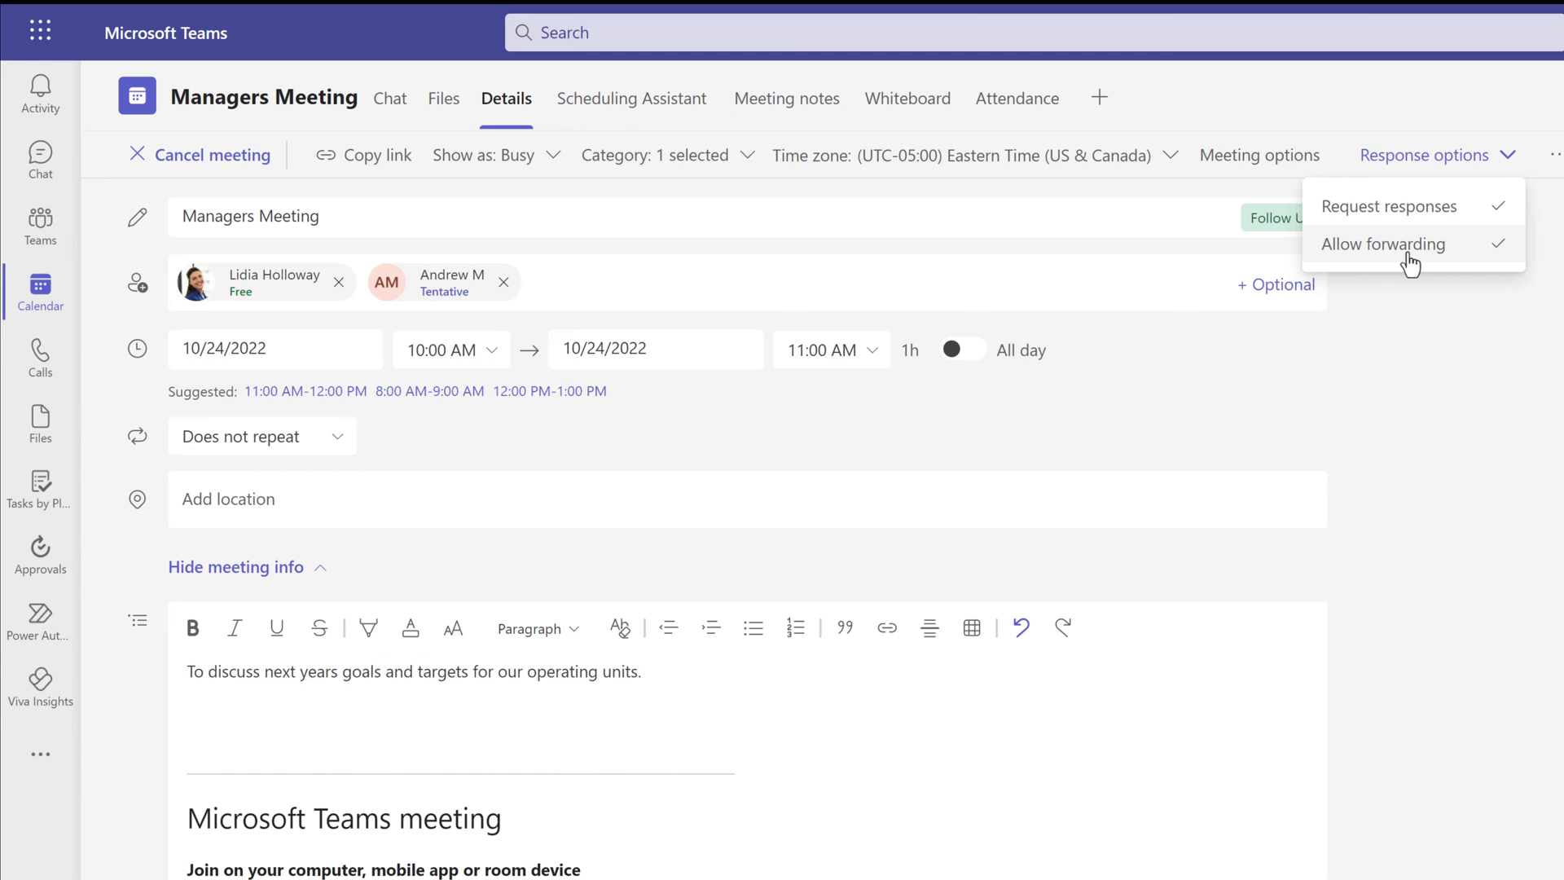
pyautogui.moveTo(1498, 262)
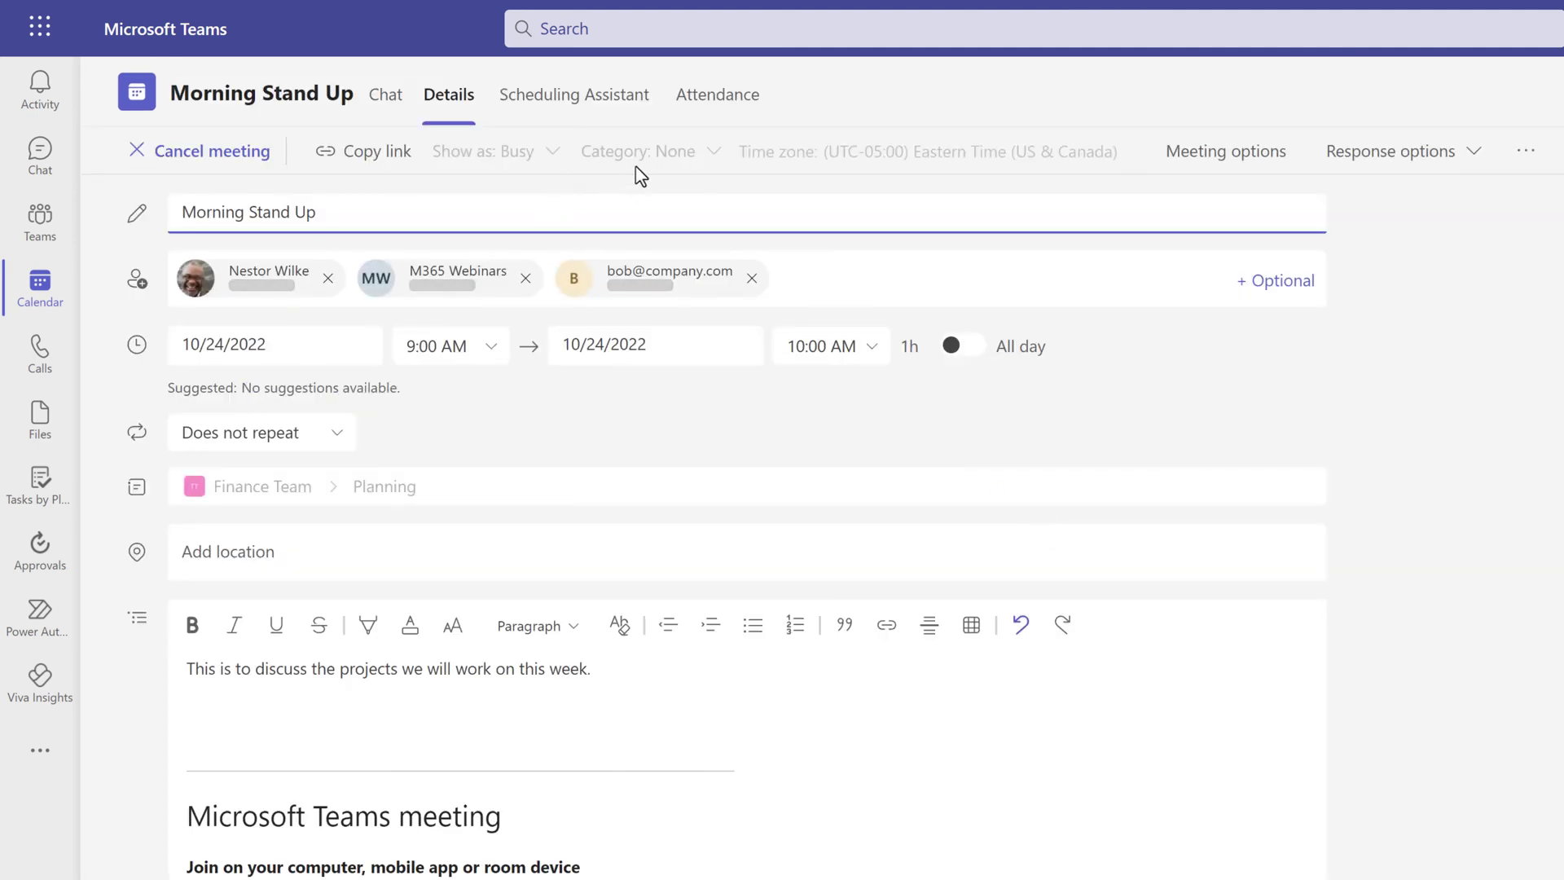
pyautogui.moveTo(653, 150)
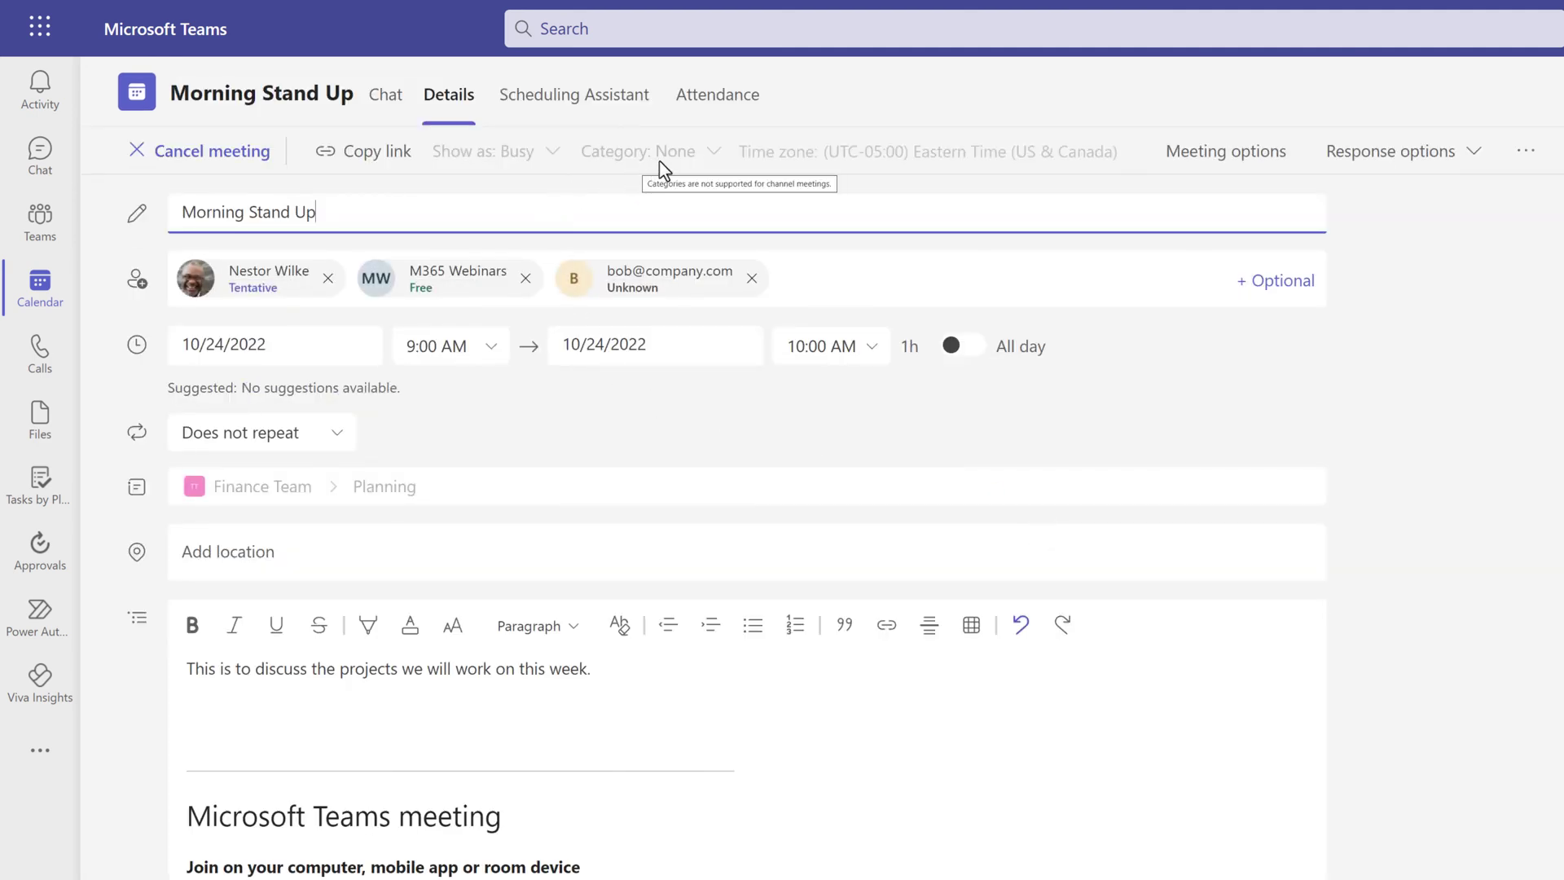
pyautogui.moveTo(834, 99)
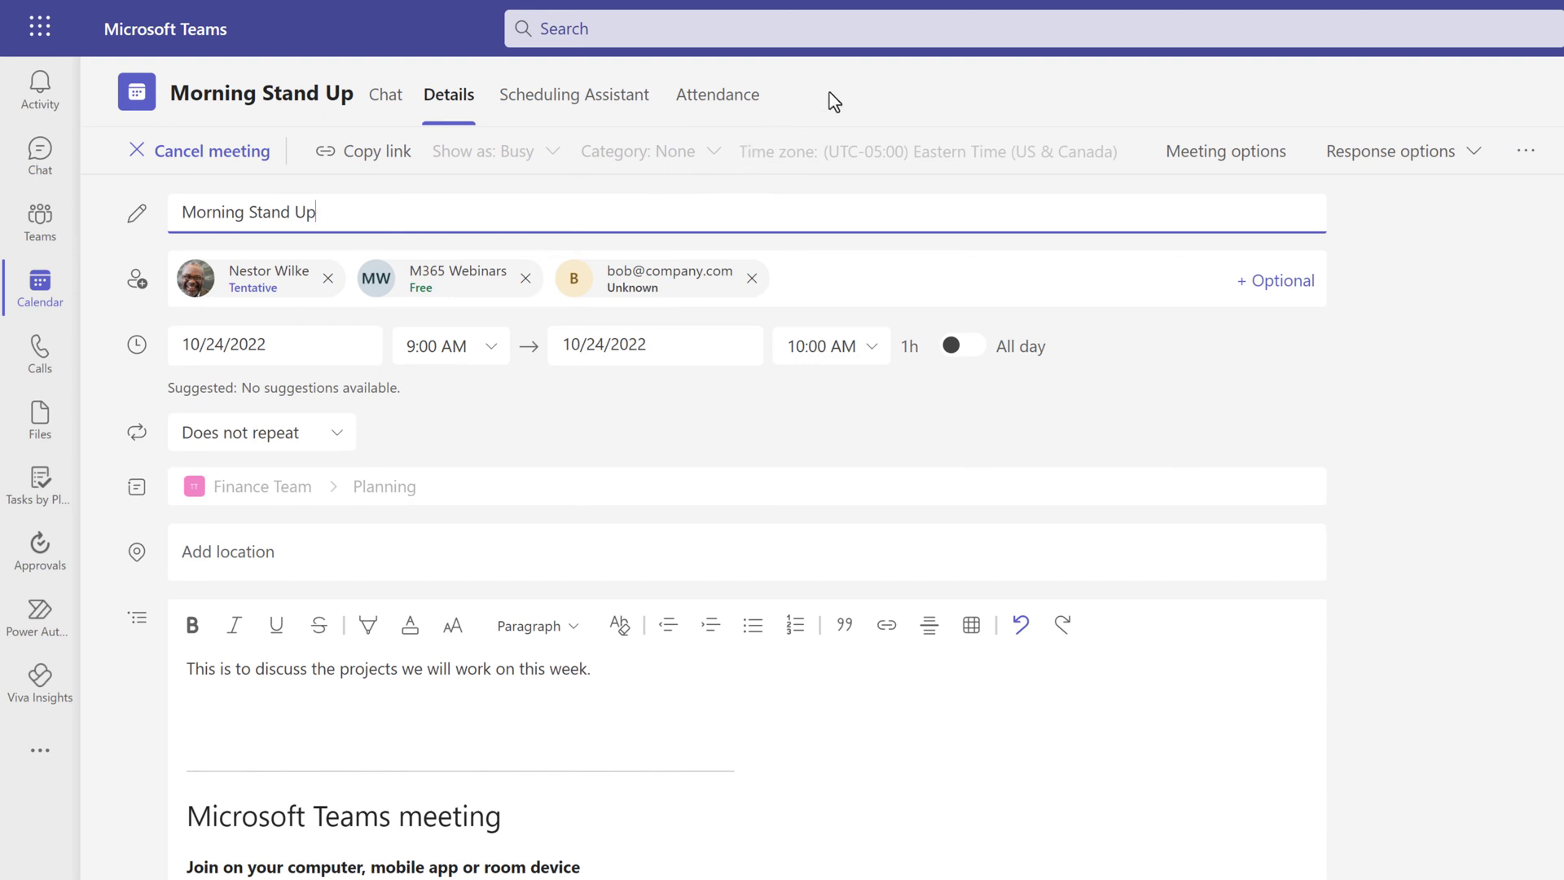
pyautogui.moveTo(538, 213)
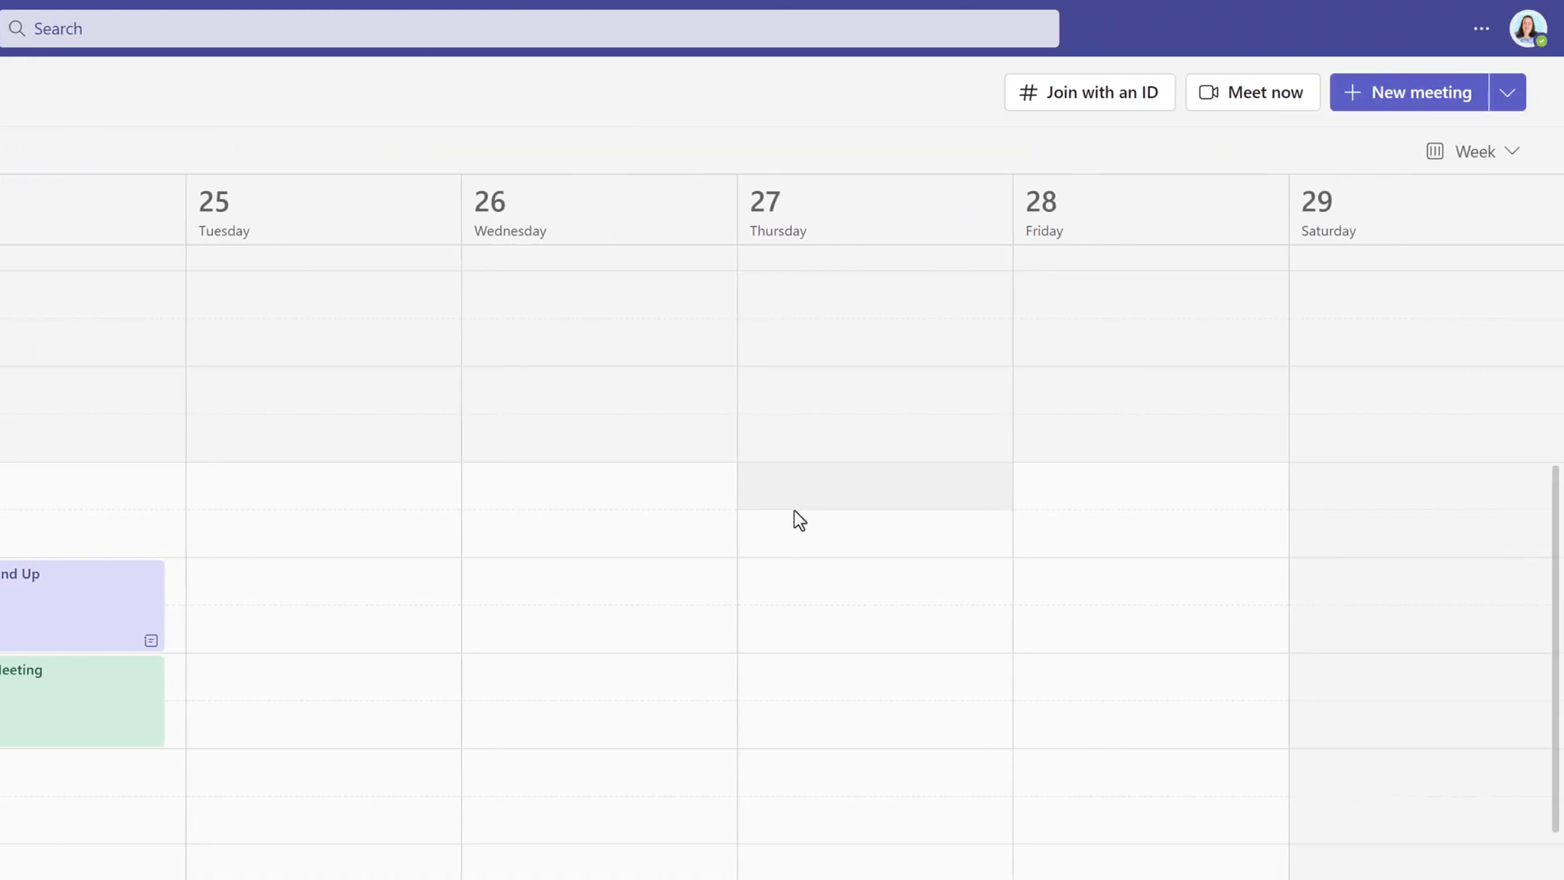
pyautogui.moveTo(1324, 137)
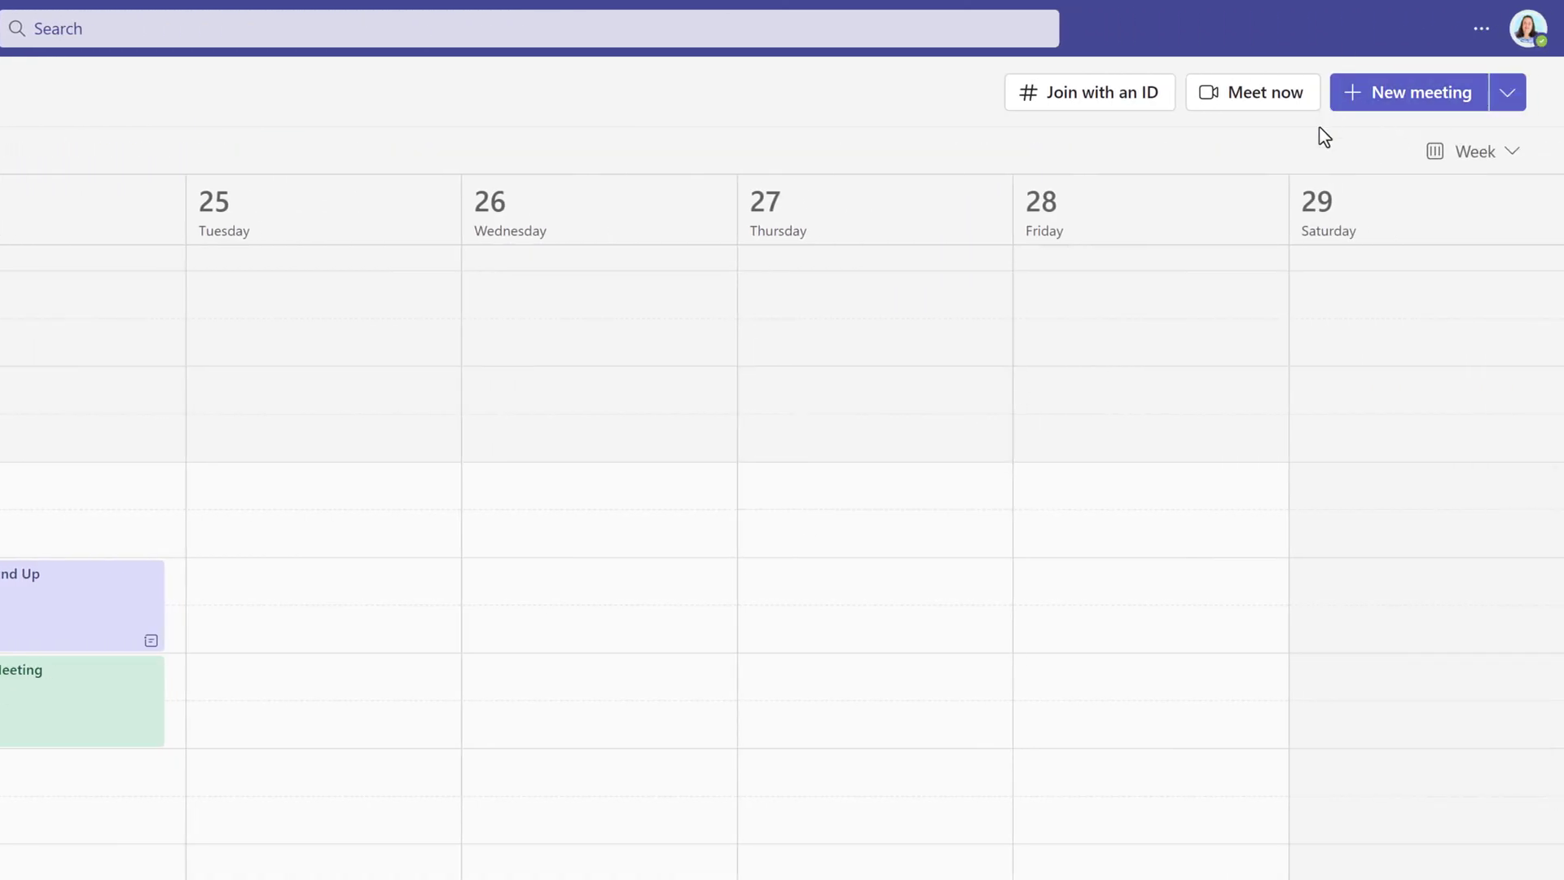
# Step: Show the New meeting dropdown with schedule meeting, webinar and live event choices
pyautogui.click(1508, 92)
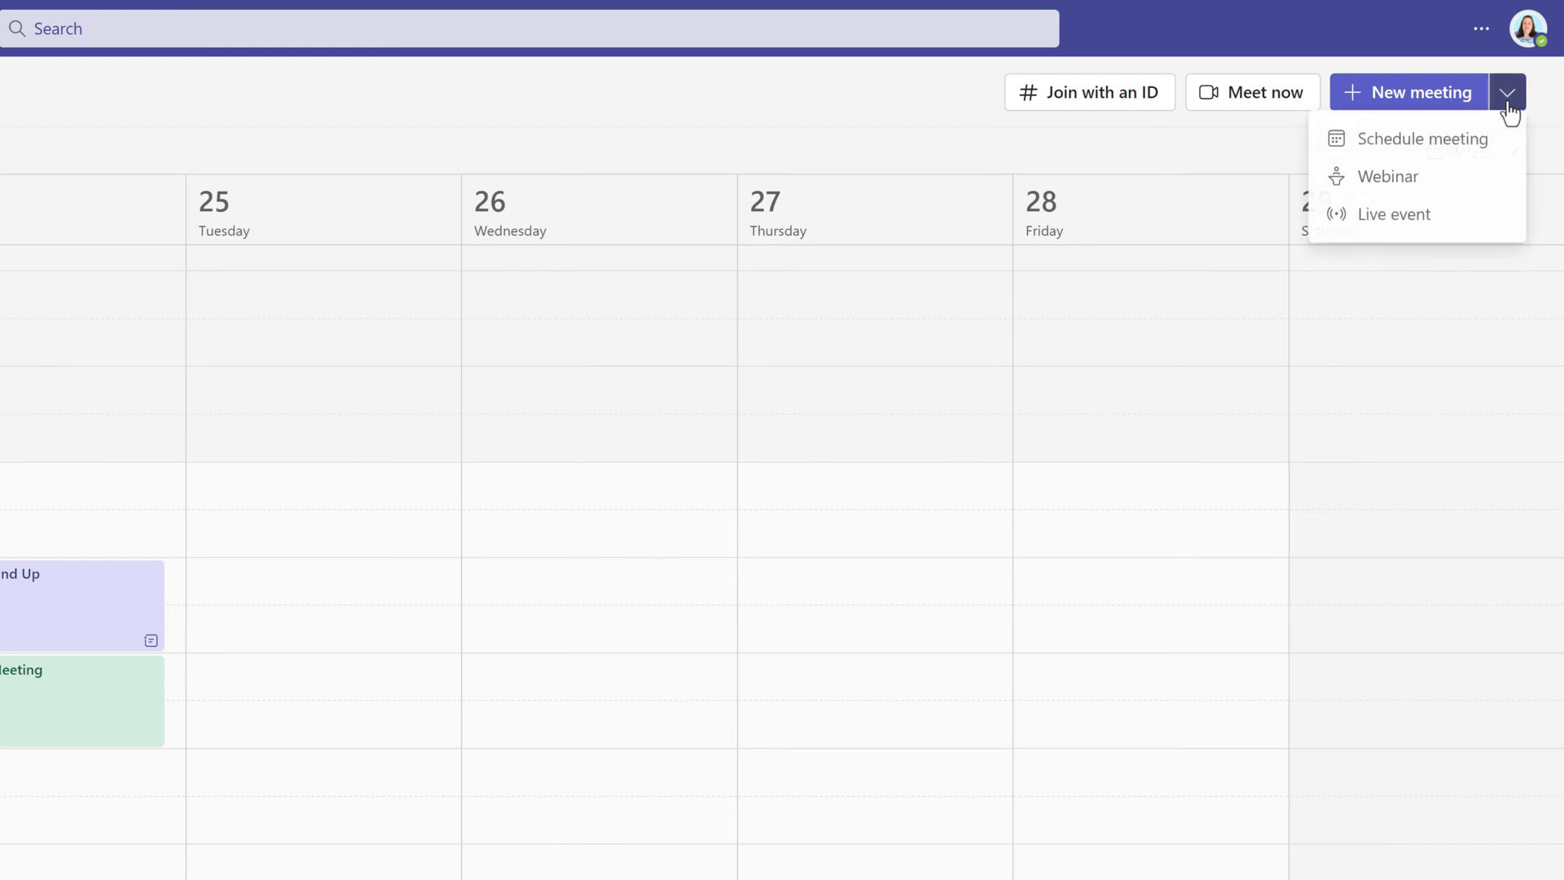
pyautogui.moveTo(1485, 190)
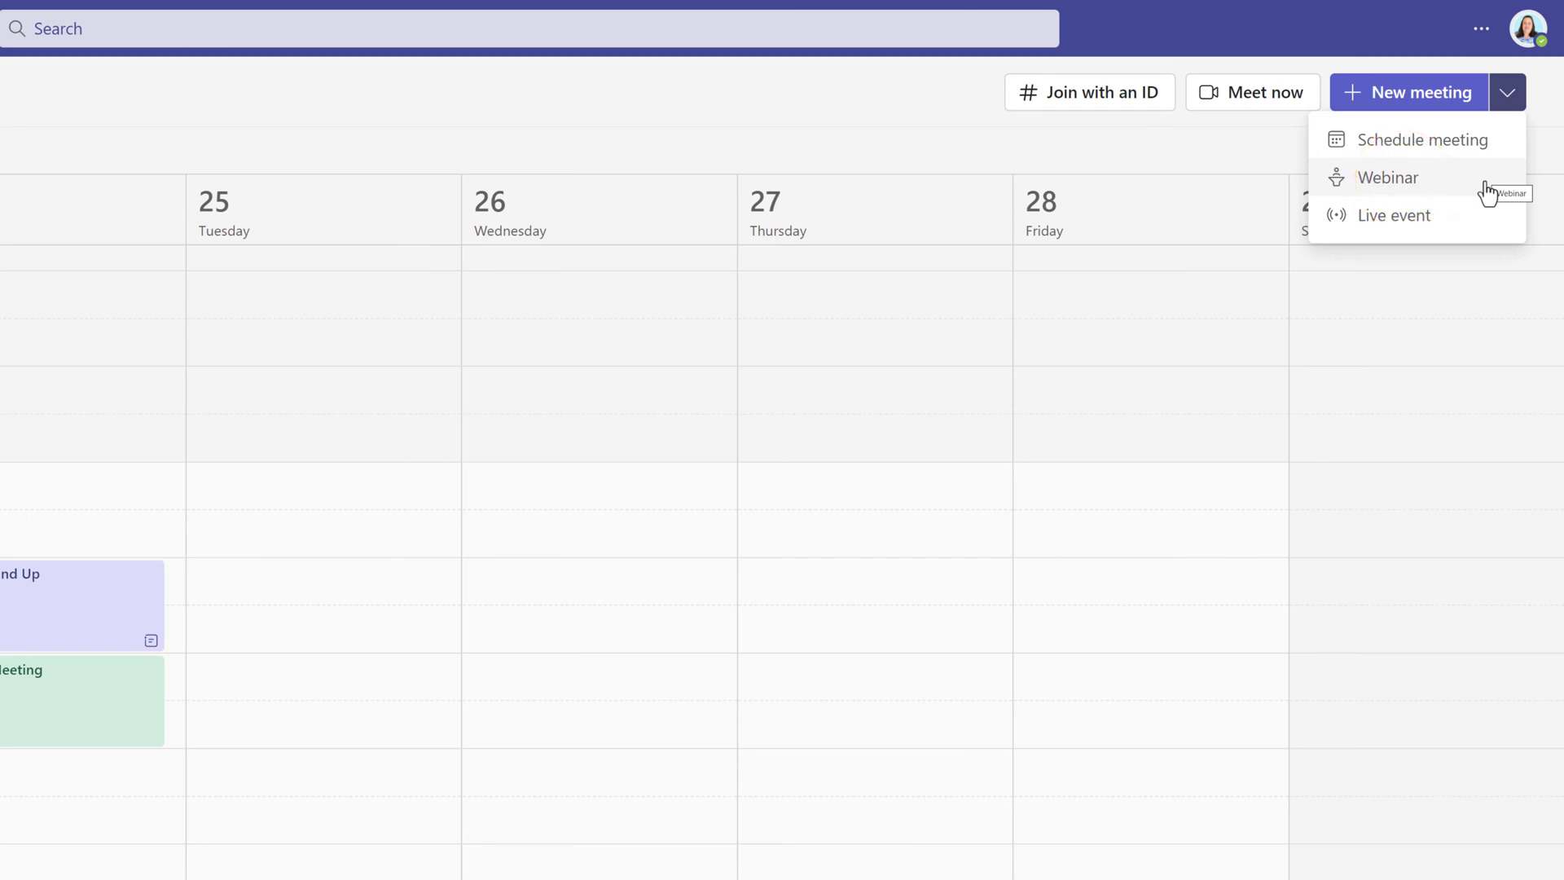
# Step: Start a new webinar and view its registration options, keeping For everyone
pyautogui.click(1387, 177)
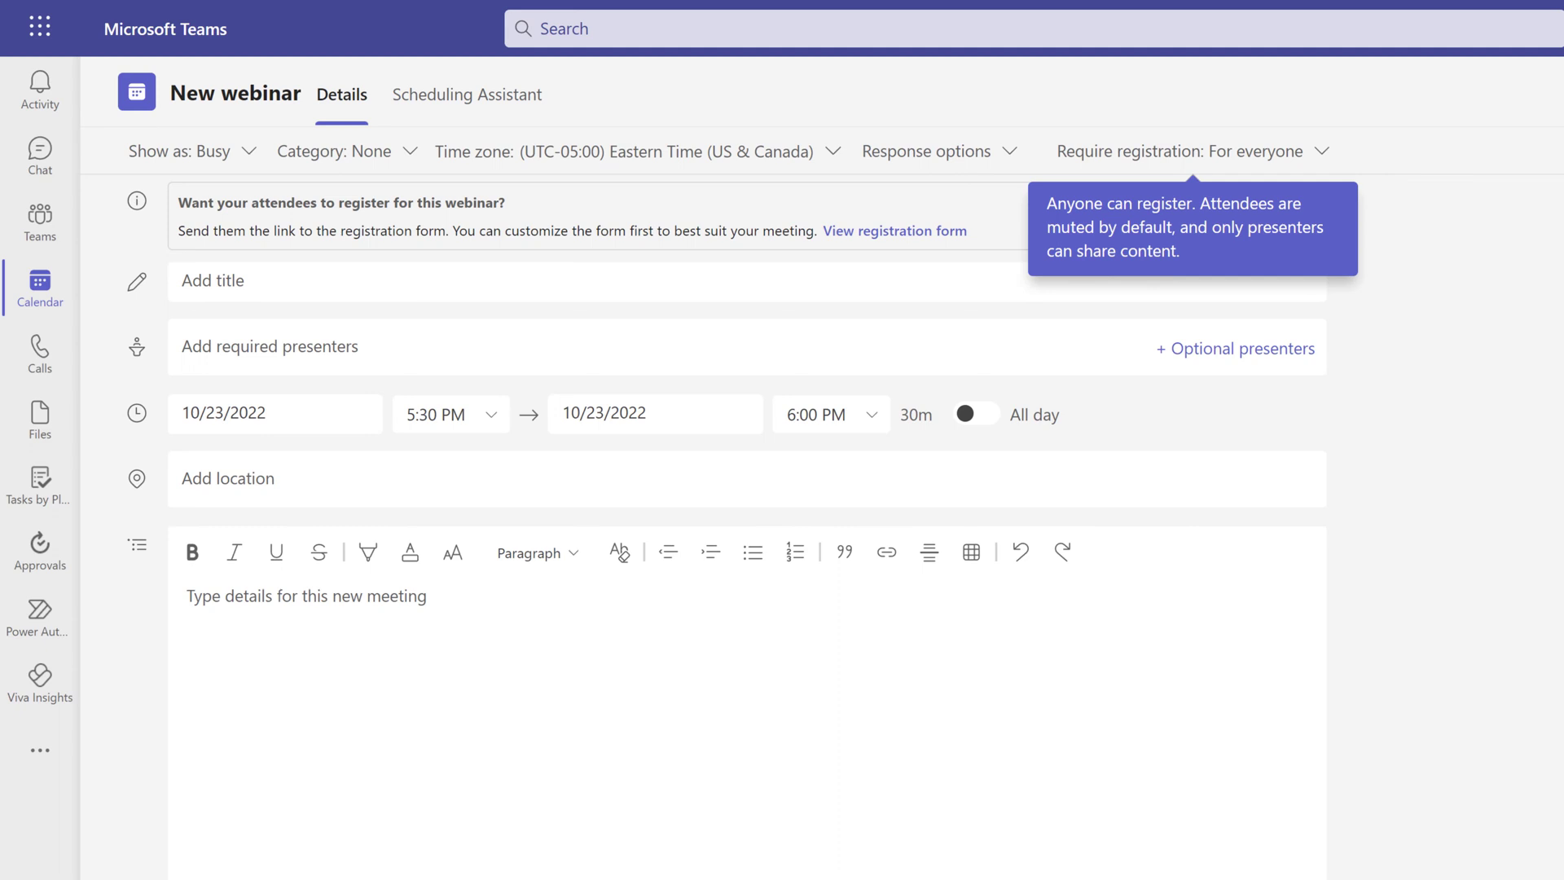
pyautogui.moveTo(1095, 165)
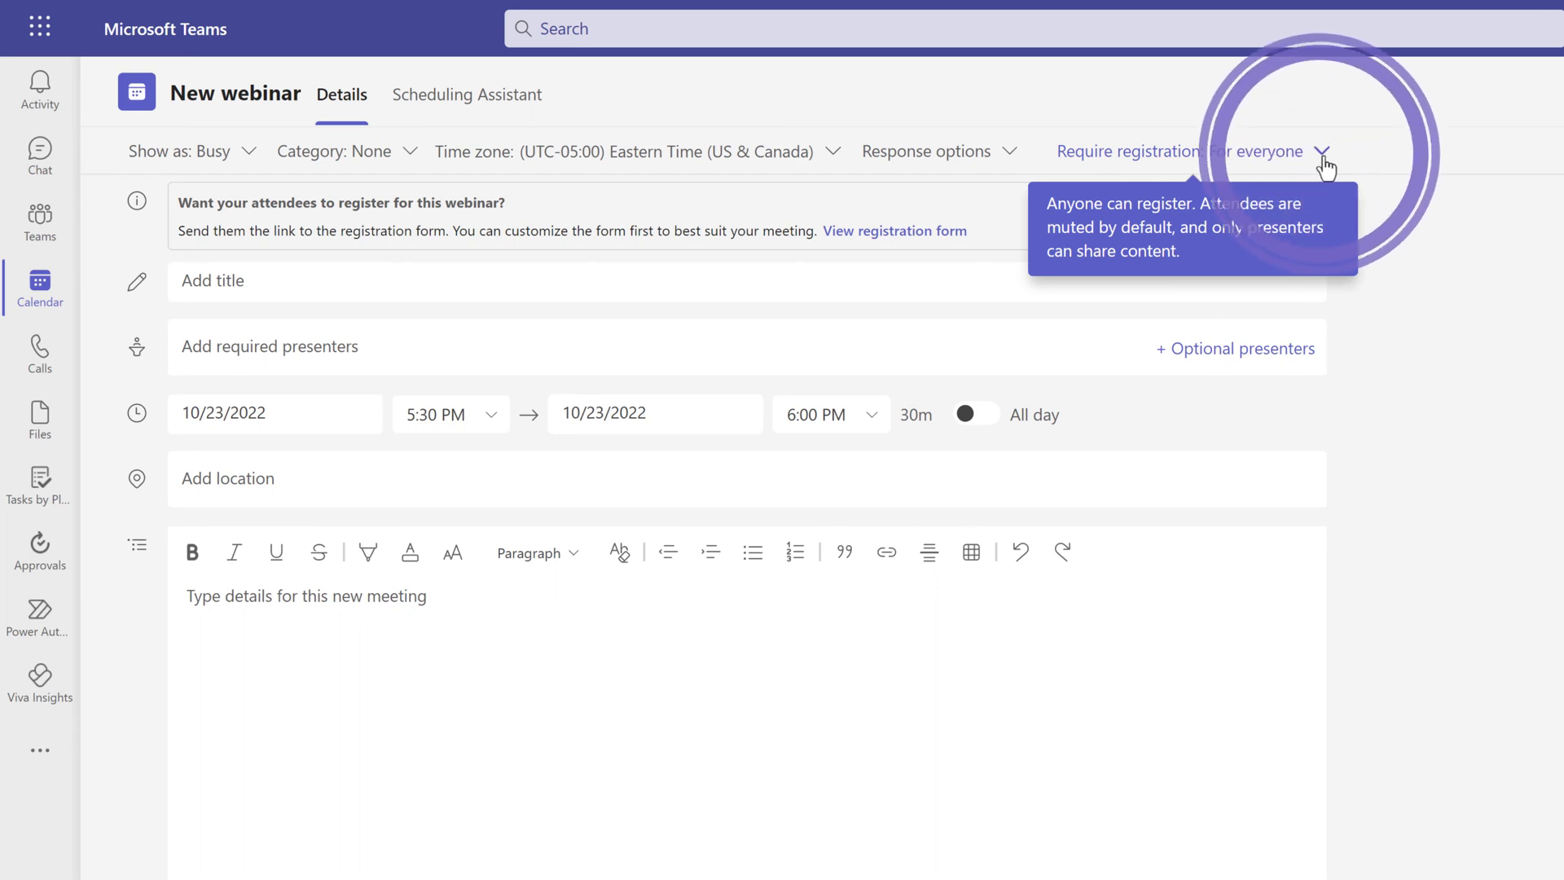
pyautogui.click(1323, 151)
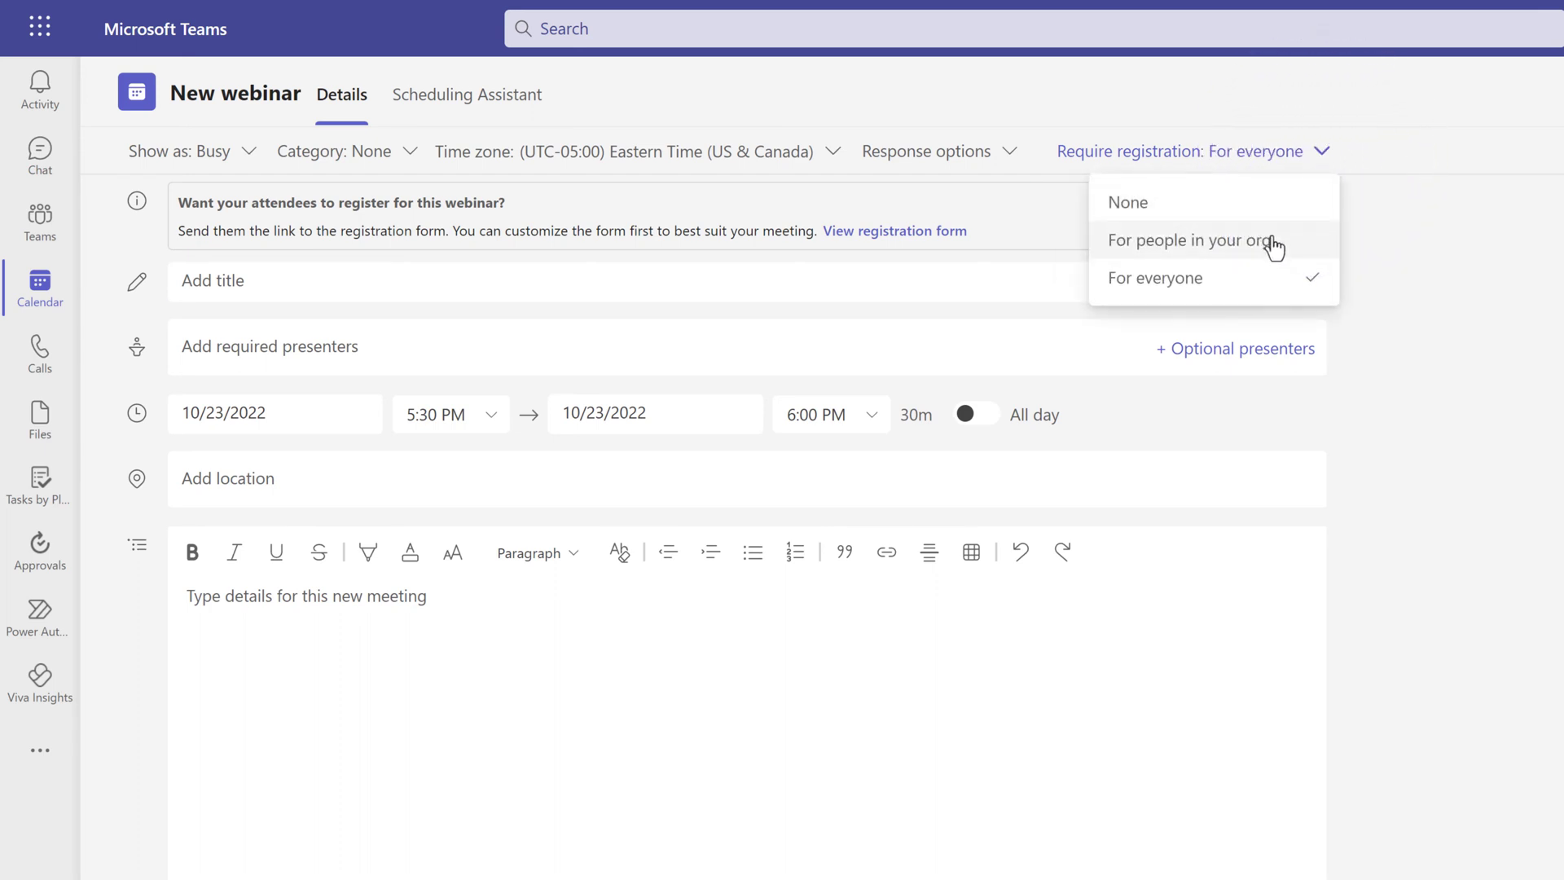
pyautogui.moveTo(1192, 287)
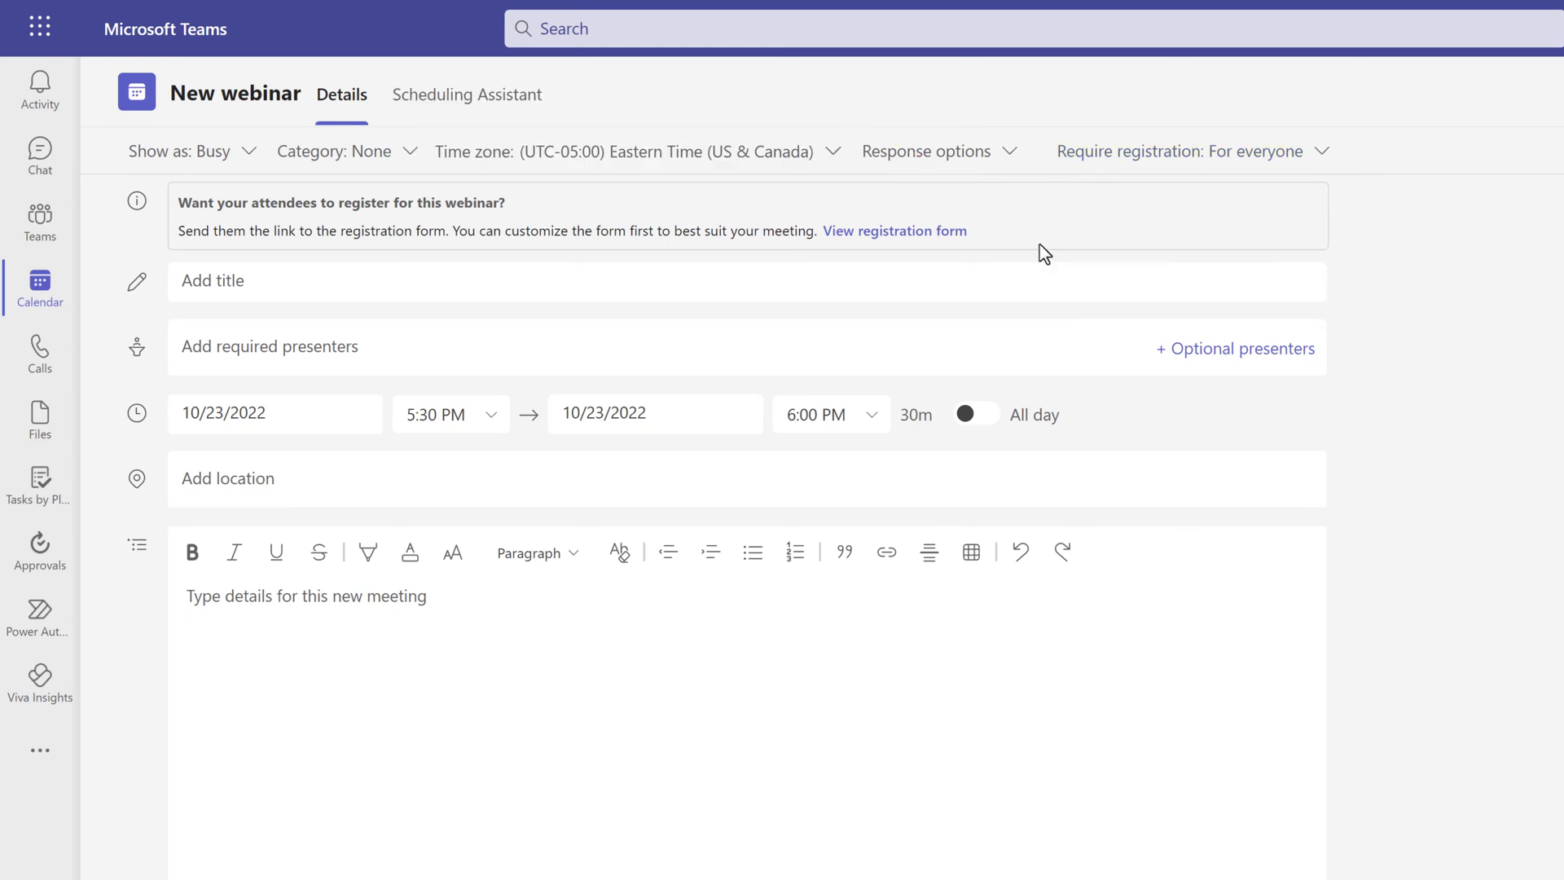
pyautogui.moveTo(1010, 270)
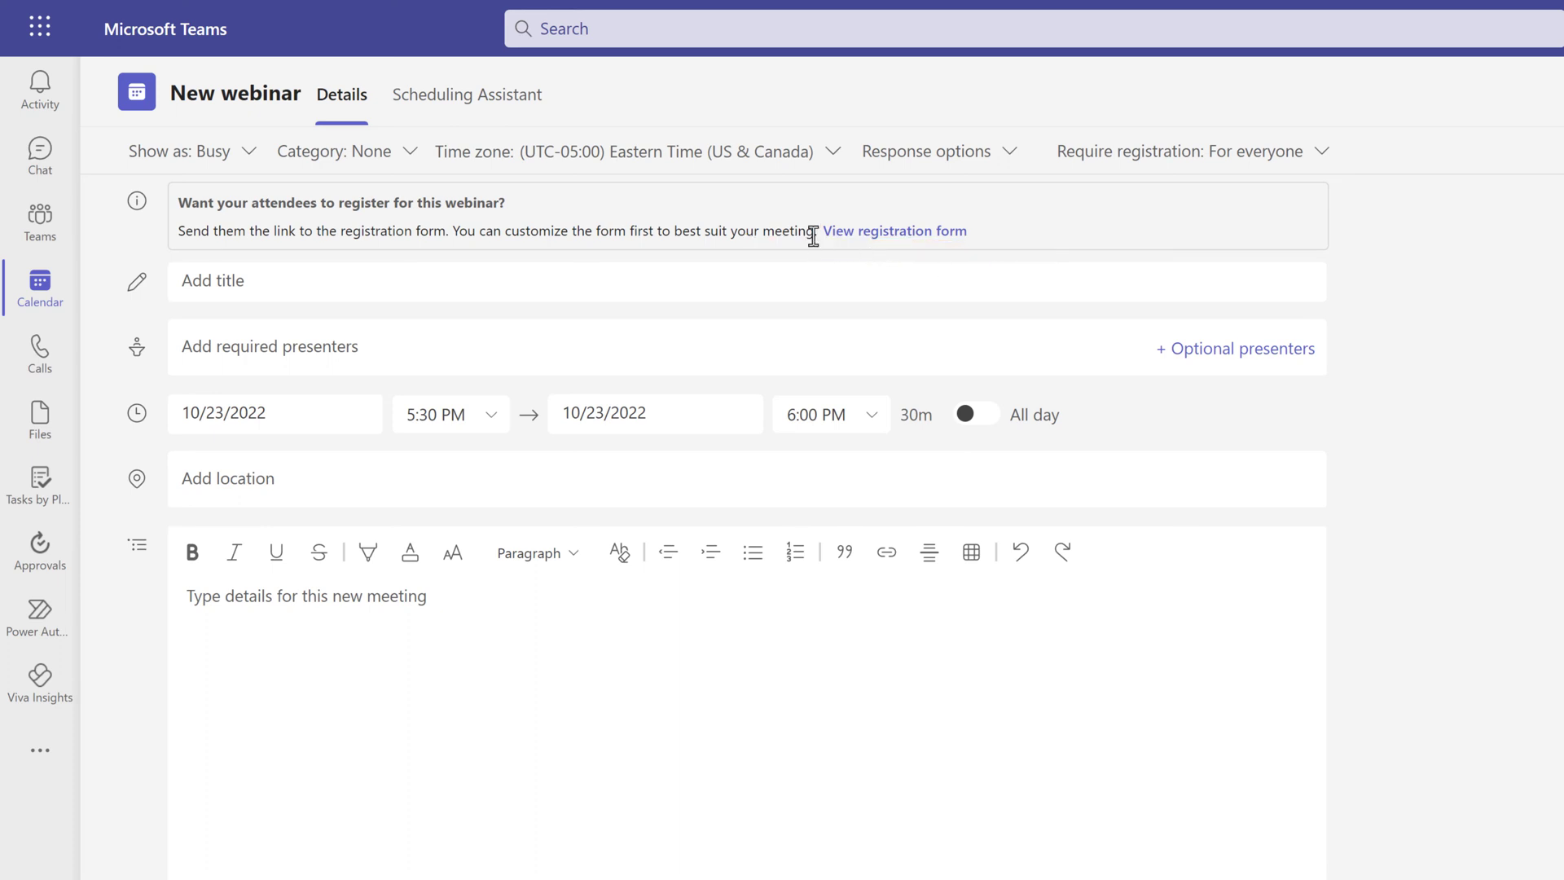
pyautogui.moveTo(888, 248)
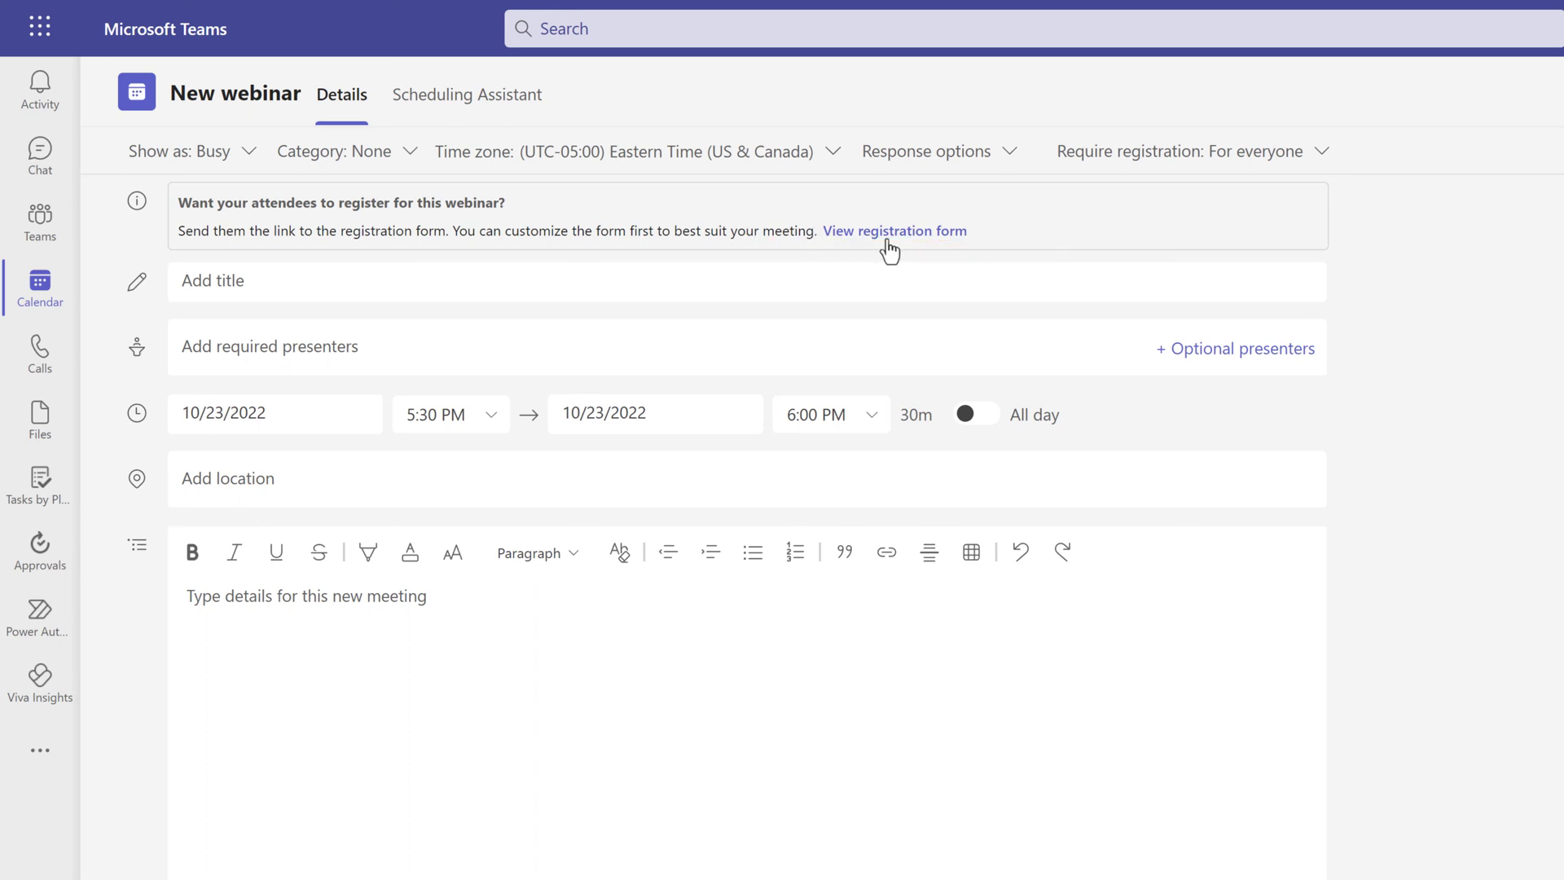
# Step: Start a Meet now instant meeting under its default name
pyautogui.click(1185, 111)
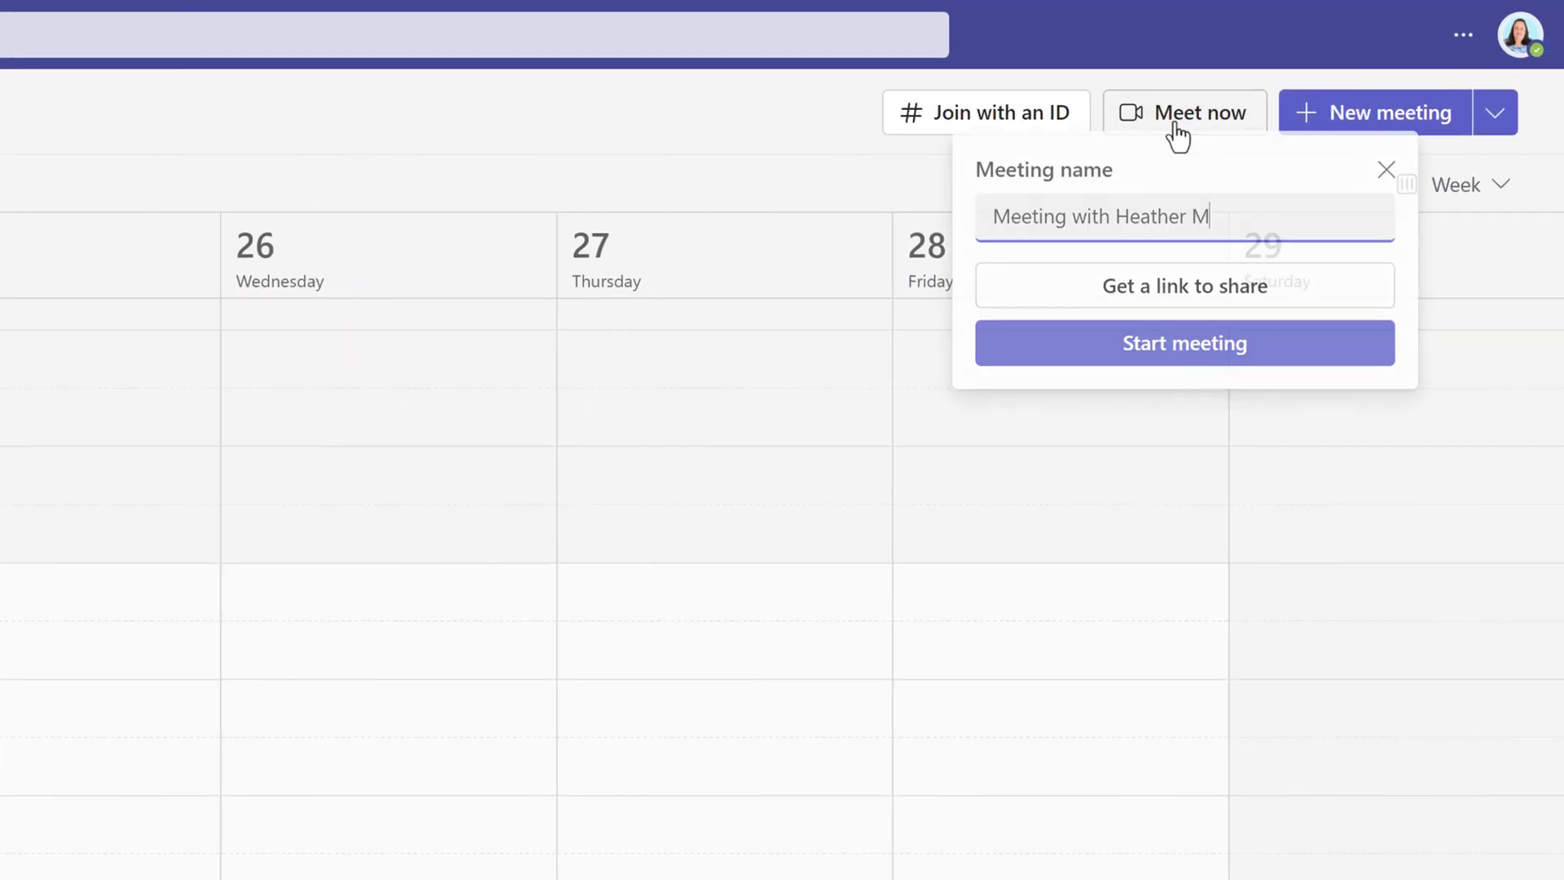
pyautogui.moveTo(1174, 129)
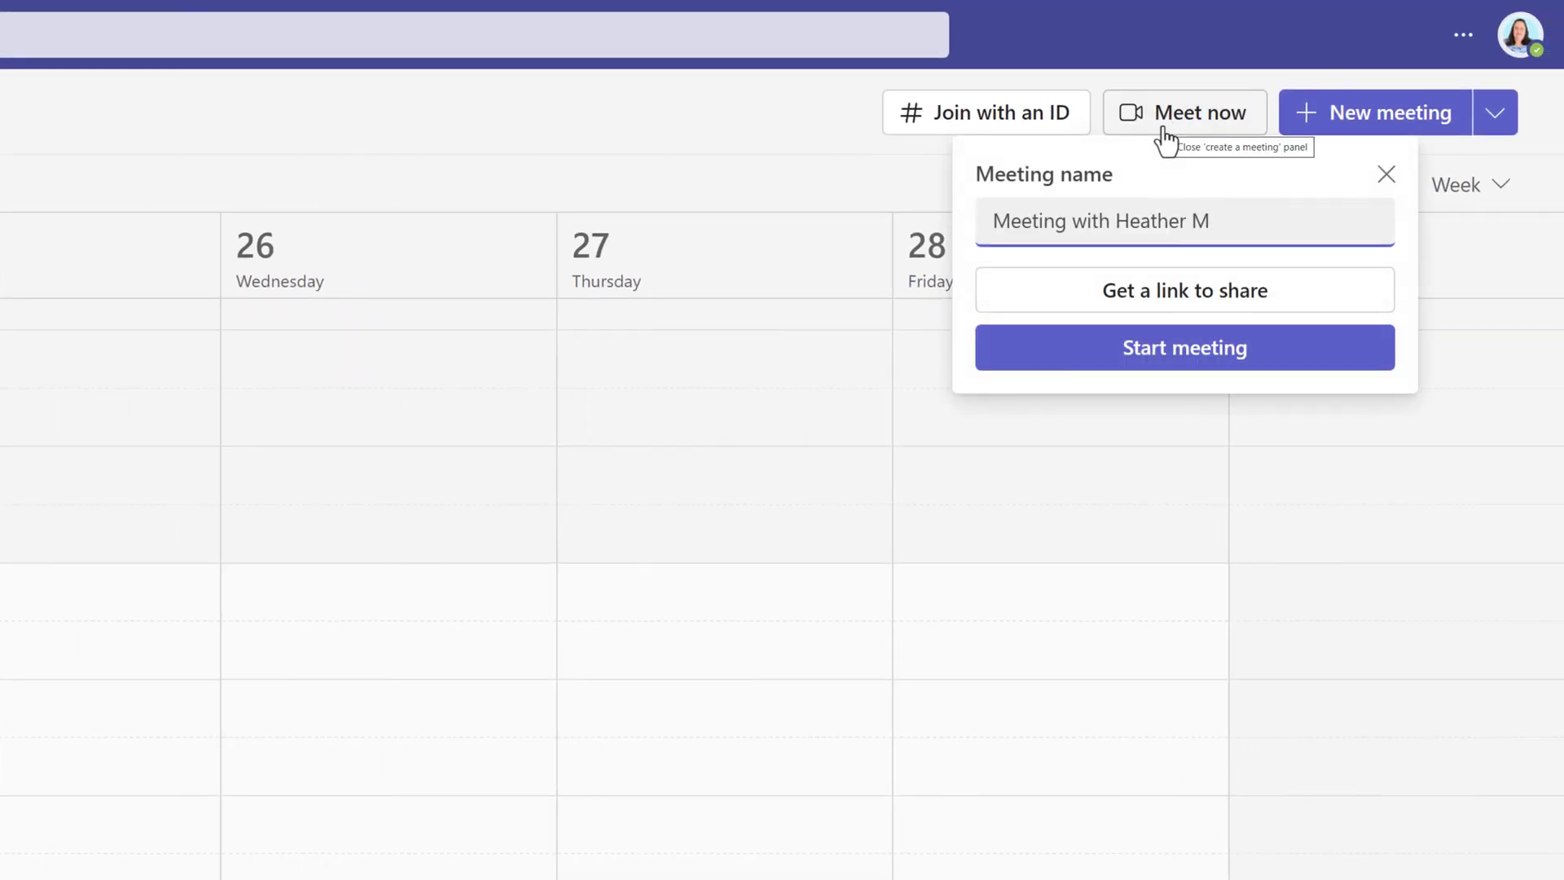
pyautogui.moveTo(1081, 317)
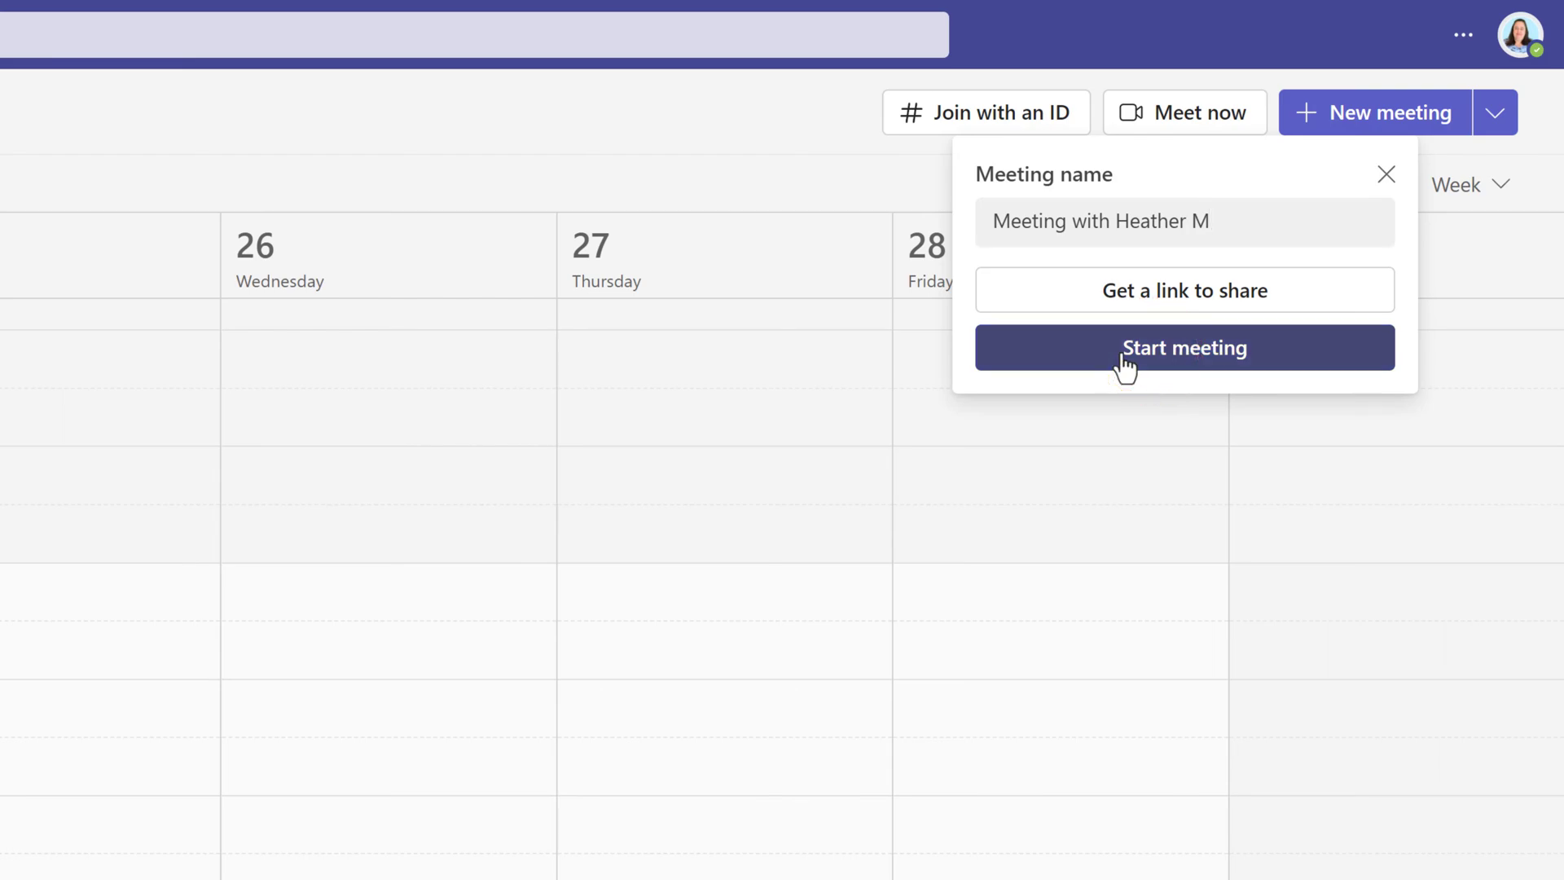
pyautogui.click(1183, 347)
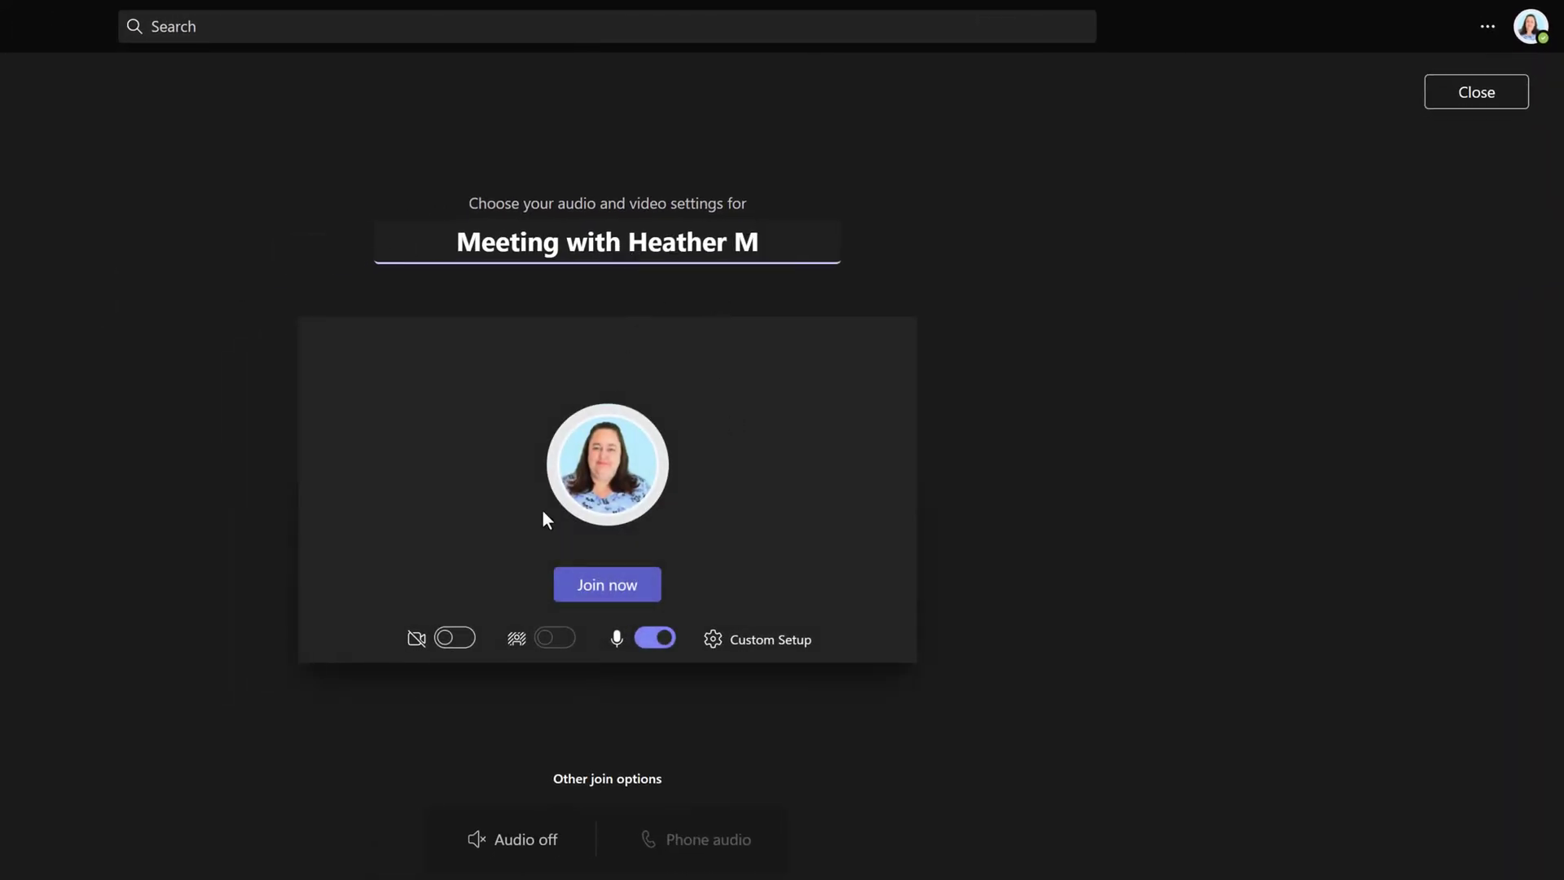
# Step: Join the instant call, show participants, and search 'nestor' to invite
pyautogui.click(606, 585)
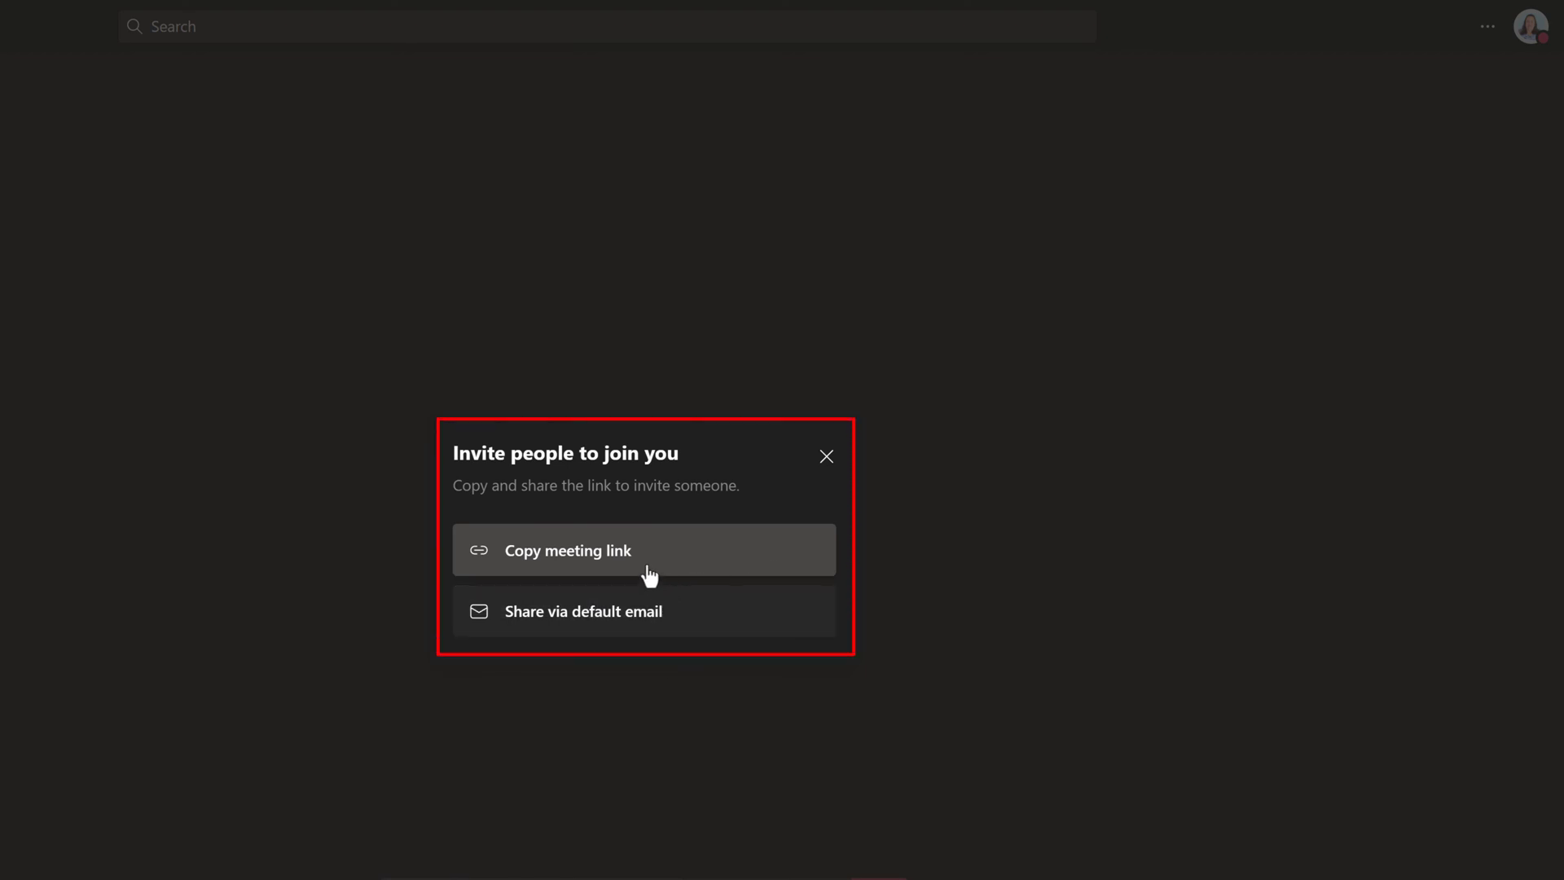
pyautogui.moveTo(495, 582)
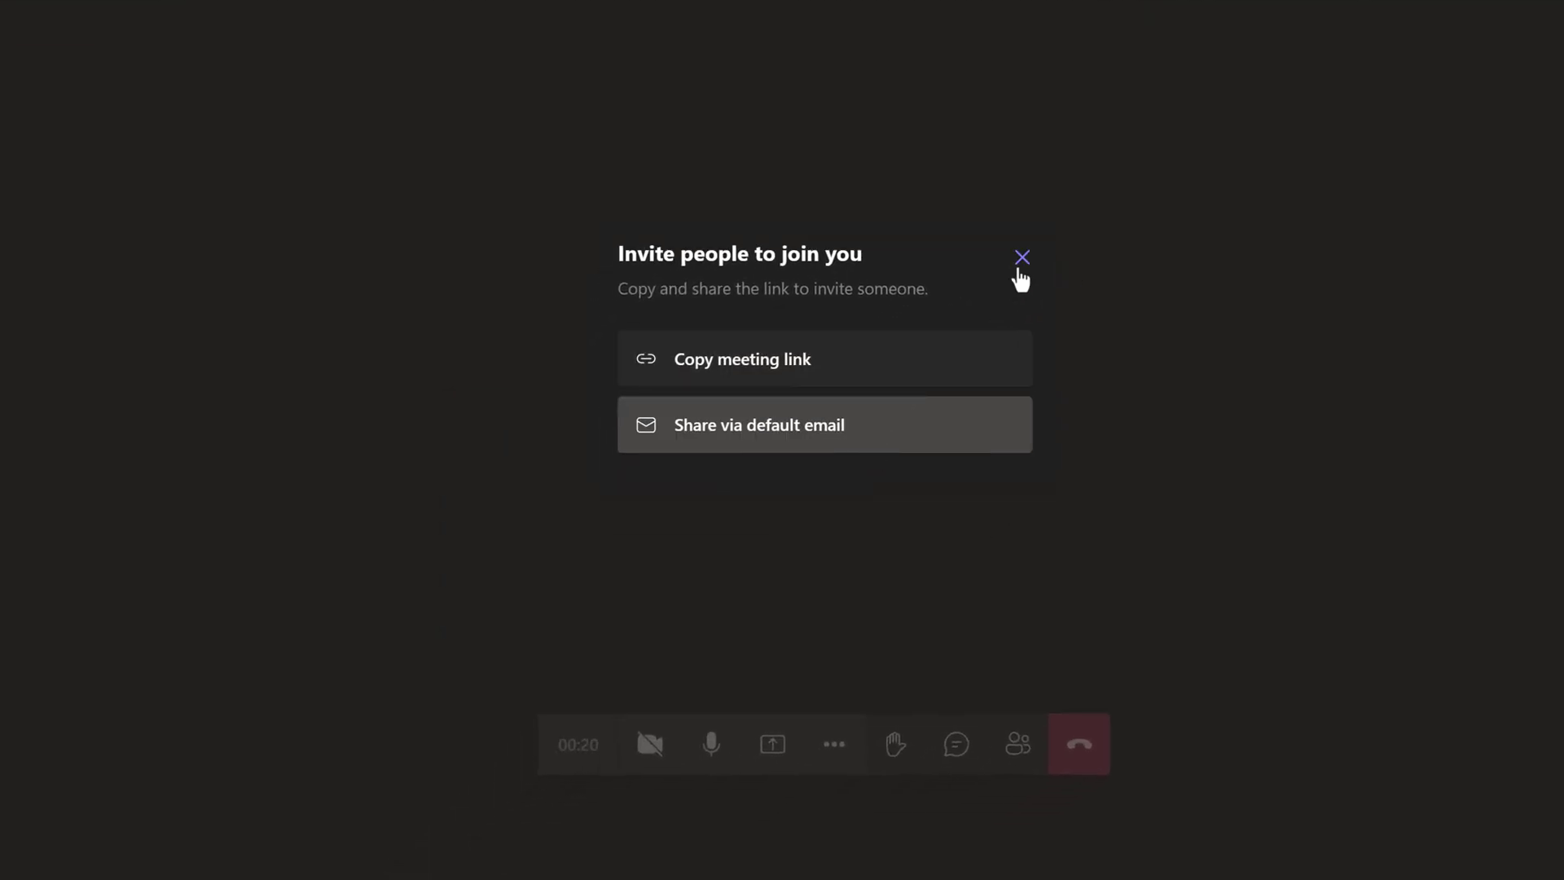
pyautogui.click(1021, 258)
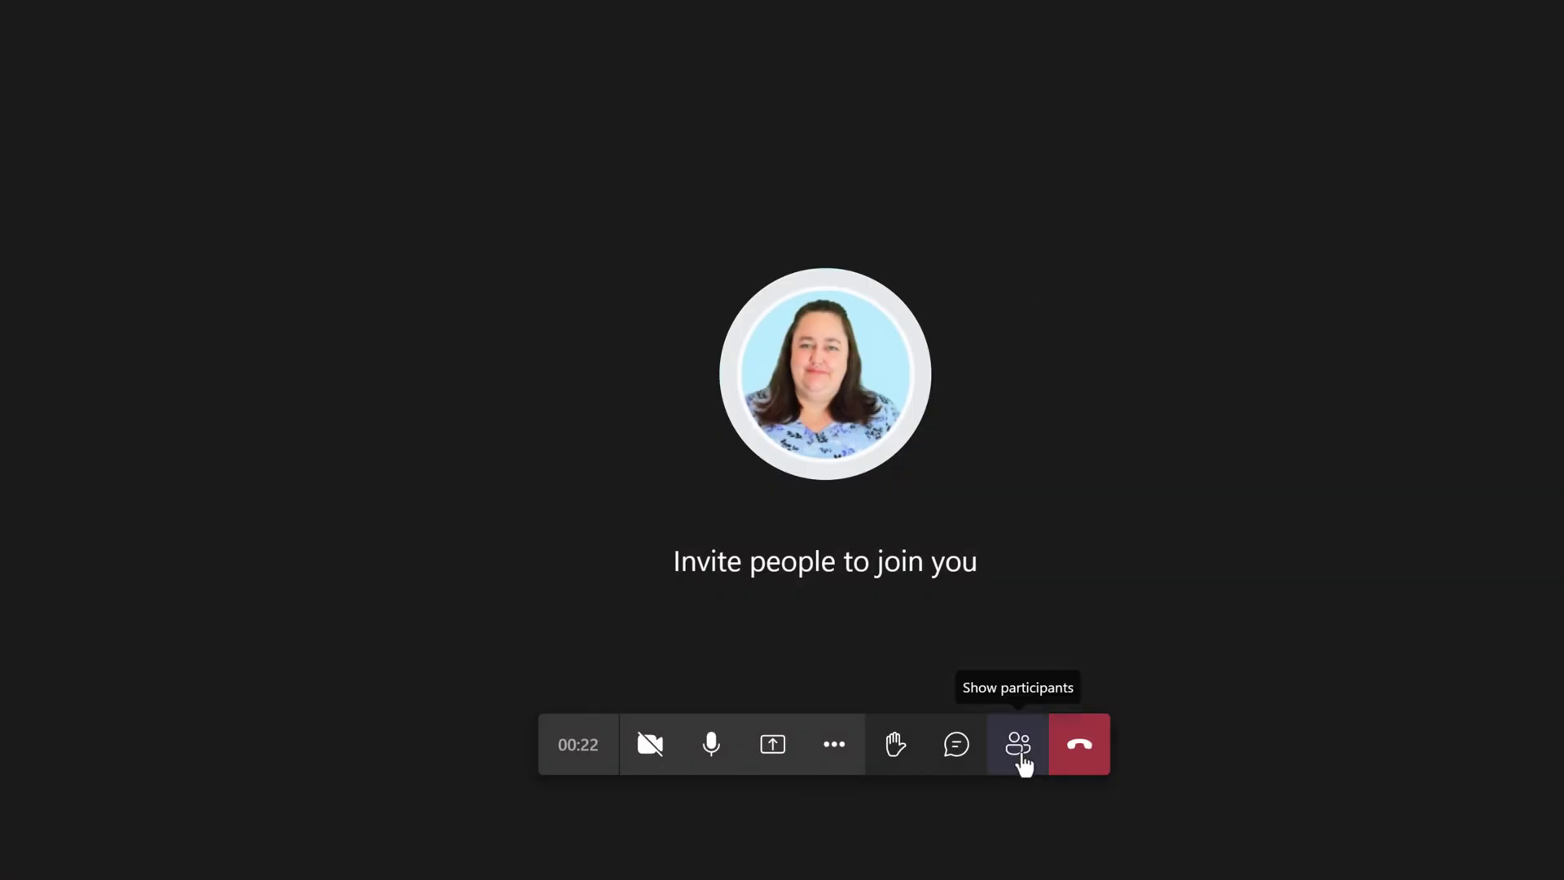
pyautogui.click(1017, 743)
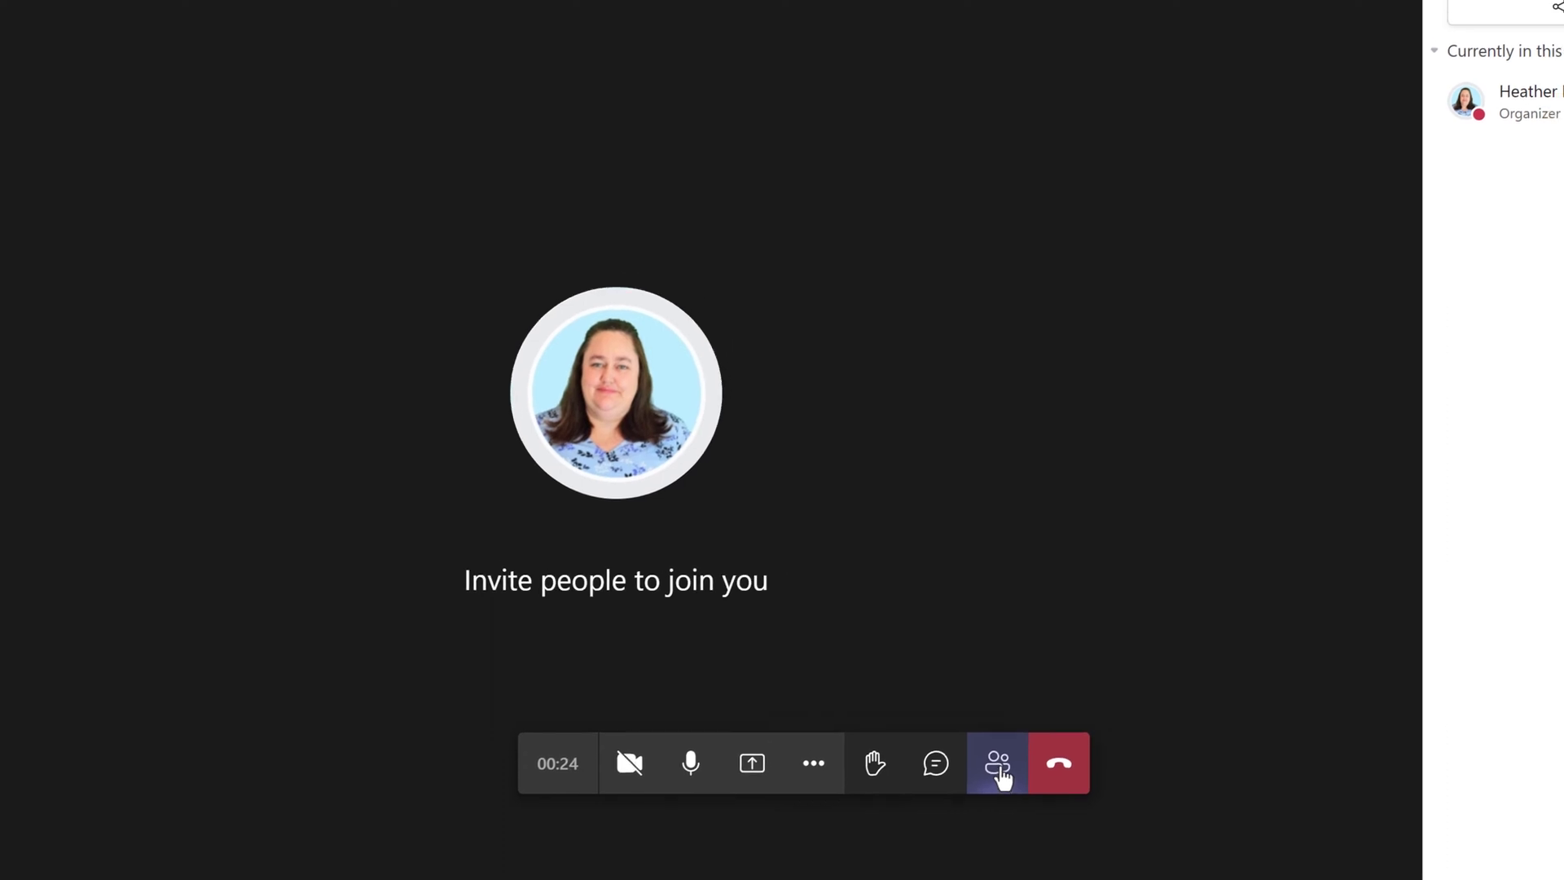
pyautogui.click(996, 763)
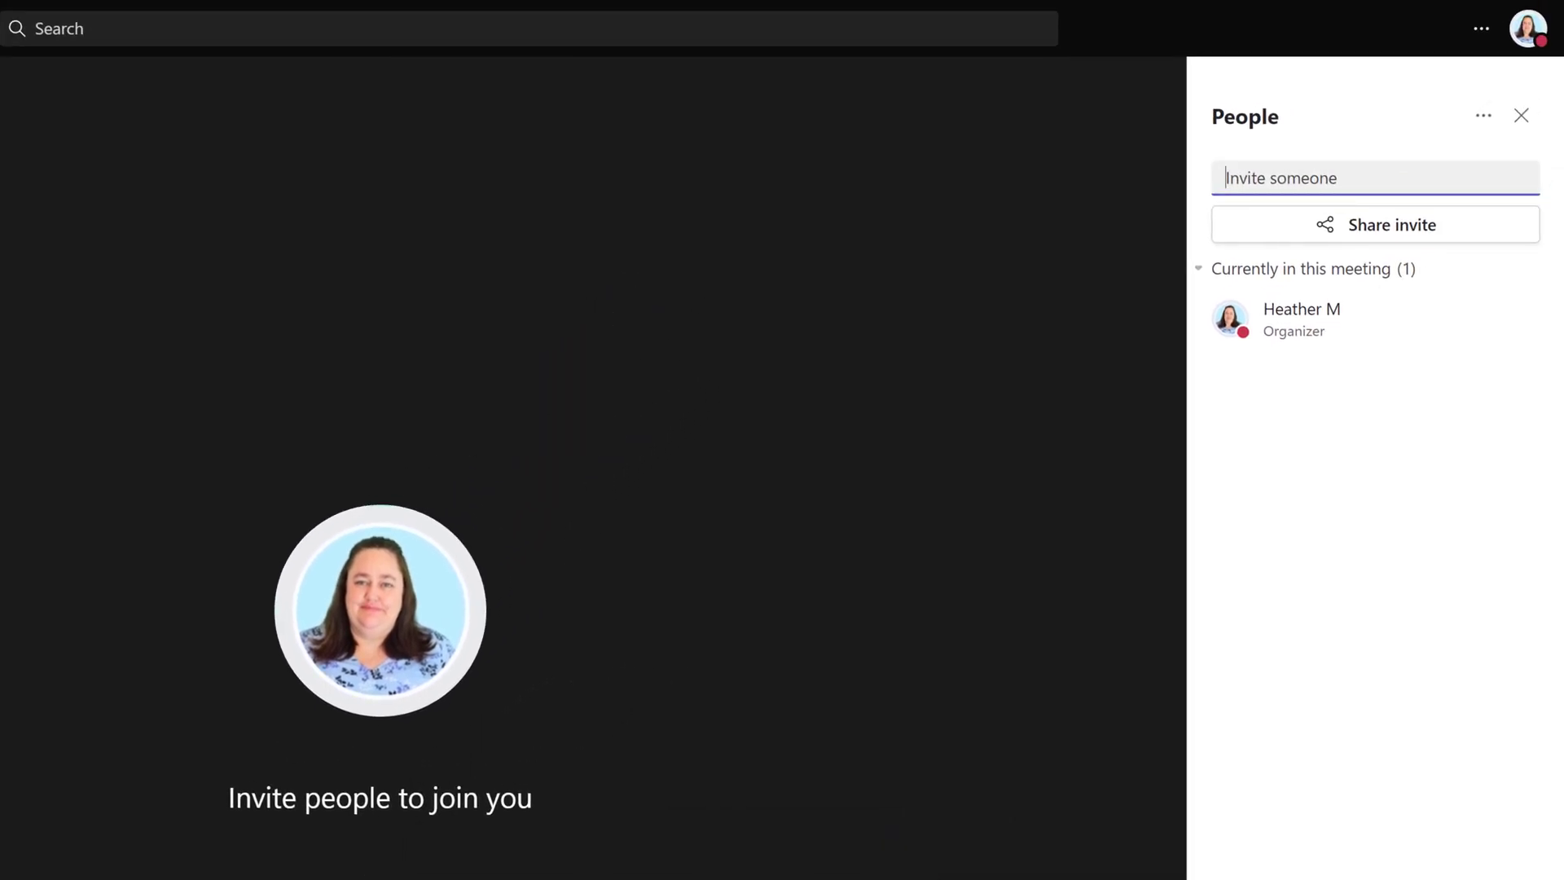
pyautogui.write('nestor')
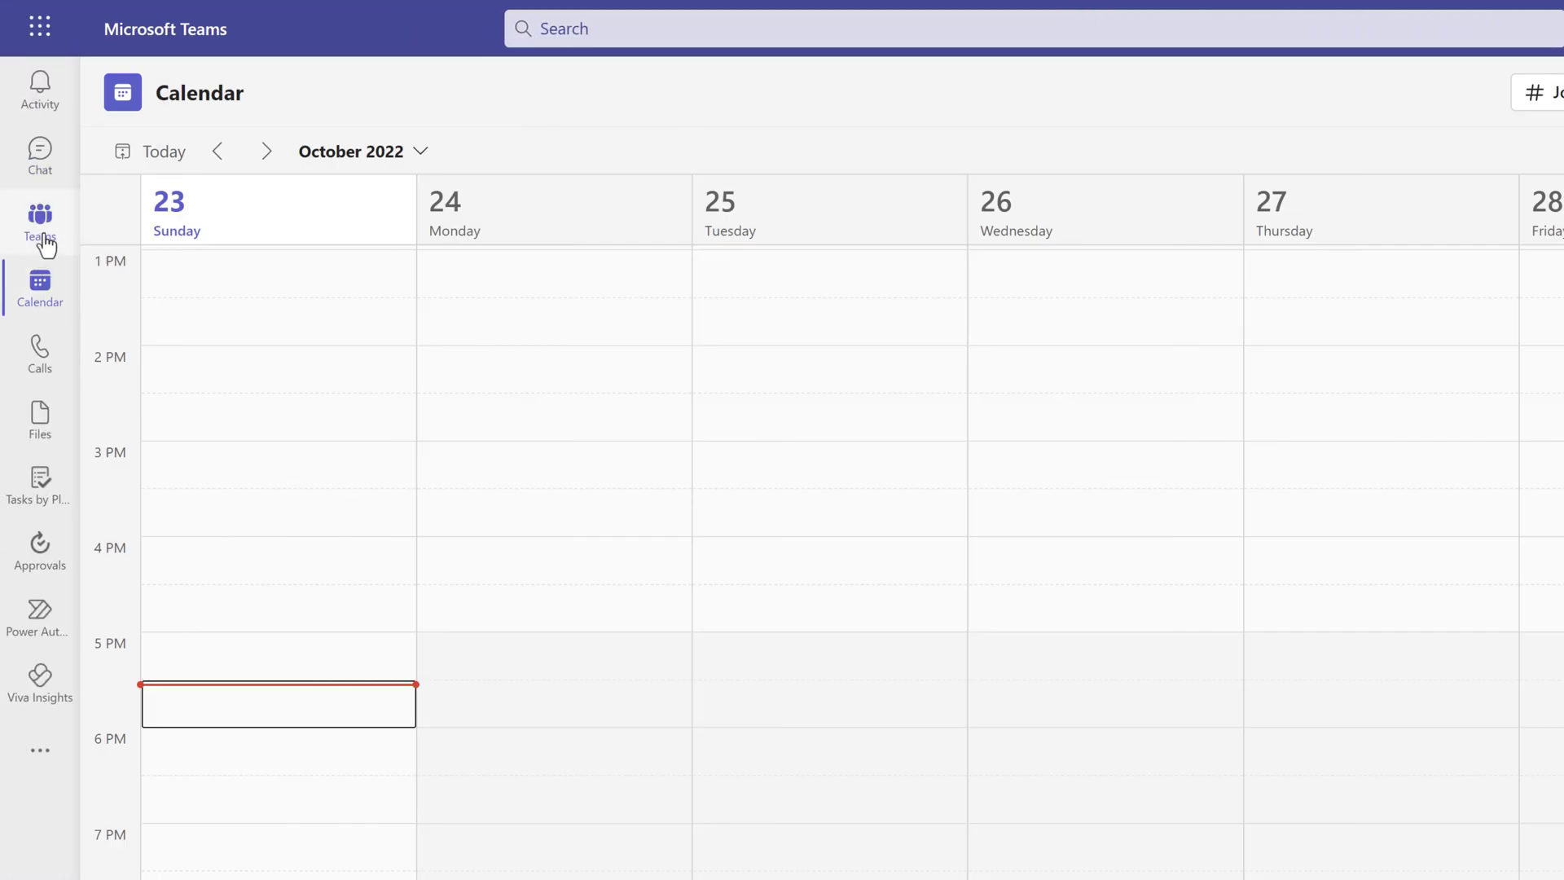
# Step: From the M365 Webinars General channel, schedule a new meeting and begin filling its details
pyautogui.click(39, 217)
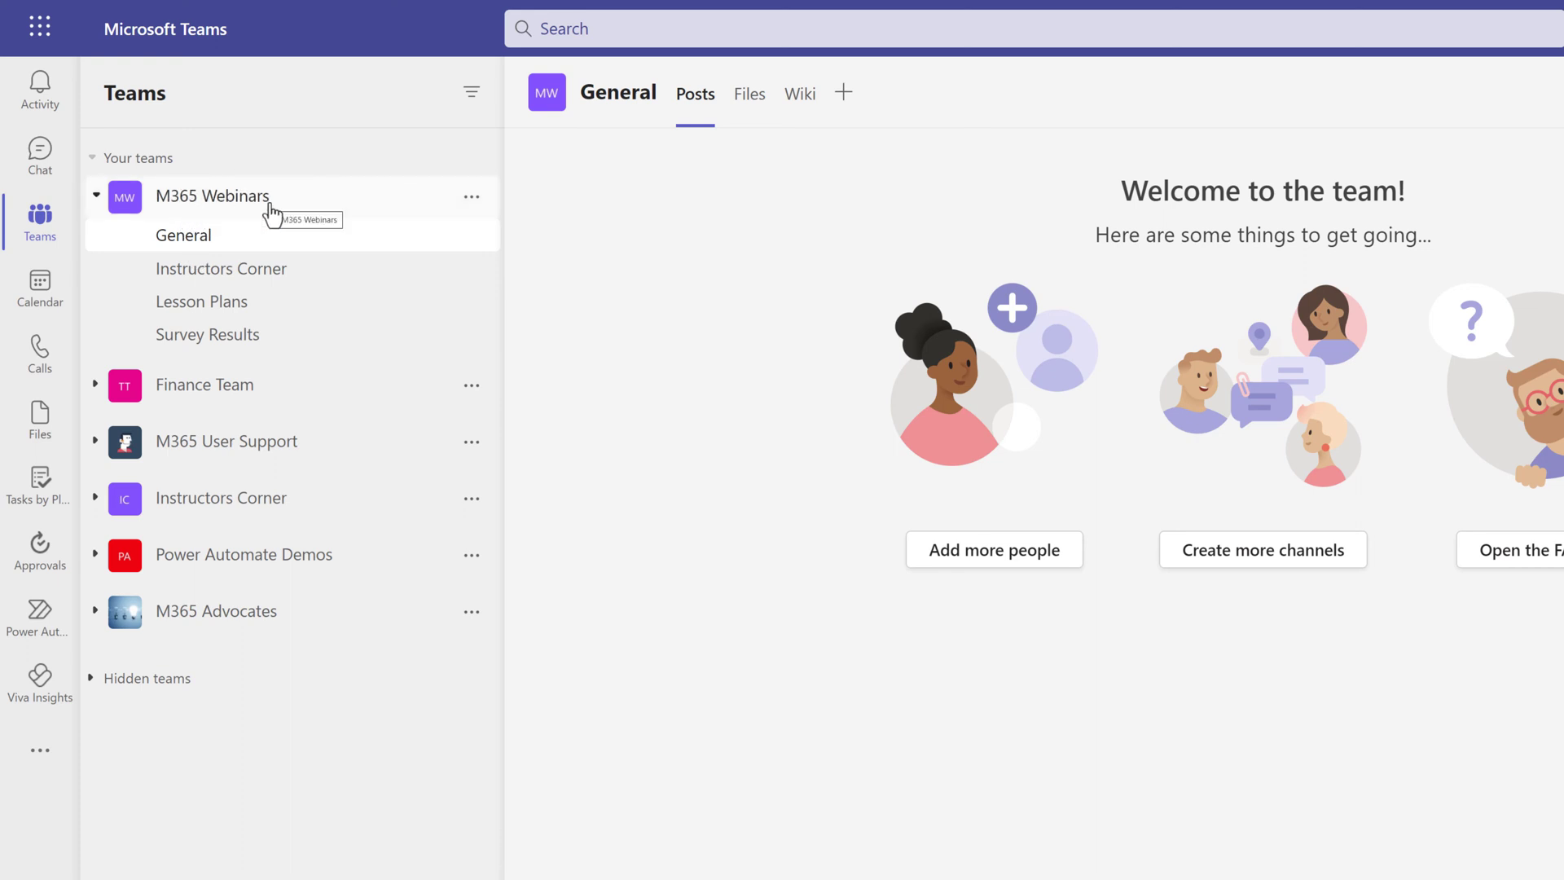
pyautogui.moveTo(183, 240)
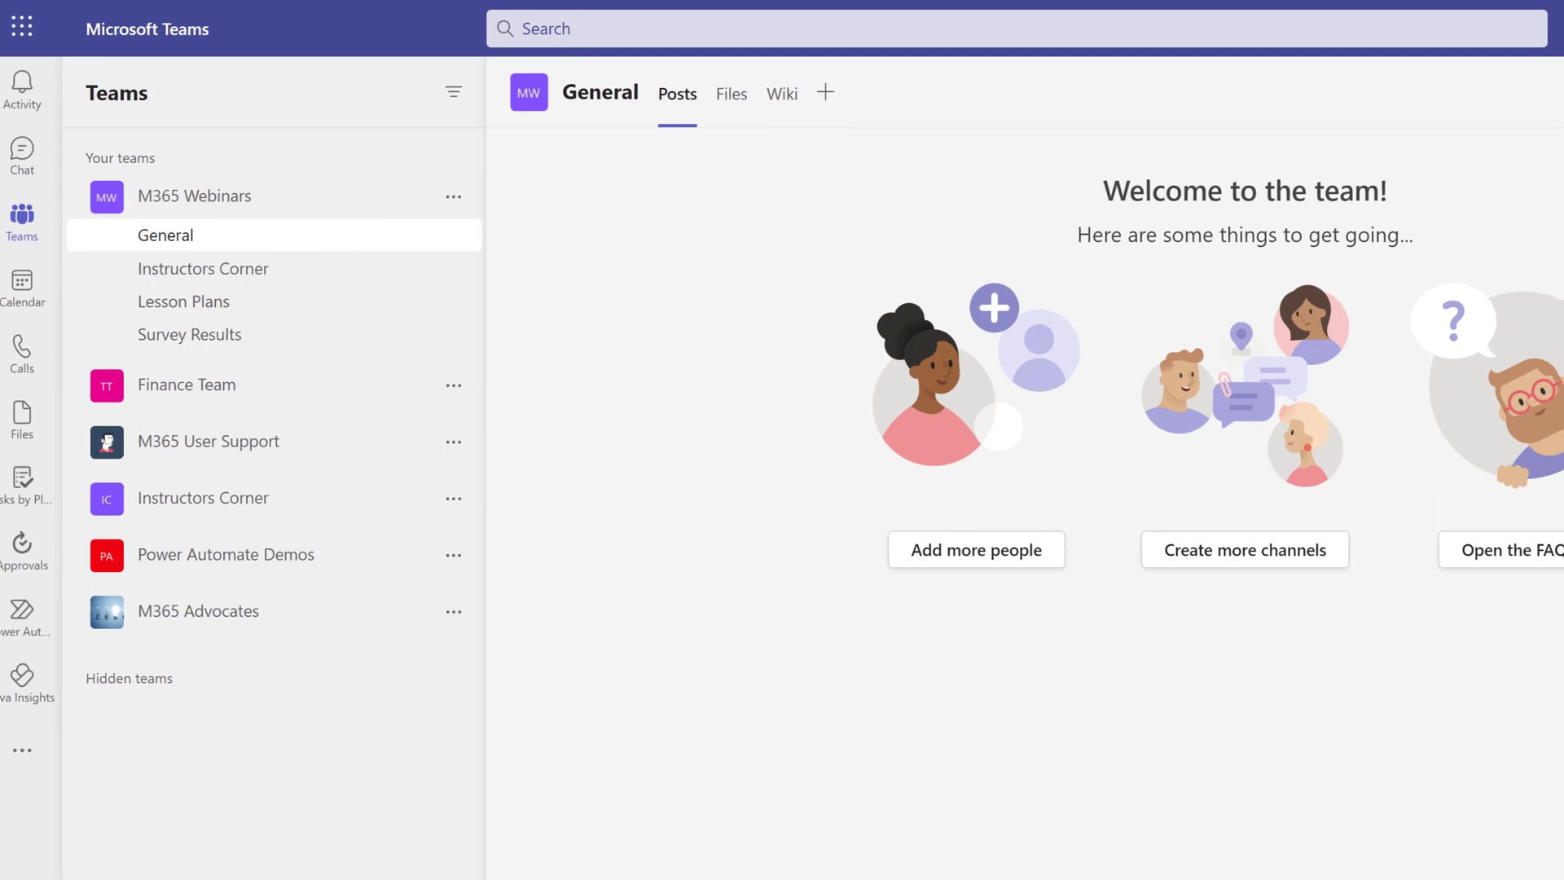
pyautogui.click(1442, 93)
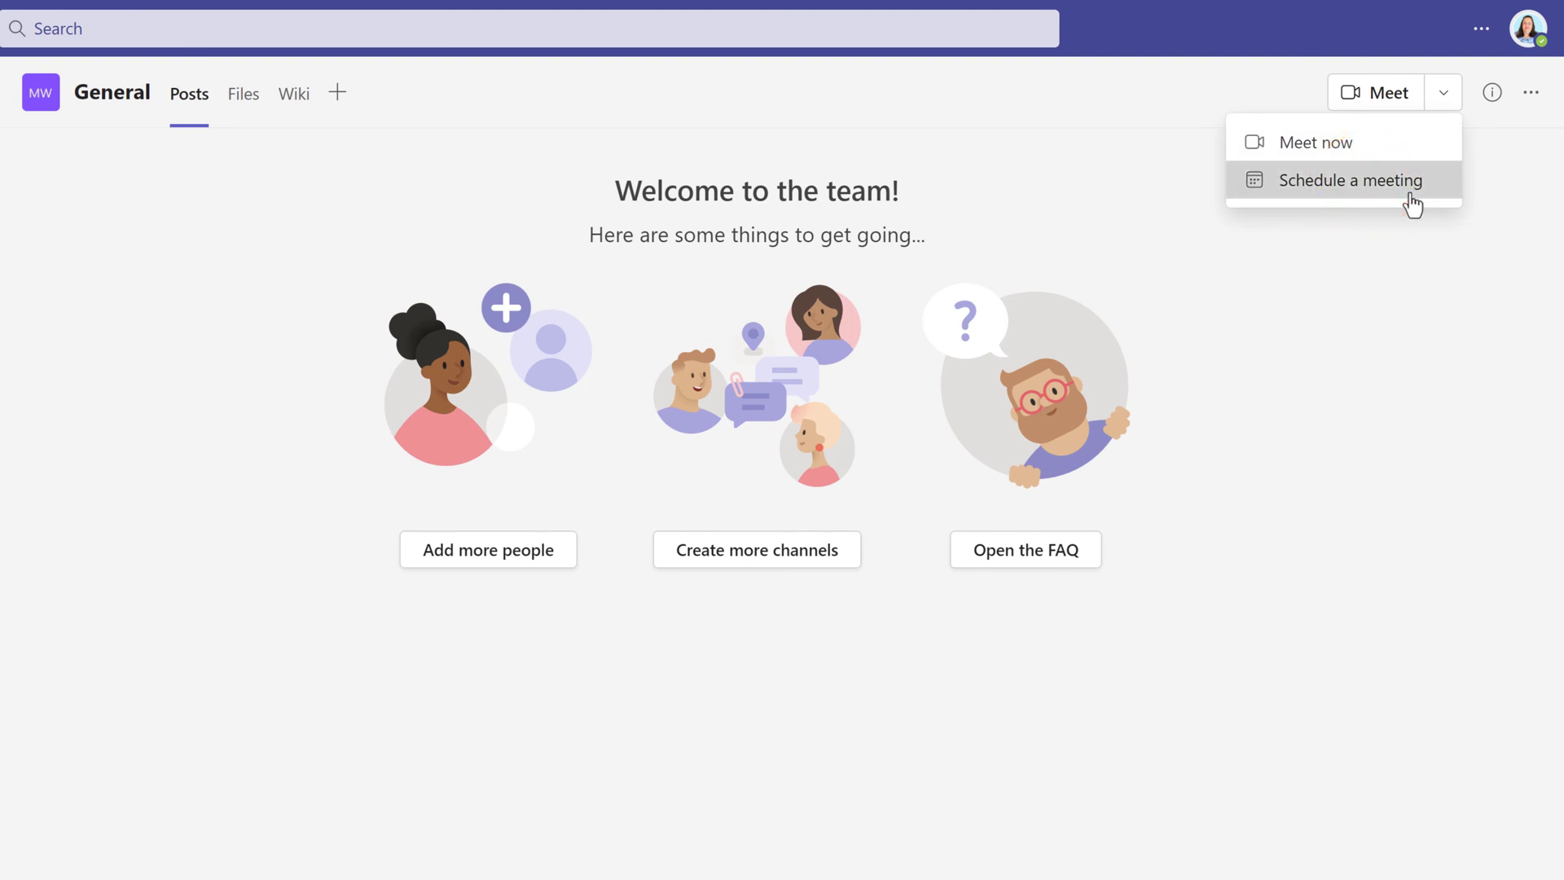
pyautogui.click(1349, 179)
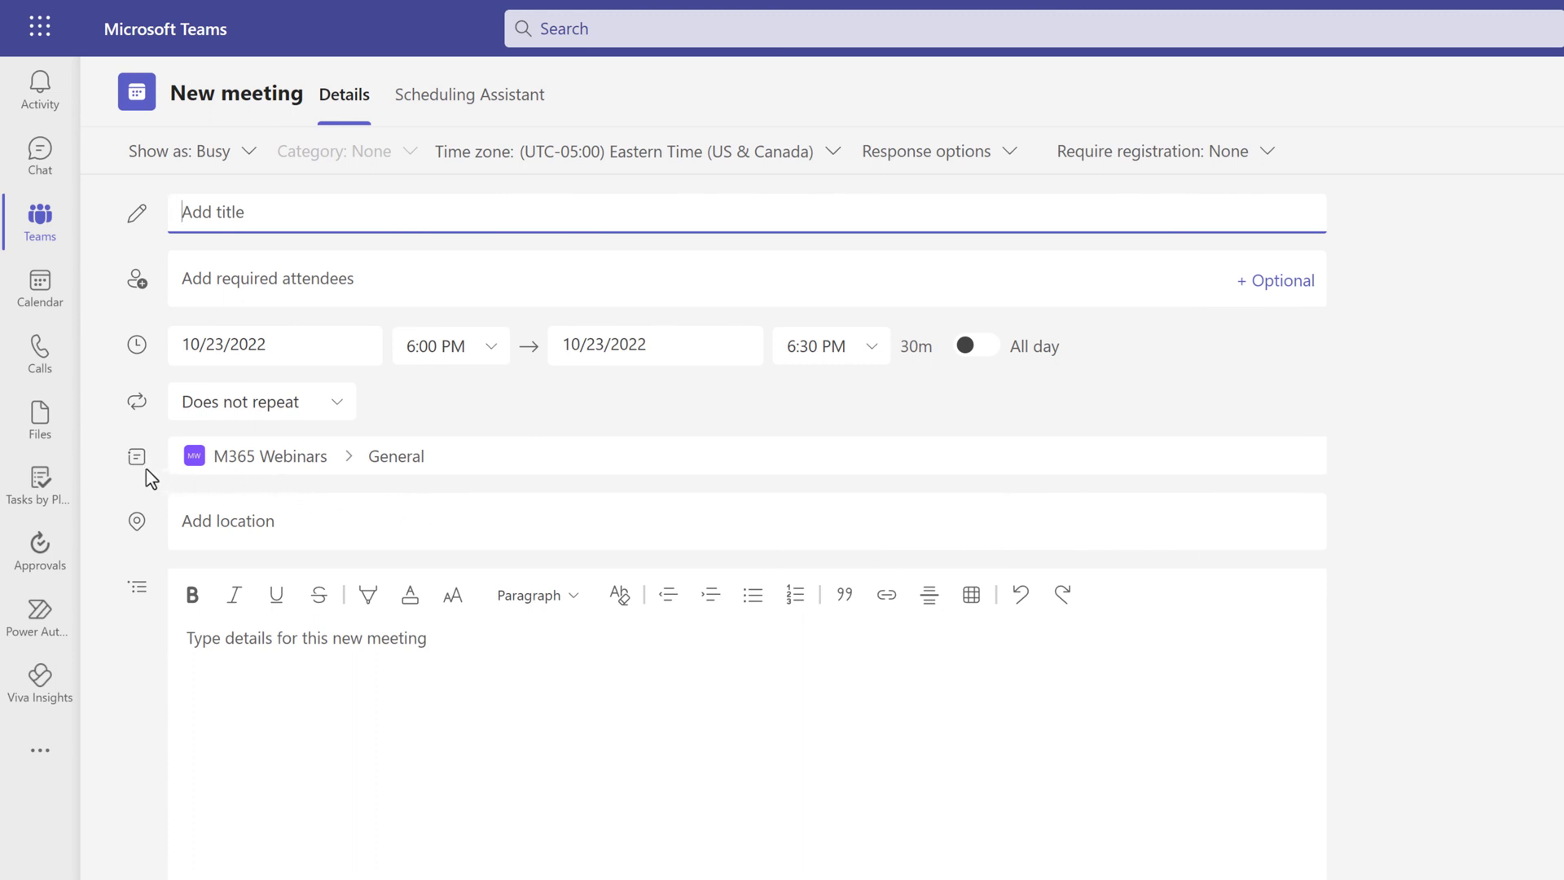
pyautogui.moveTo(330, 480)
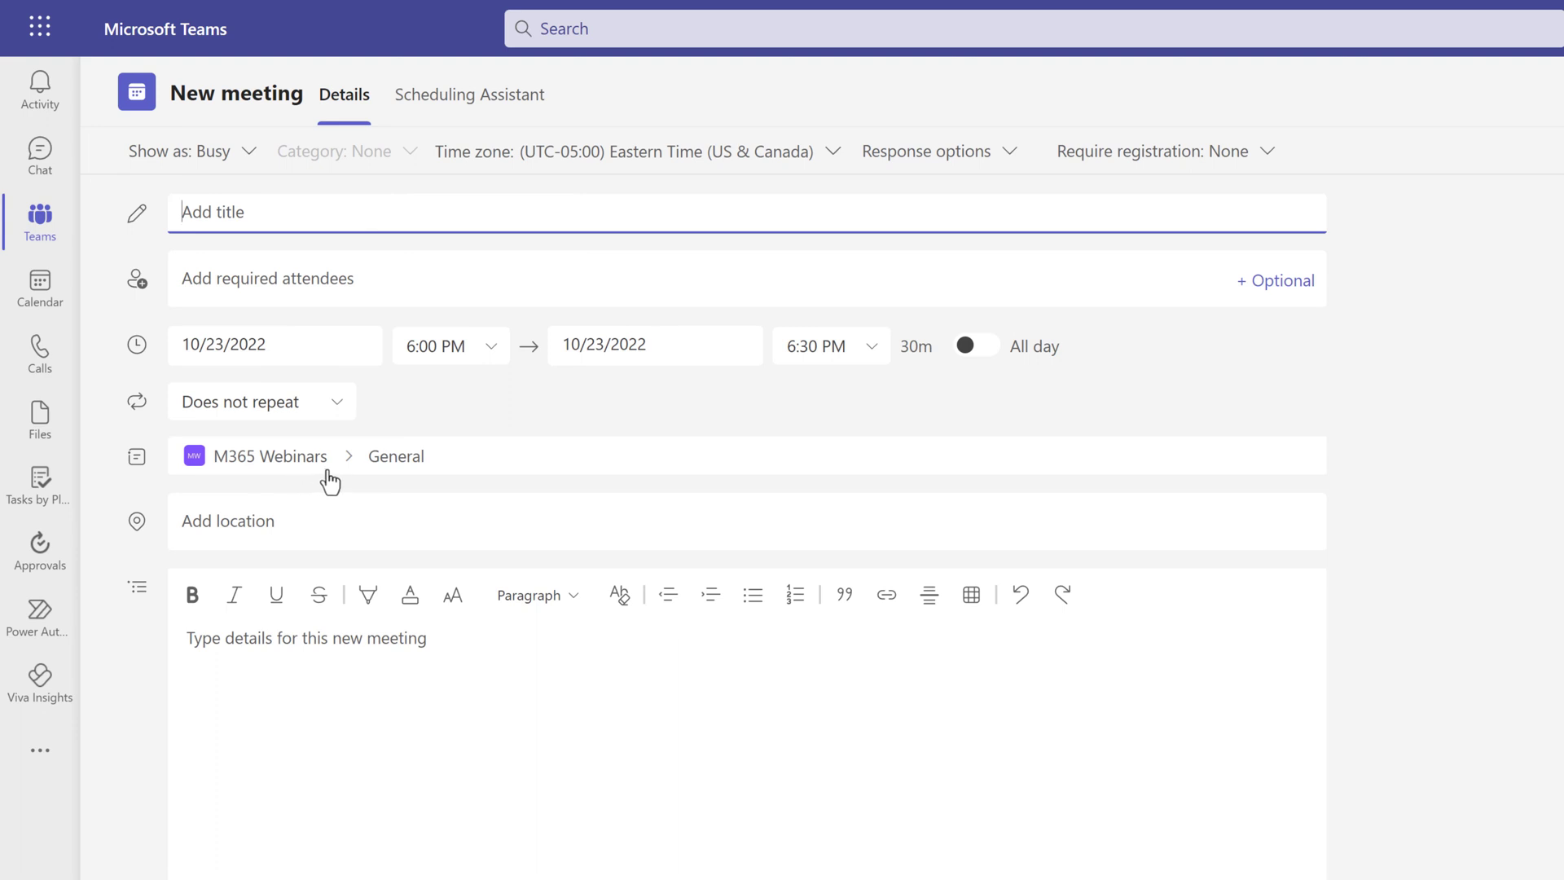
pyautogui.moveTo(195, 400)
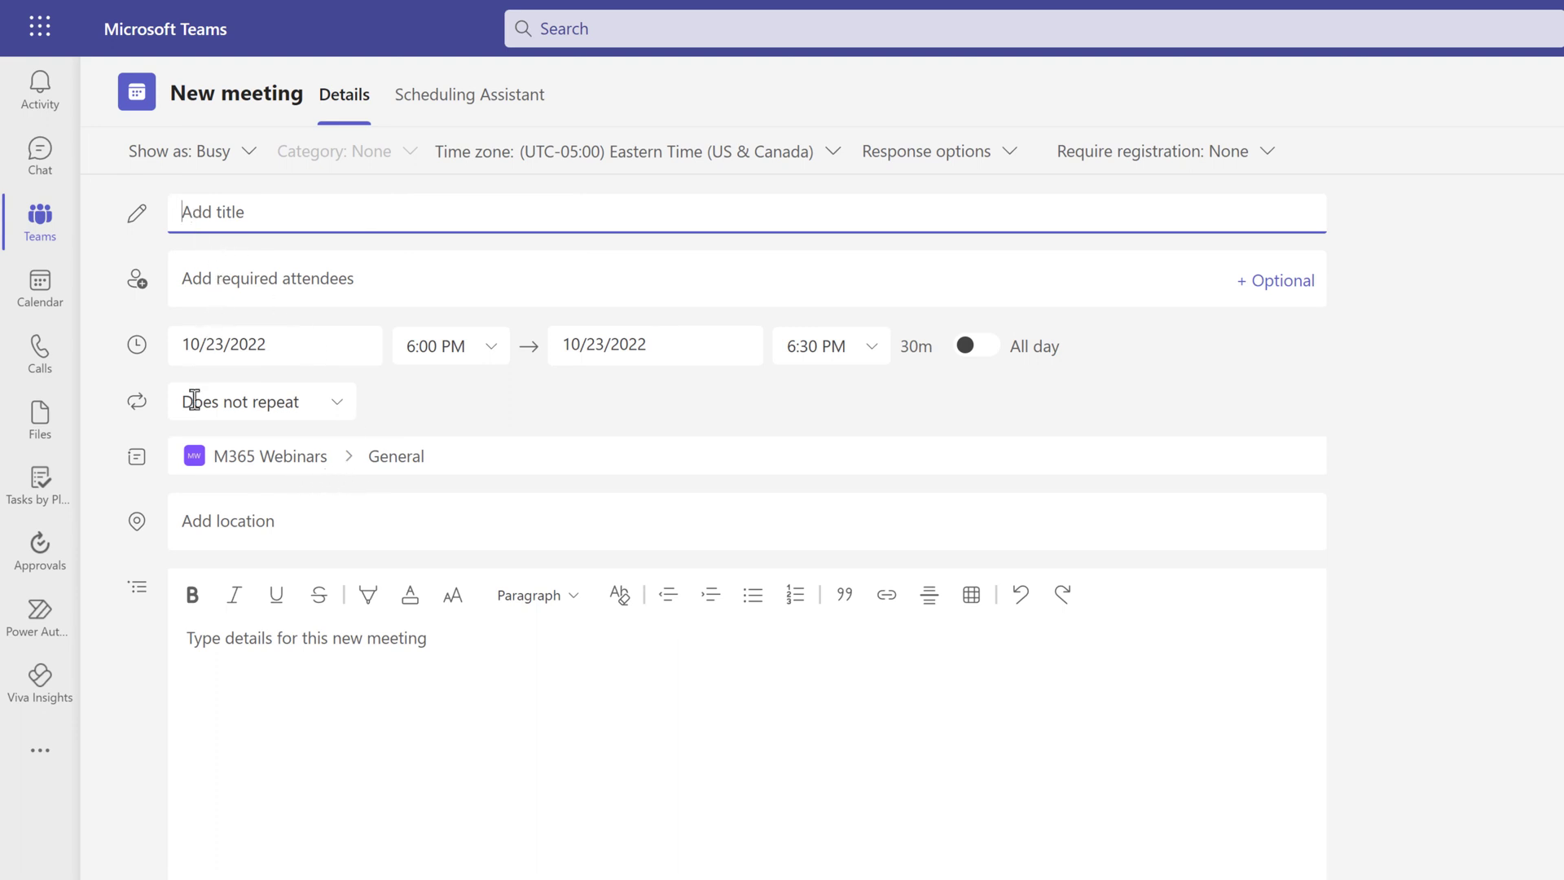
pyautogui.moveTo(254, 689)
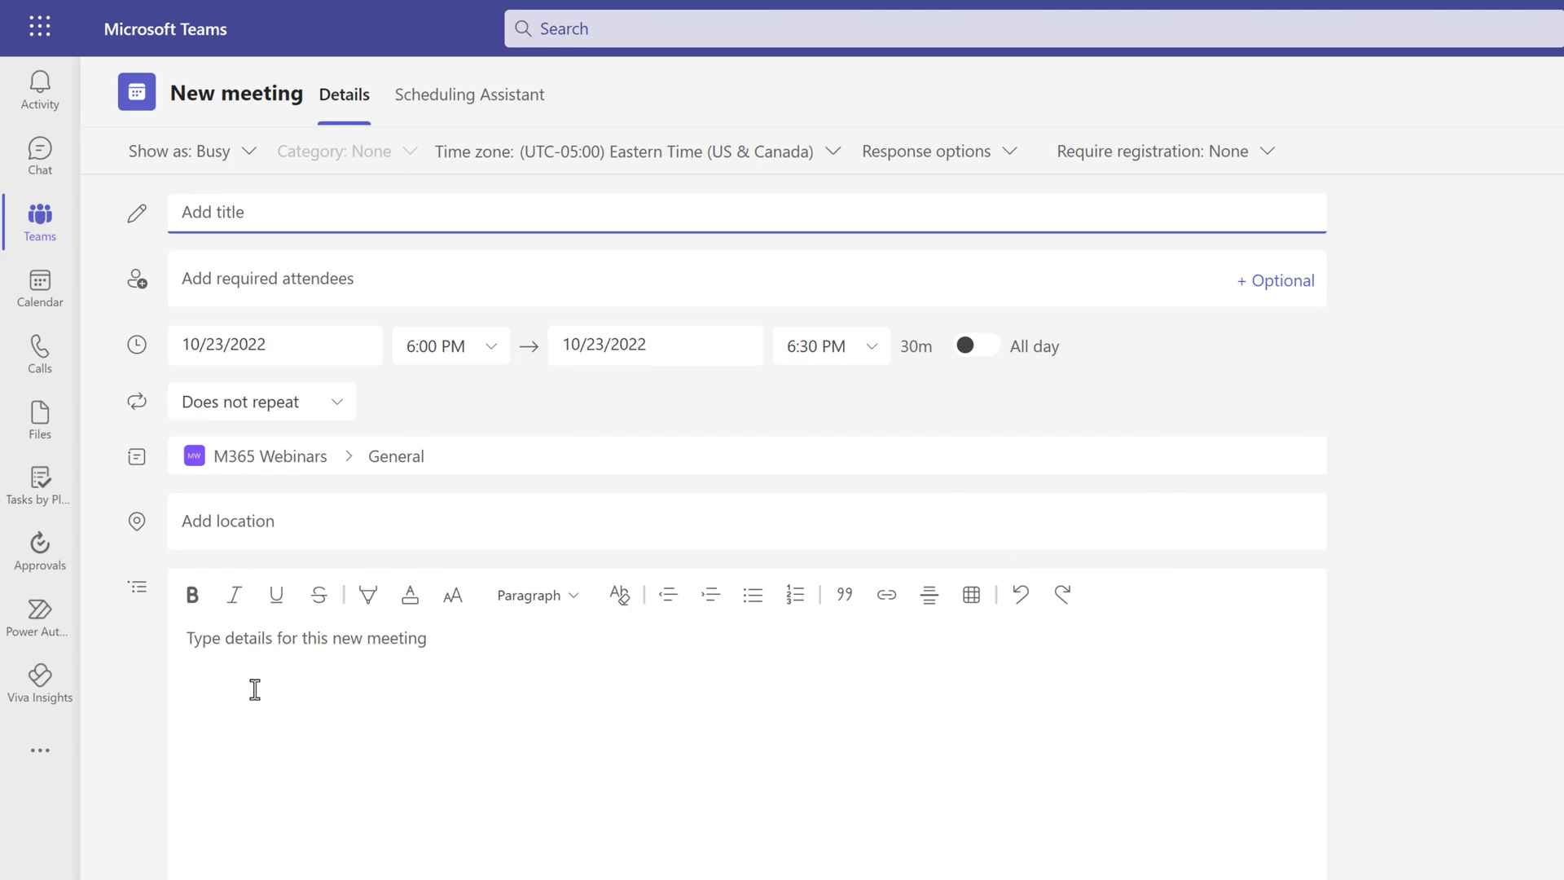
pyautogui.click(39, 213)
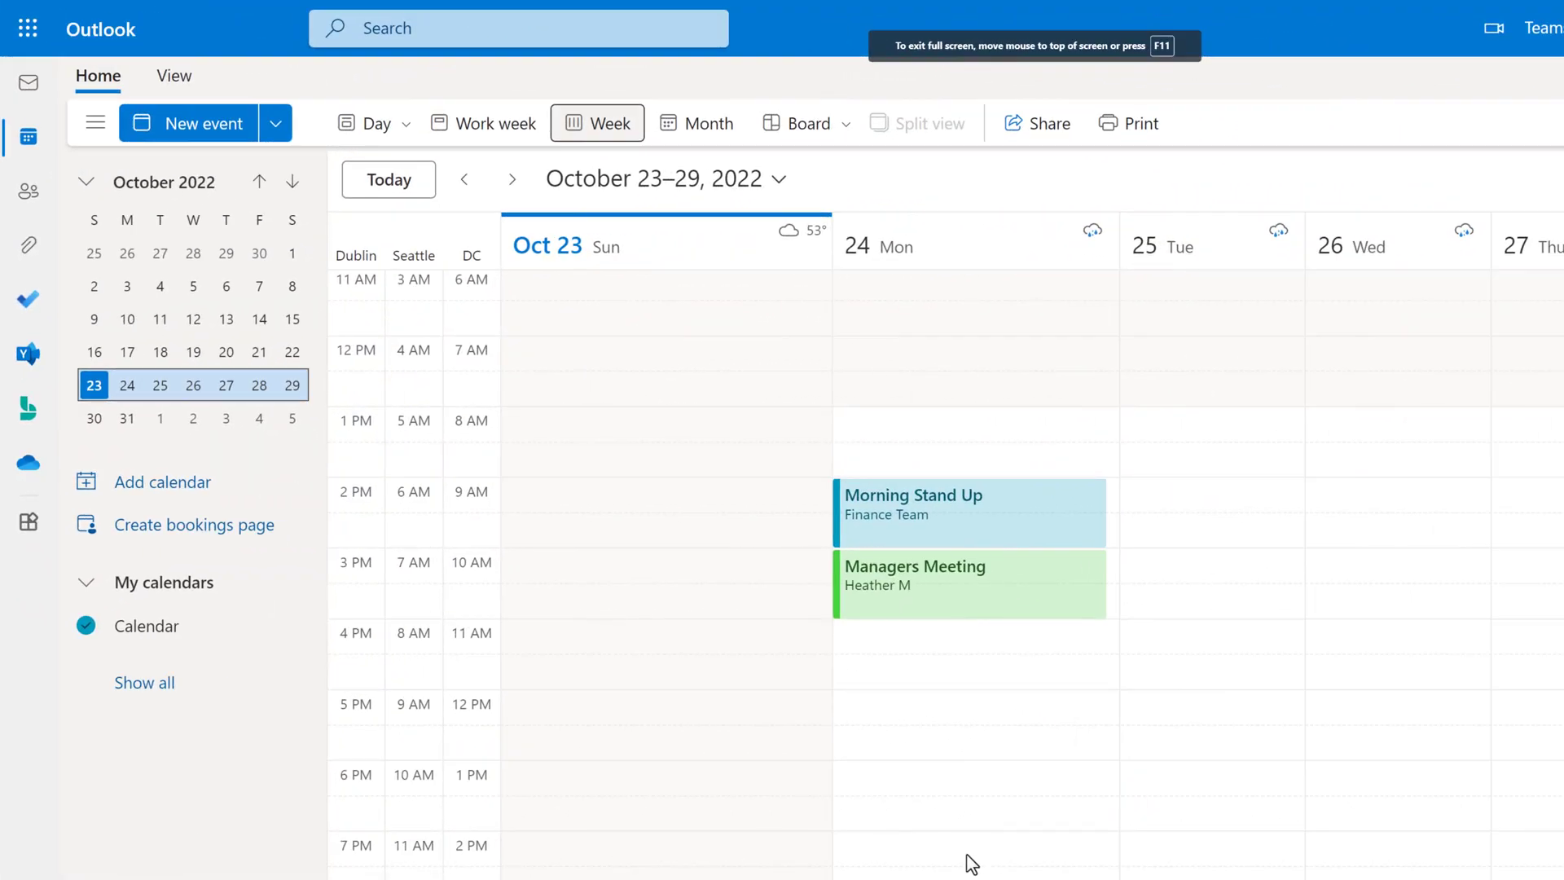
pyautogui.moveTo(1027, 594)
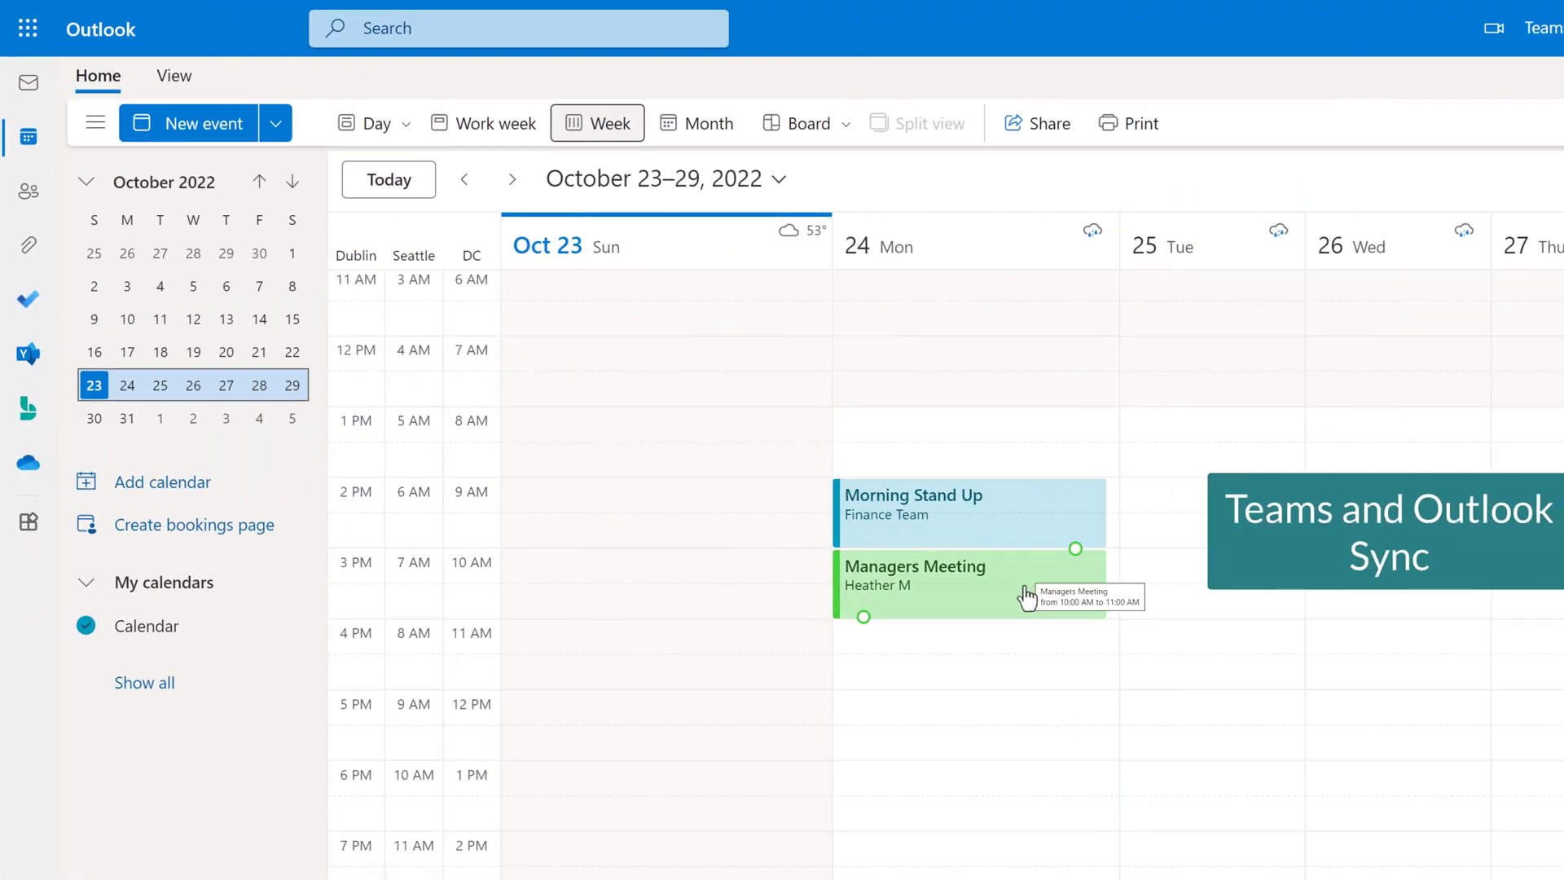
pyautogui.moveTo(1013, 532)
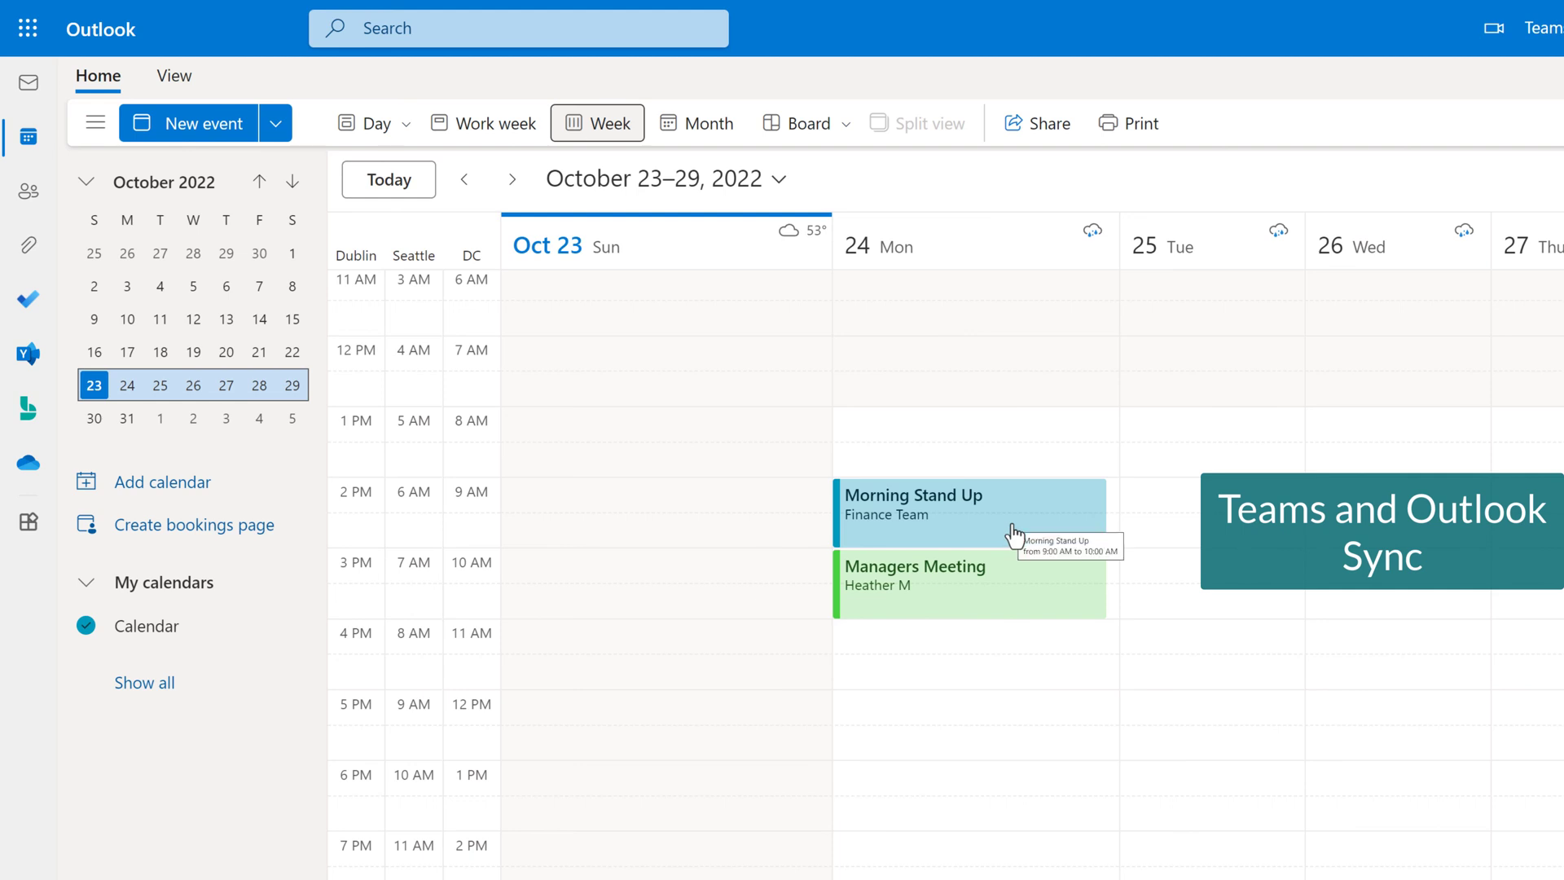
pyautogui.moveTo(1017, 536)
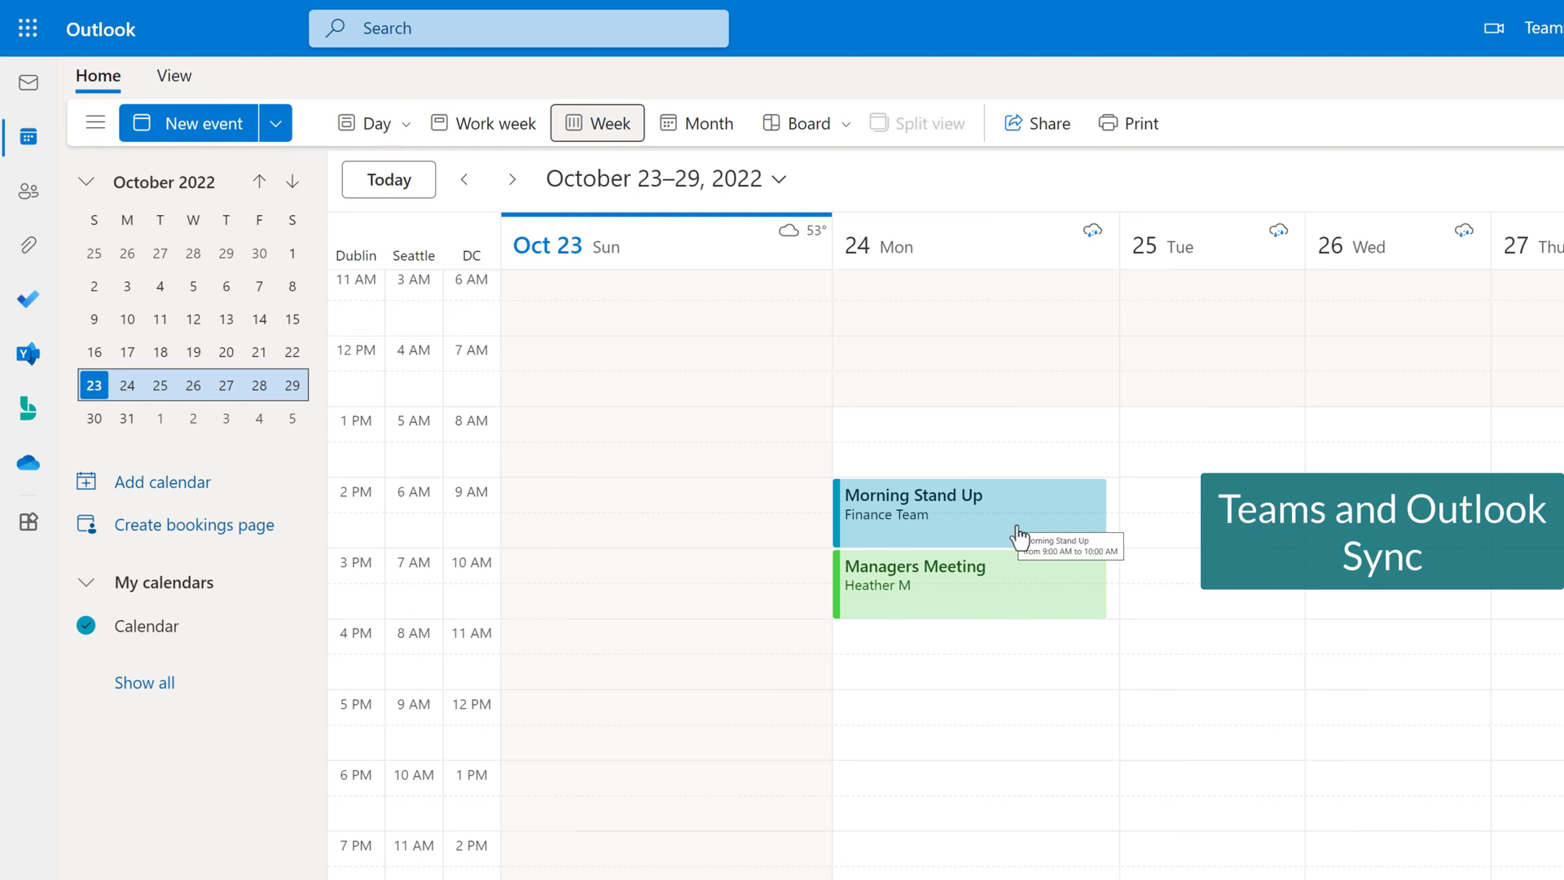
pyautogui.moveTo(1221, 592)
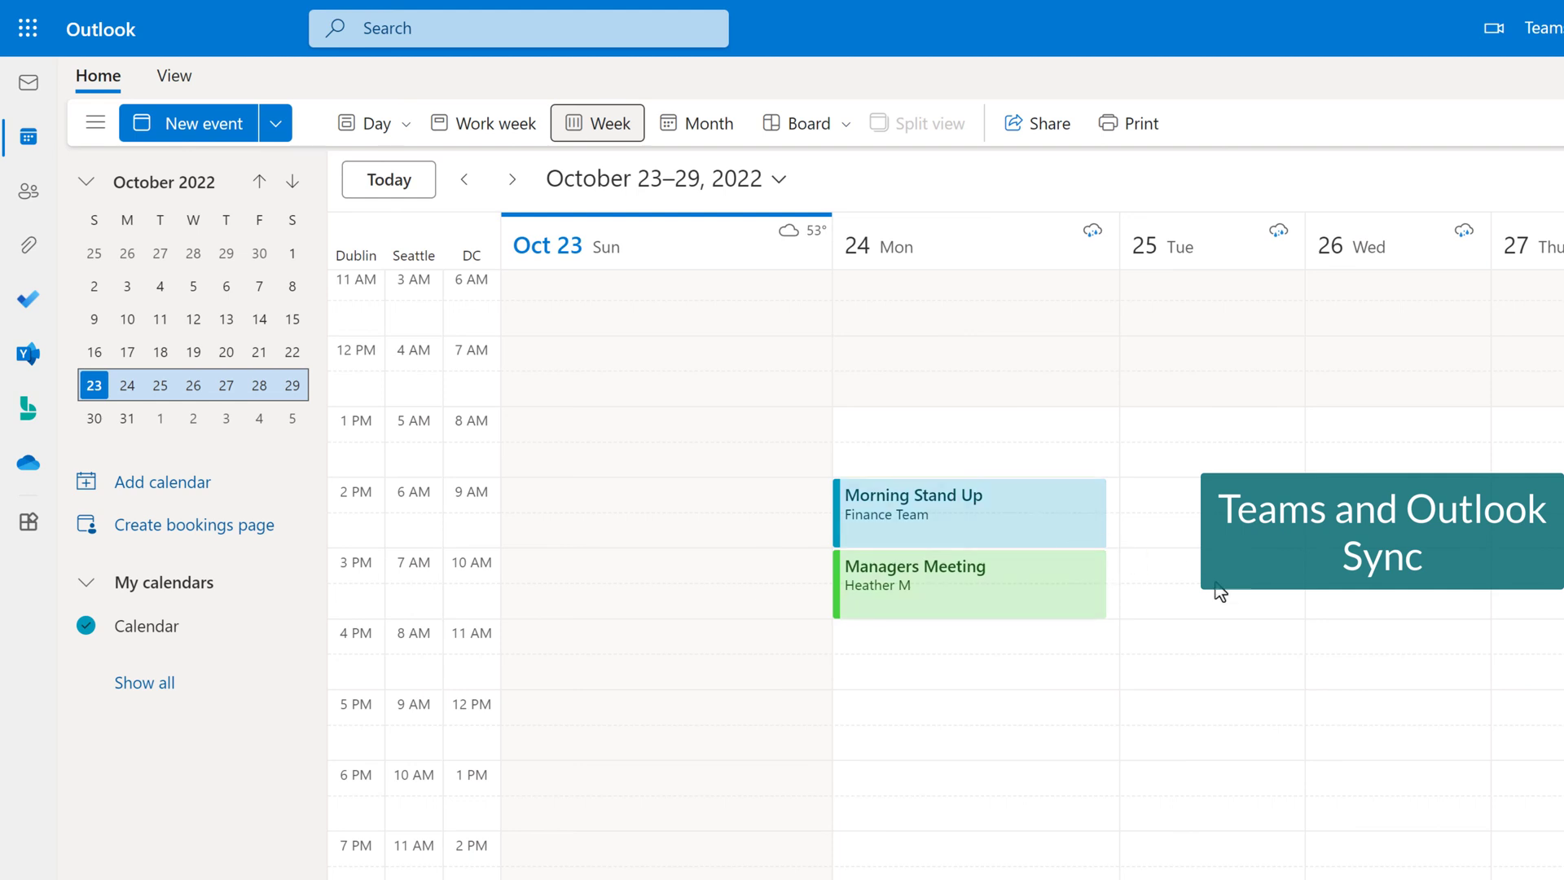
pyautogui.moveTo(892, 680)
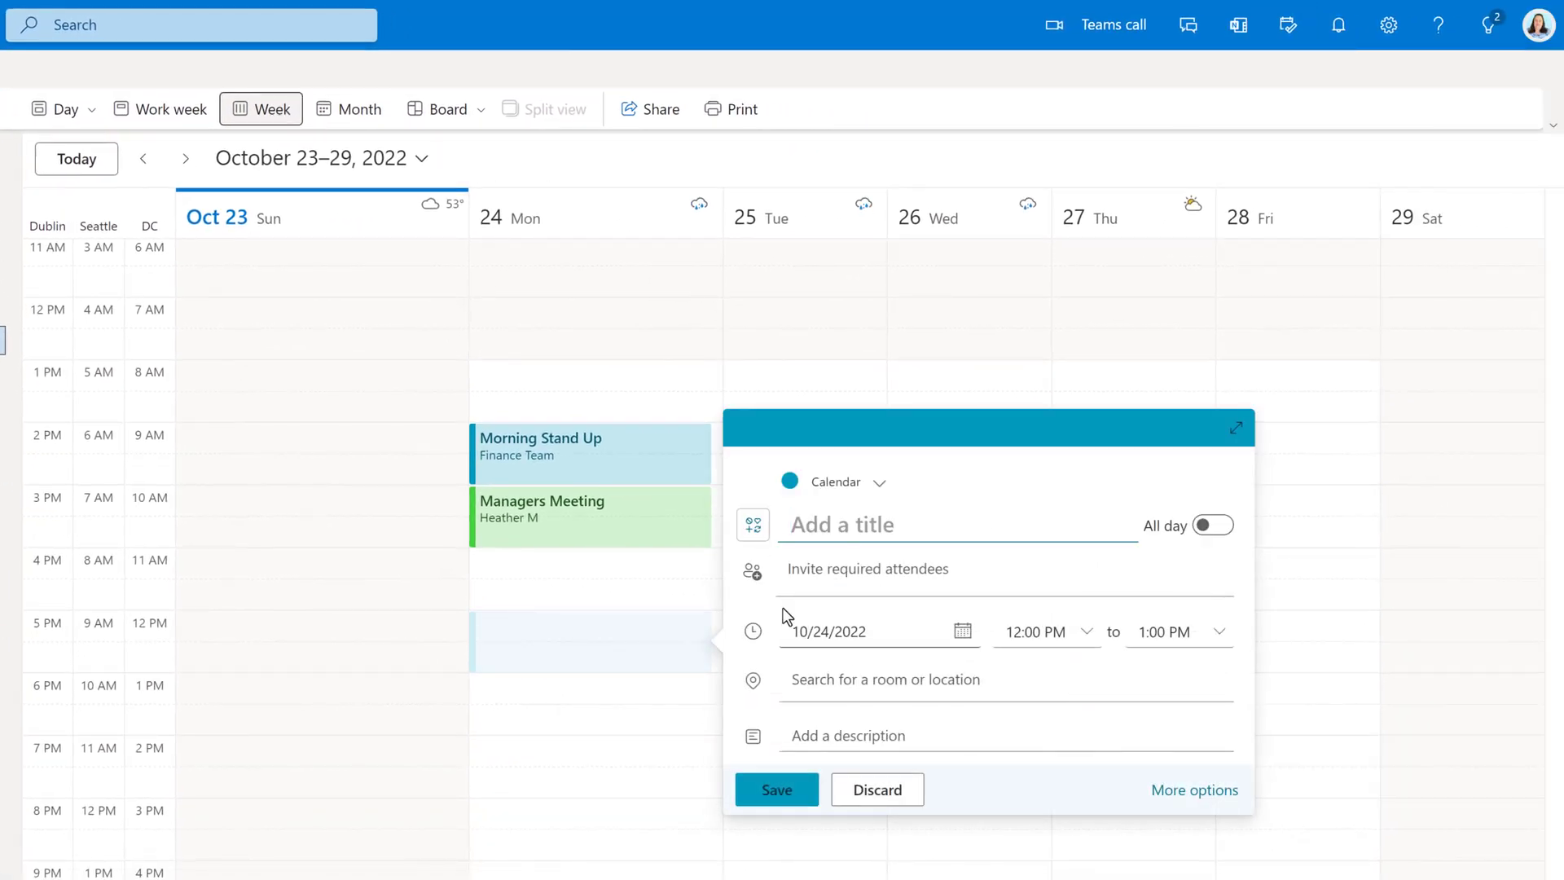
# Step: Title the event 'Party Planning' and expand it into the full event form
pyautogui.write('Party P')
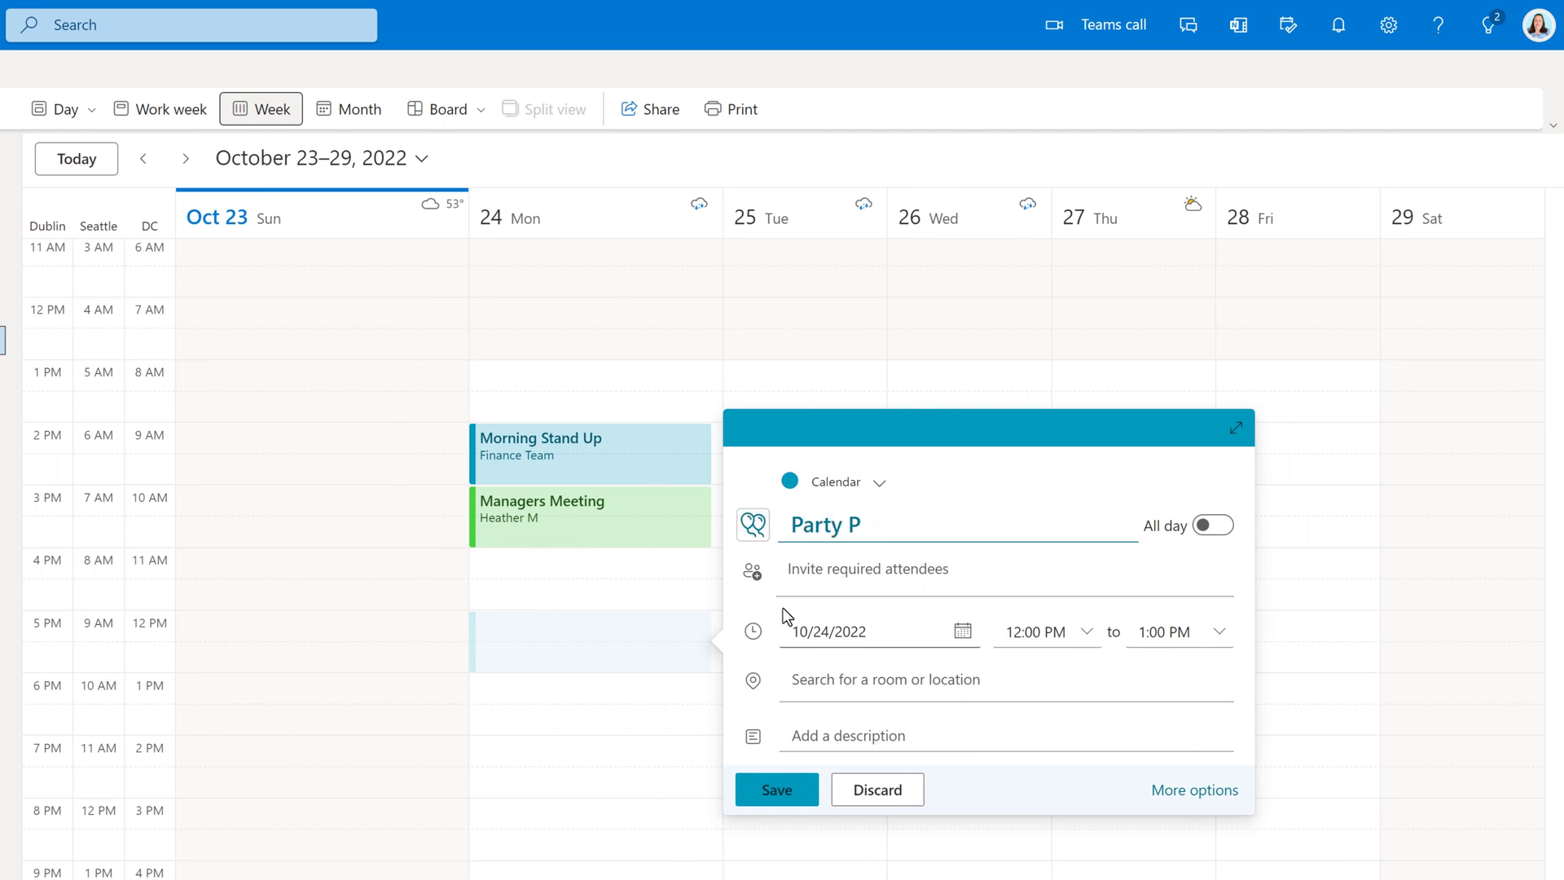
pyautogui.write('lanning')
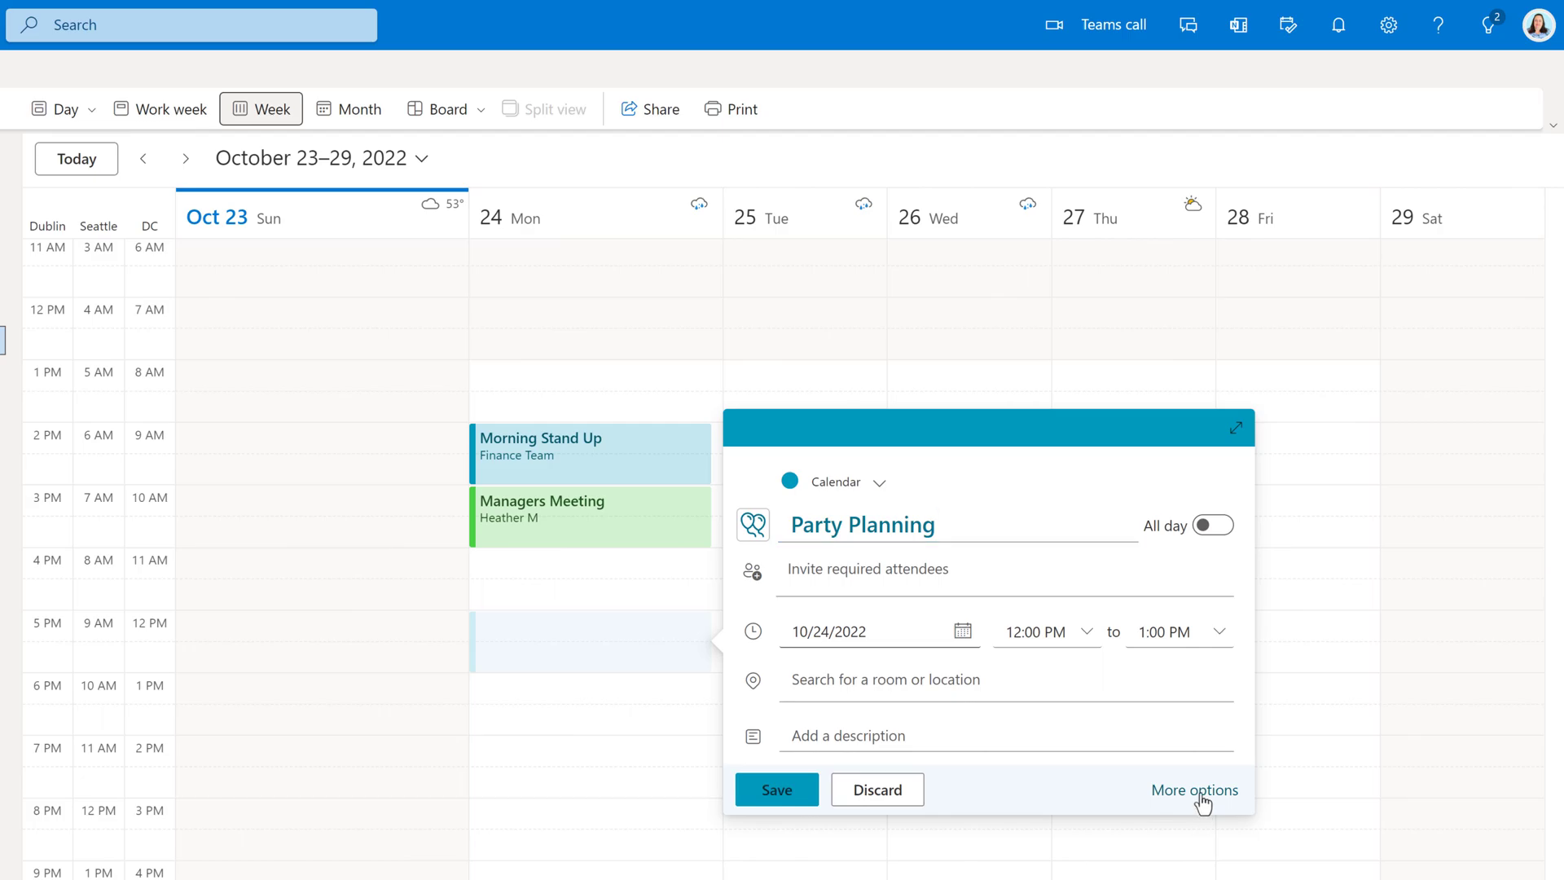
pyautogui.click(1194, 789)
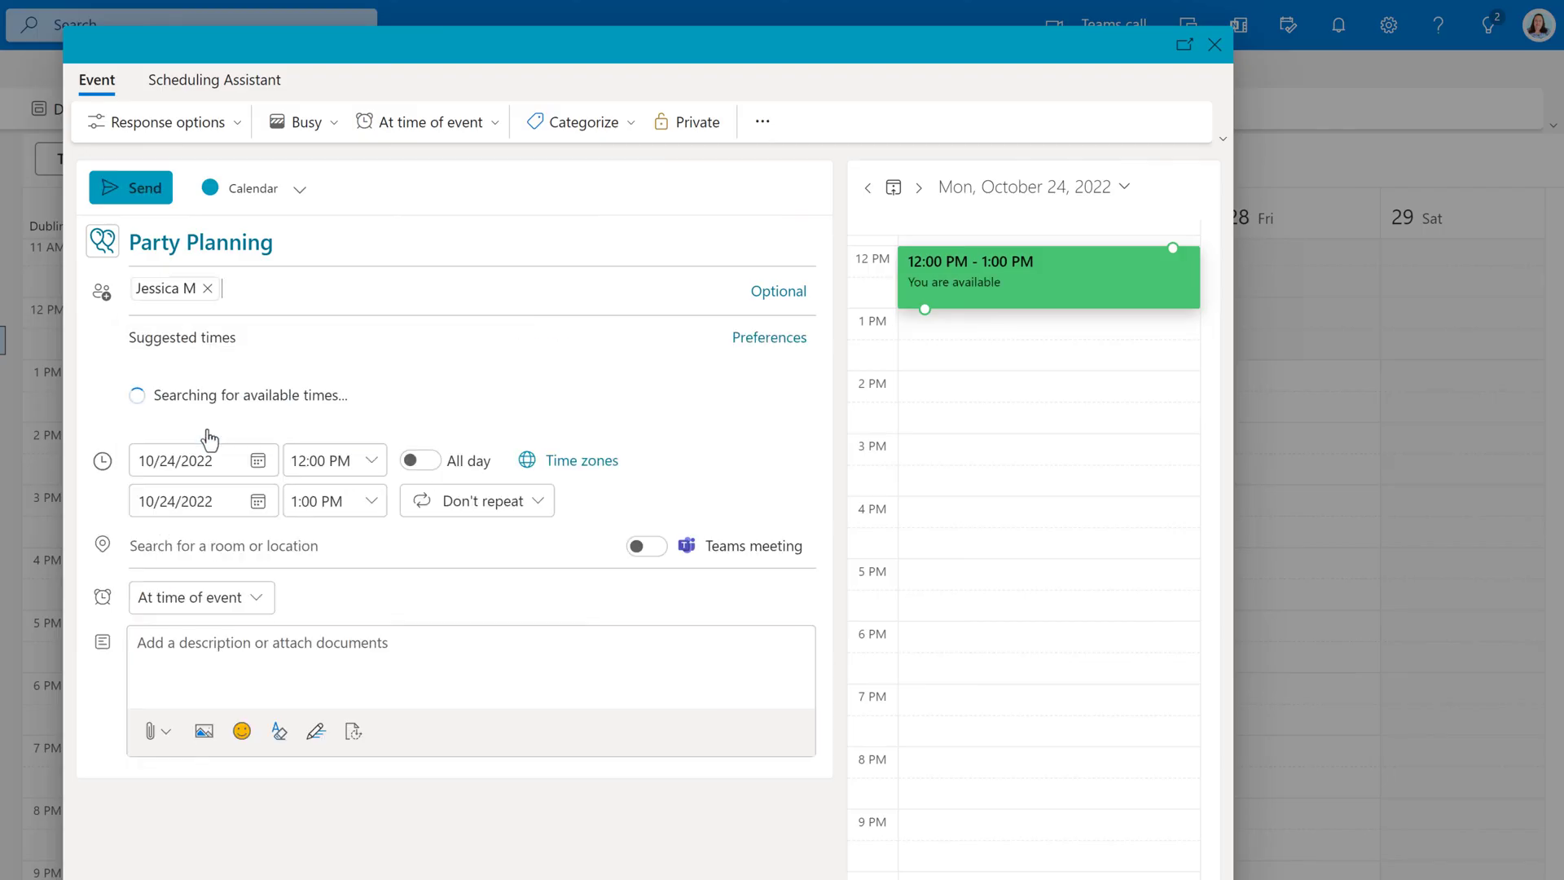
# Step: Invite Jessica M and Diego Siciliani, enable Teams meeting, and describe 'Let's start planning the…'
pyautogui.click(280, 288)
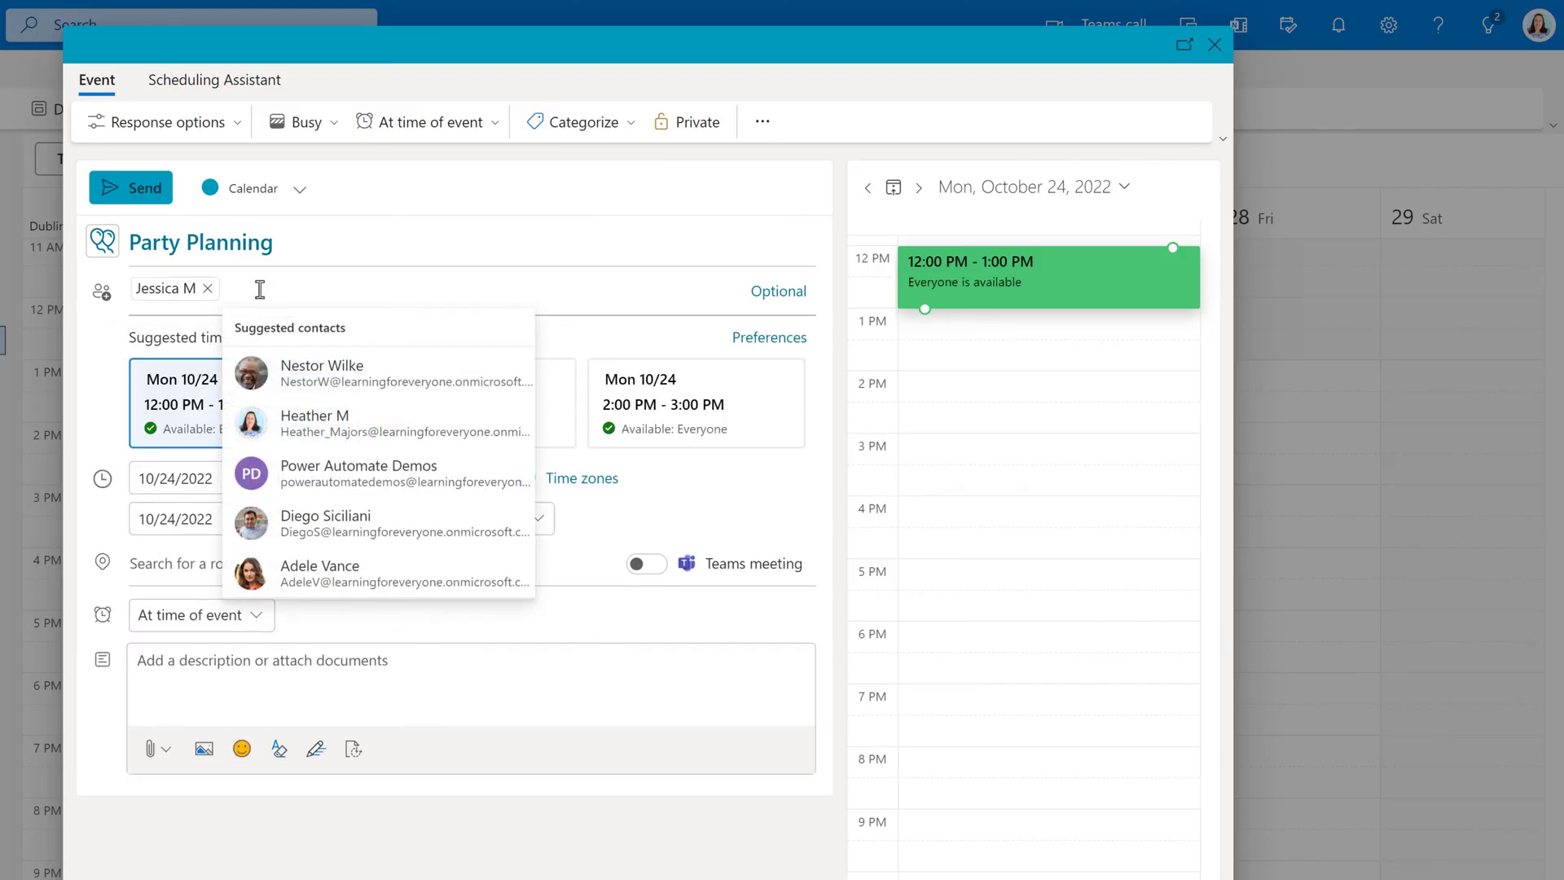
pyautogui.click(325, 522)
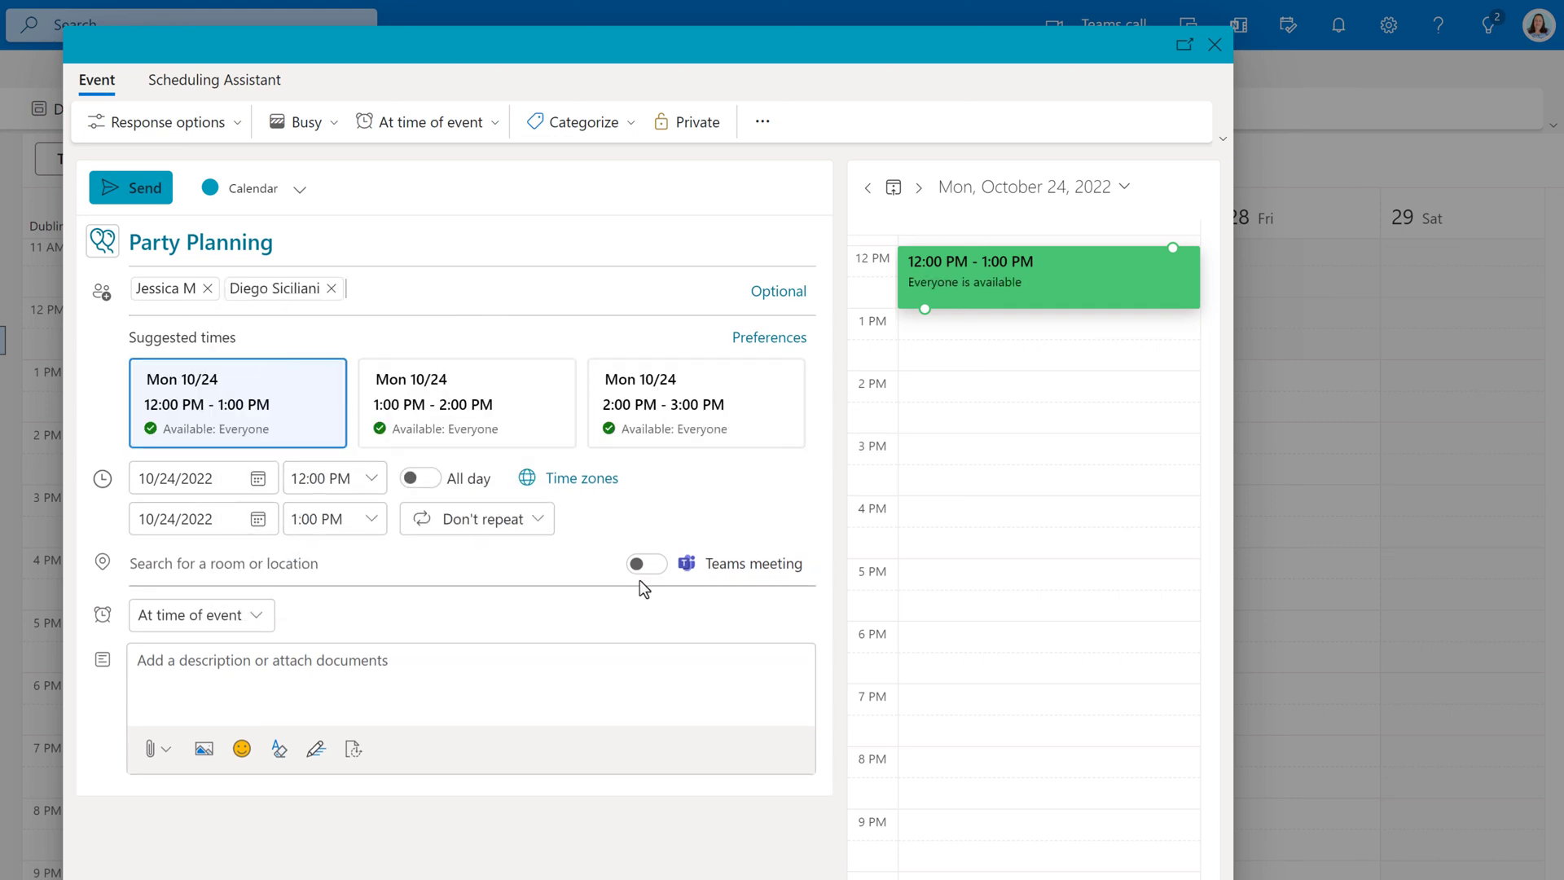
pyautogui.moveTo(787, 548)
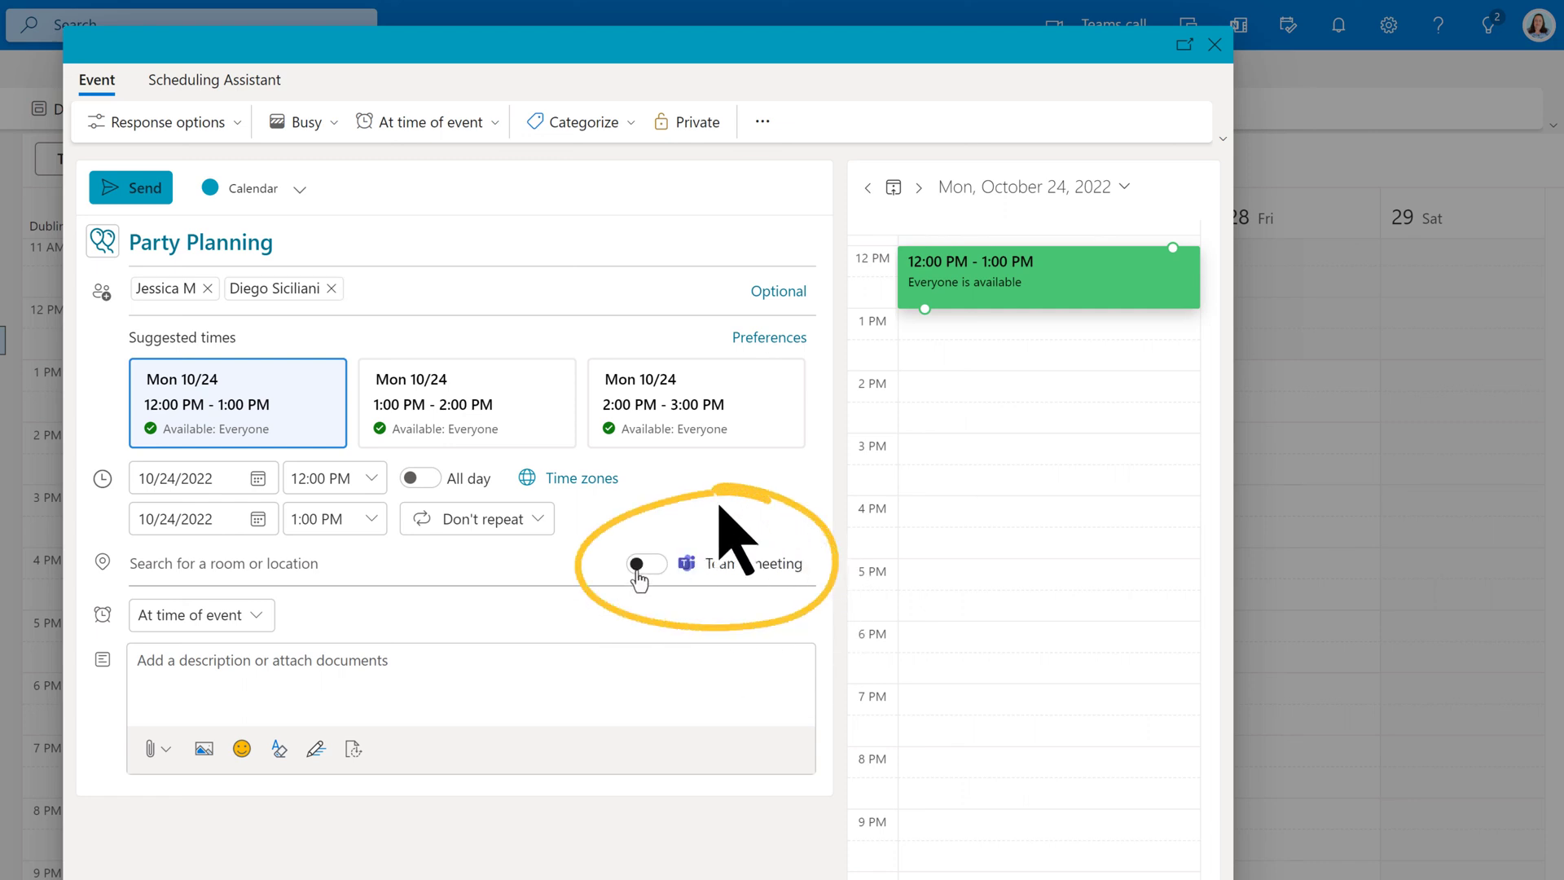
pyautogui.click(646, 563)
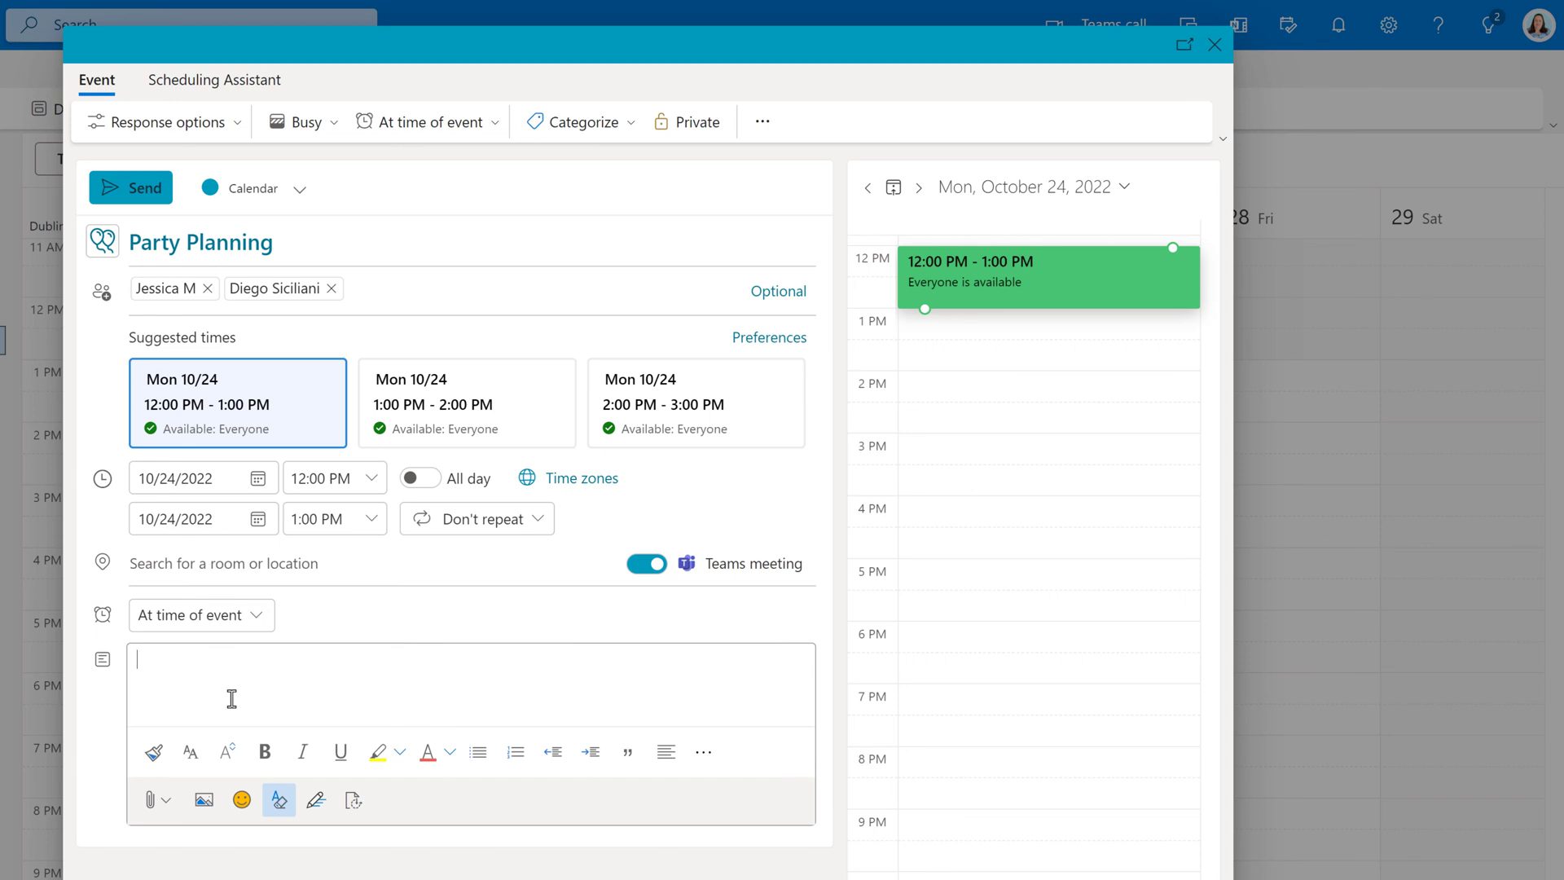
pyautogui.write("Let's s")
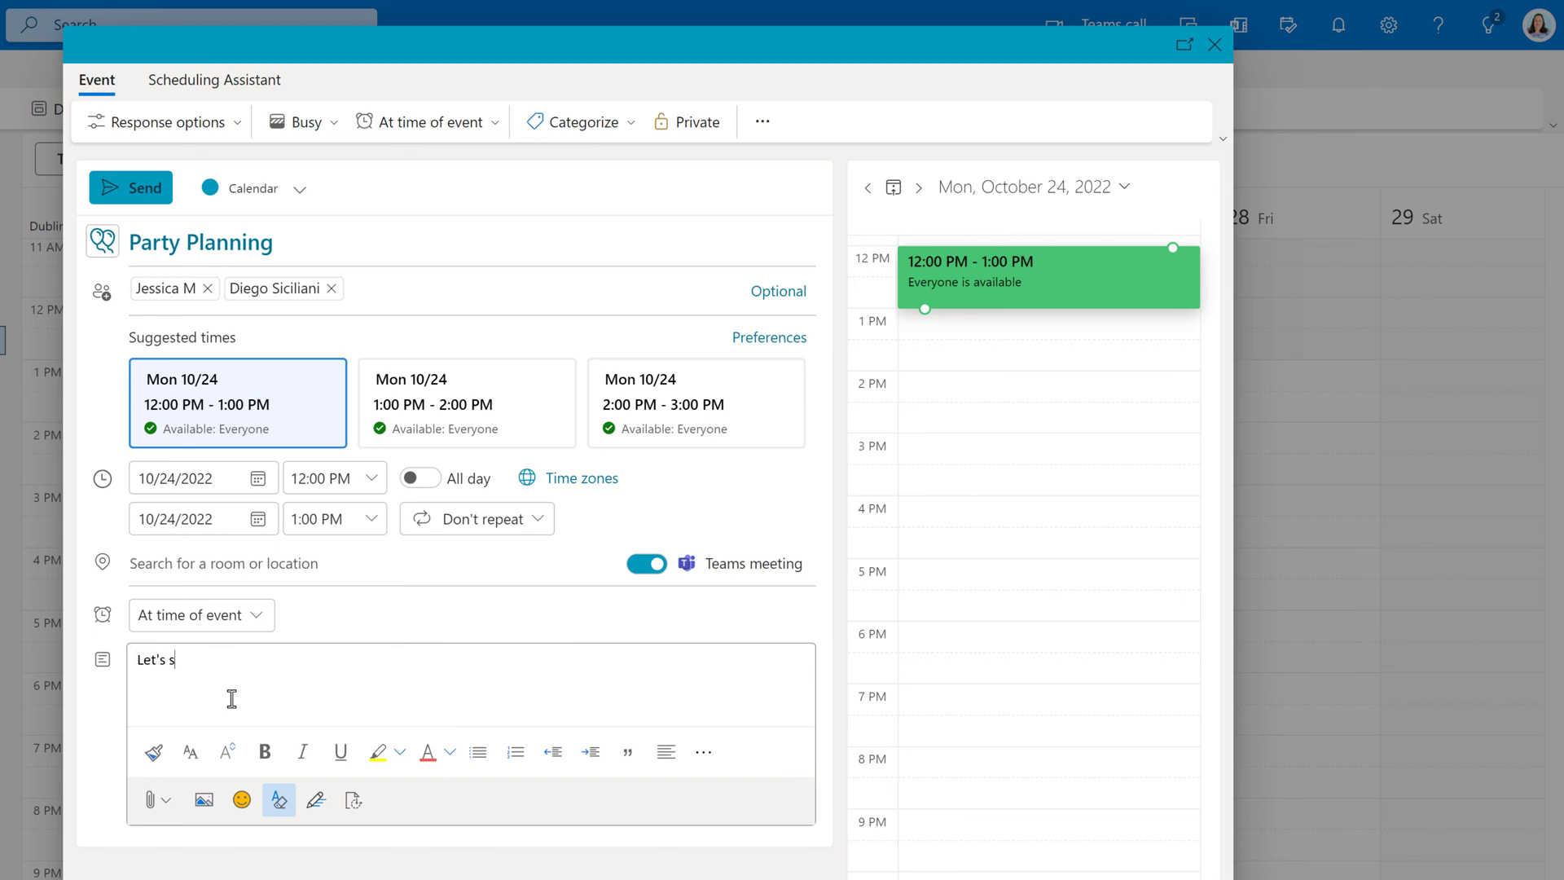
pyautogui.write('tart planning the')
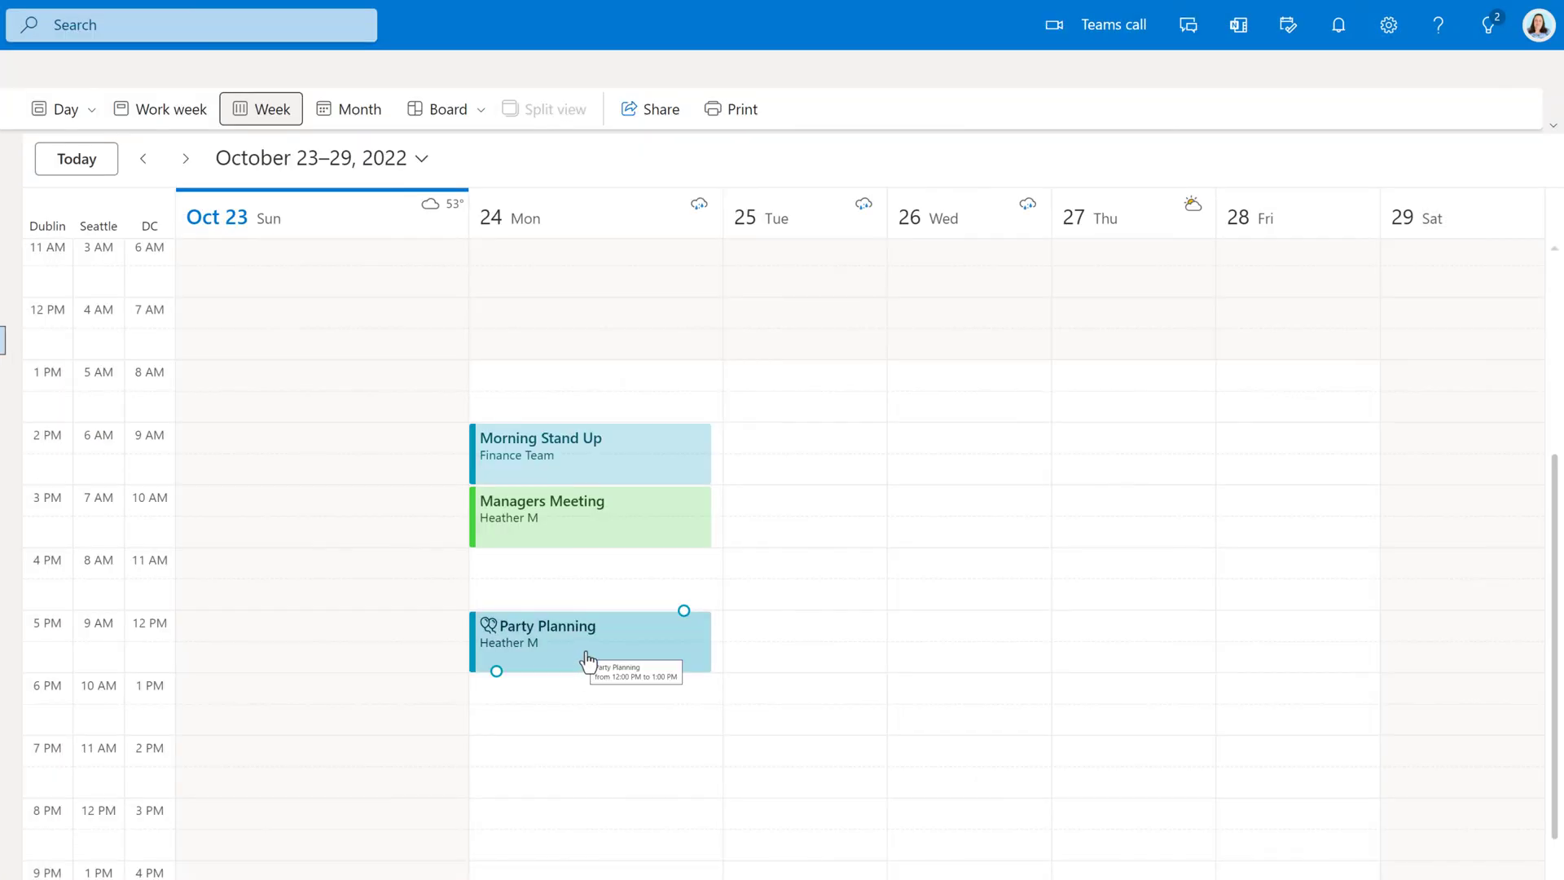
pyautogui.click(543, 634)
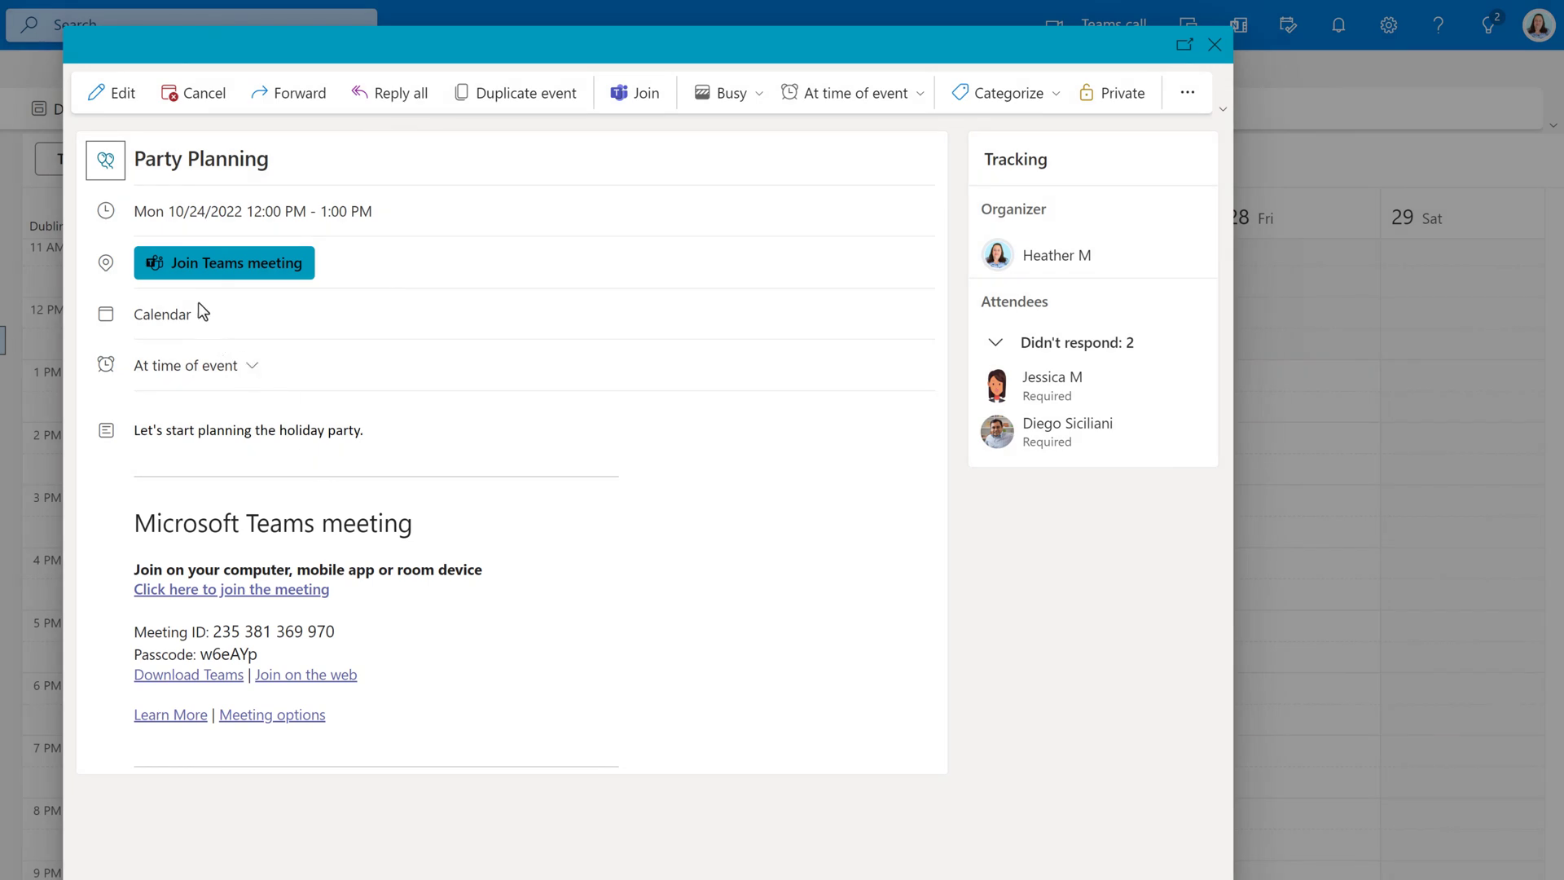
pyautogui.click(1213, 44)
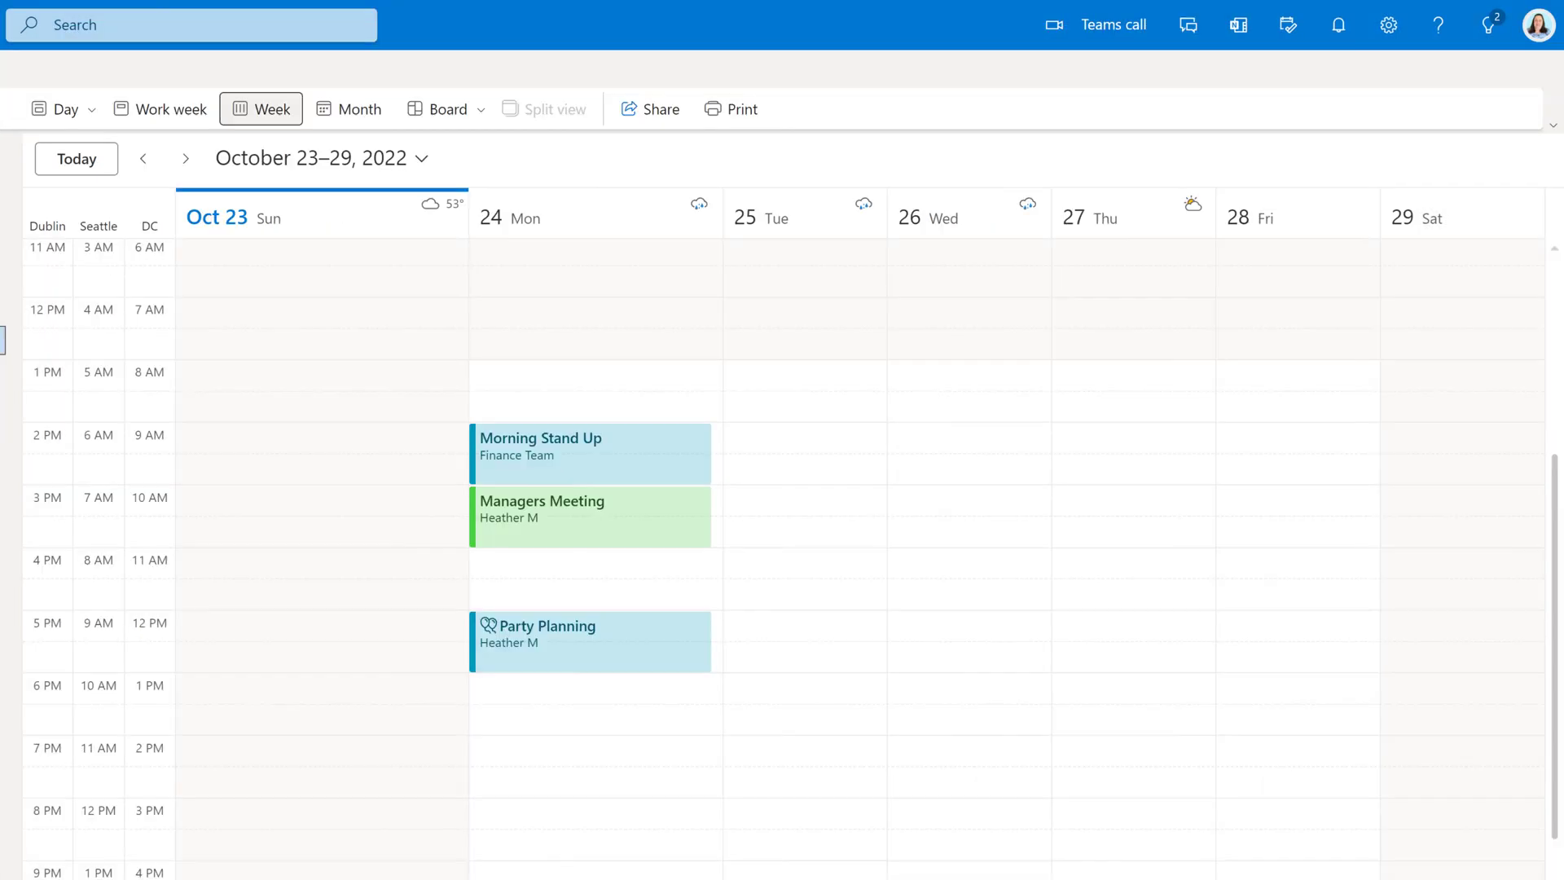